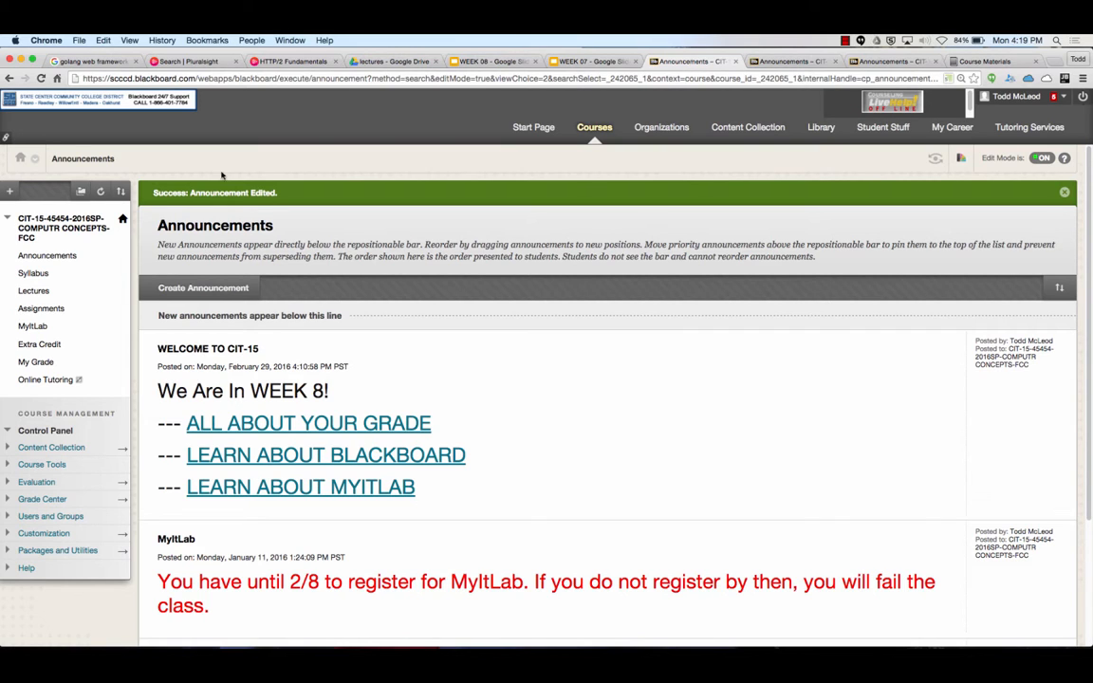
{"action": "mouse_move", "coordinate": [41, 308]}
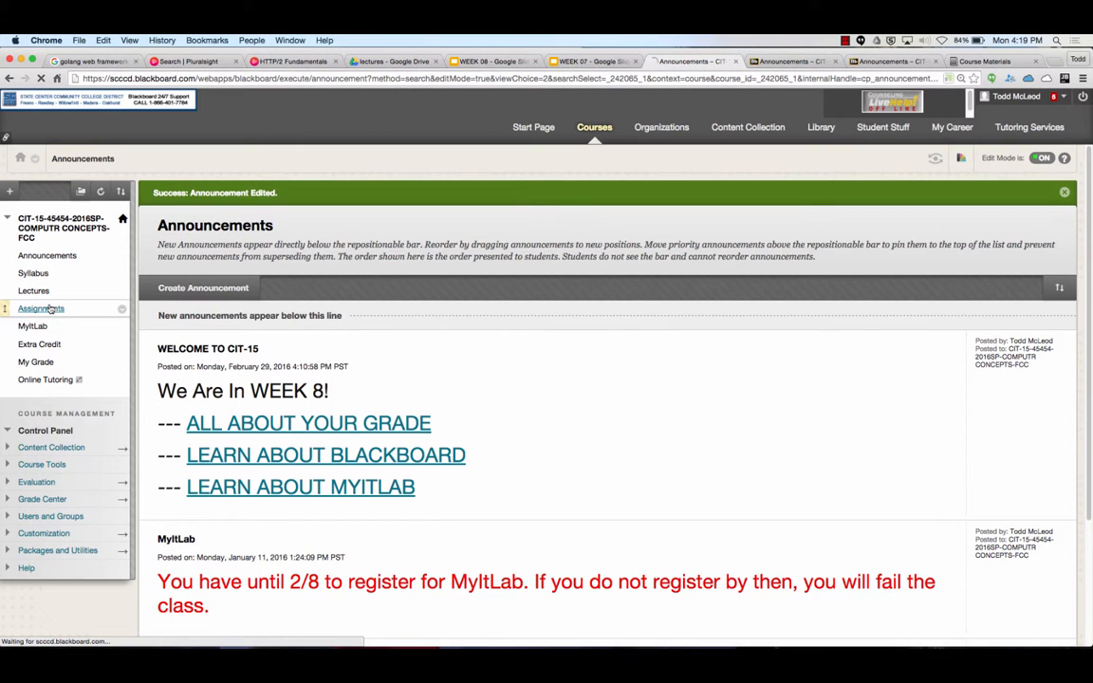
Review the Blackboard weekly assignments, then show the F.WEB 'We Are In WEEK 8!' announcements
{"action": "left_click", "coordinate": [40, 309]}
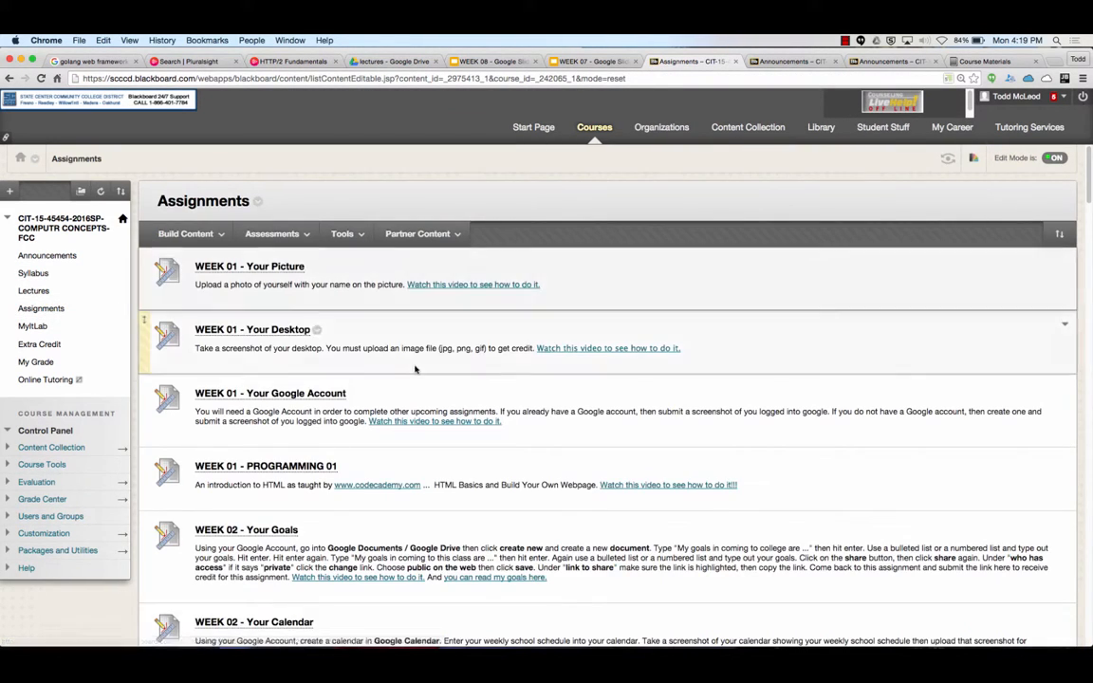
{"action": "scroll", "scroll_direction": "down", "scroll_amount": 3}
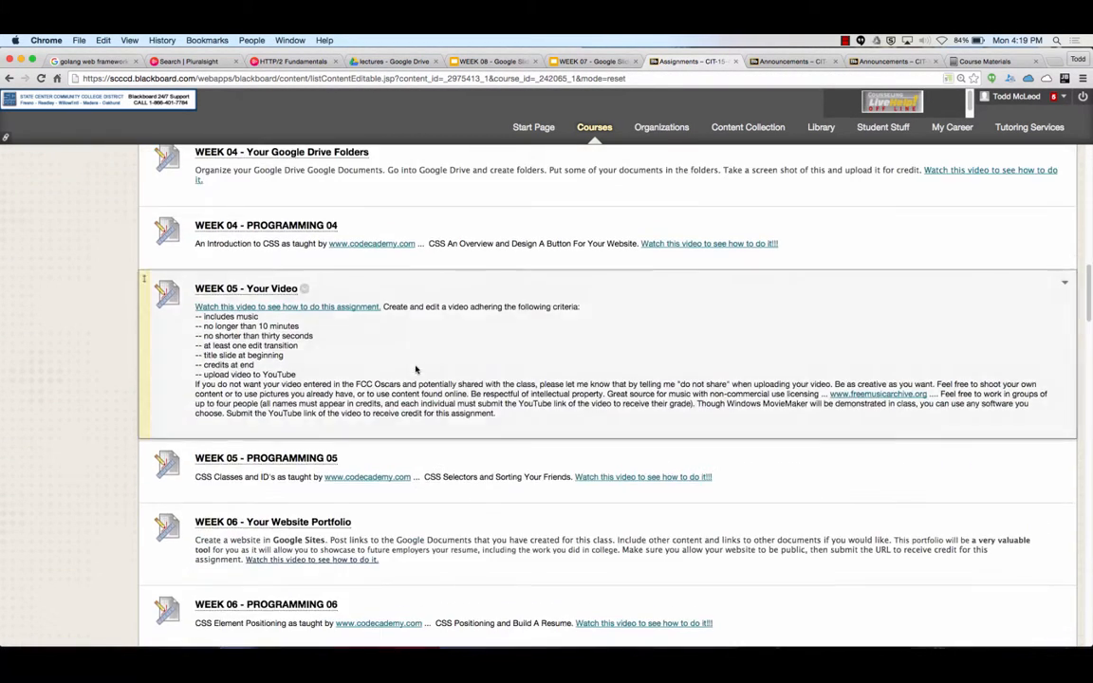
{"action": "scroll", "scroll_direction": "down", "scroll_amount": 3}
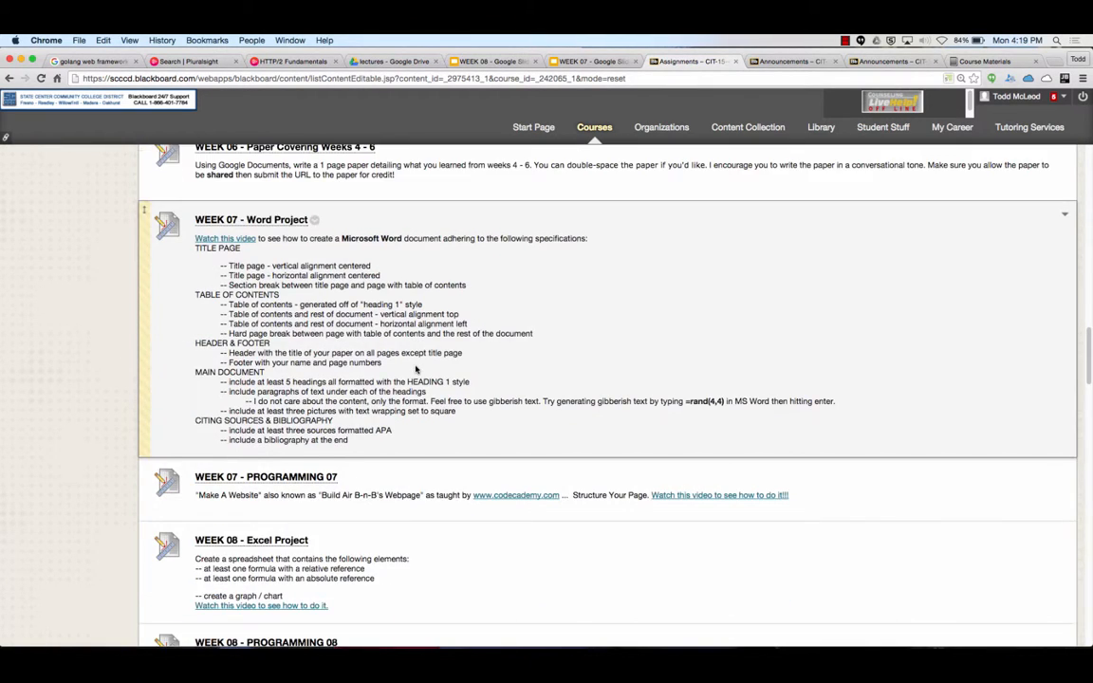
{"action": "scroll", "scroll_direction": "down", "scroll_amount": 3}
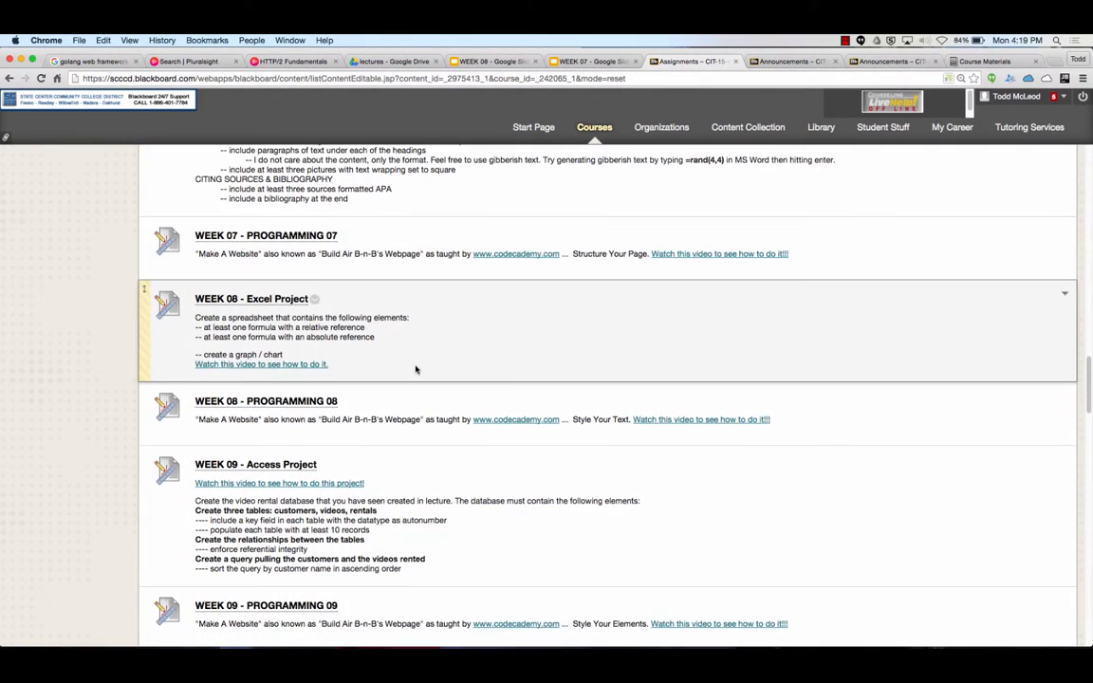
{"action": "scroll", "scroll_direction": "down", "scroll_amount": 3}
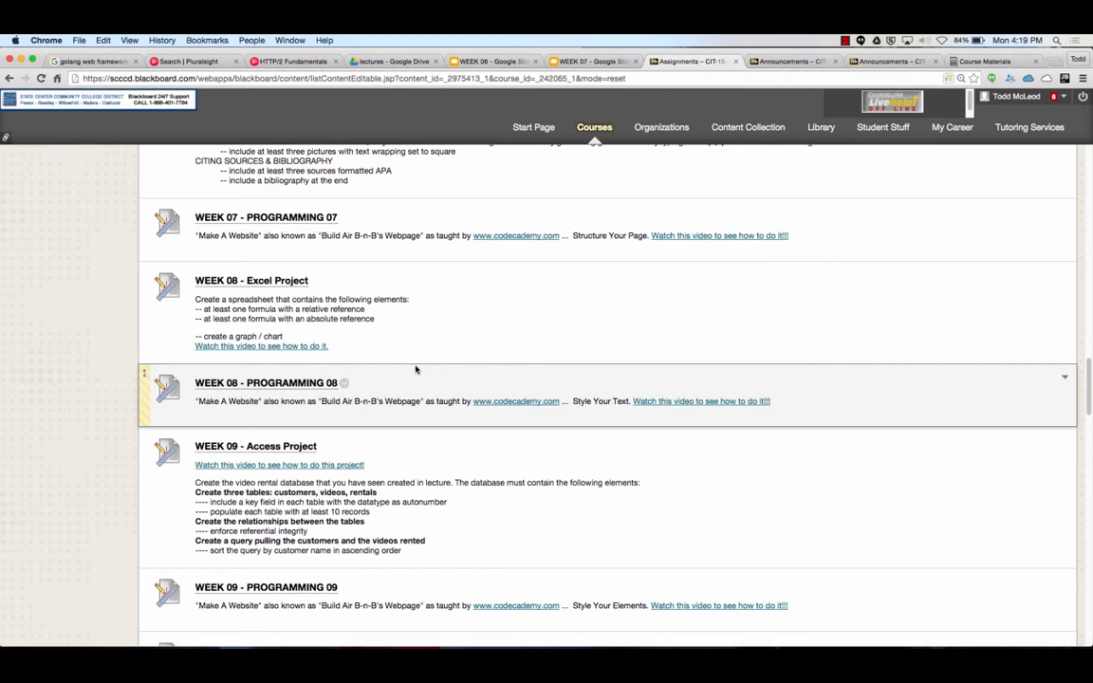
{"action": "scroll", "scroll_direction": "up", "scroll_amount": 3}
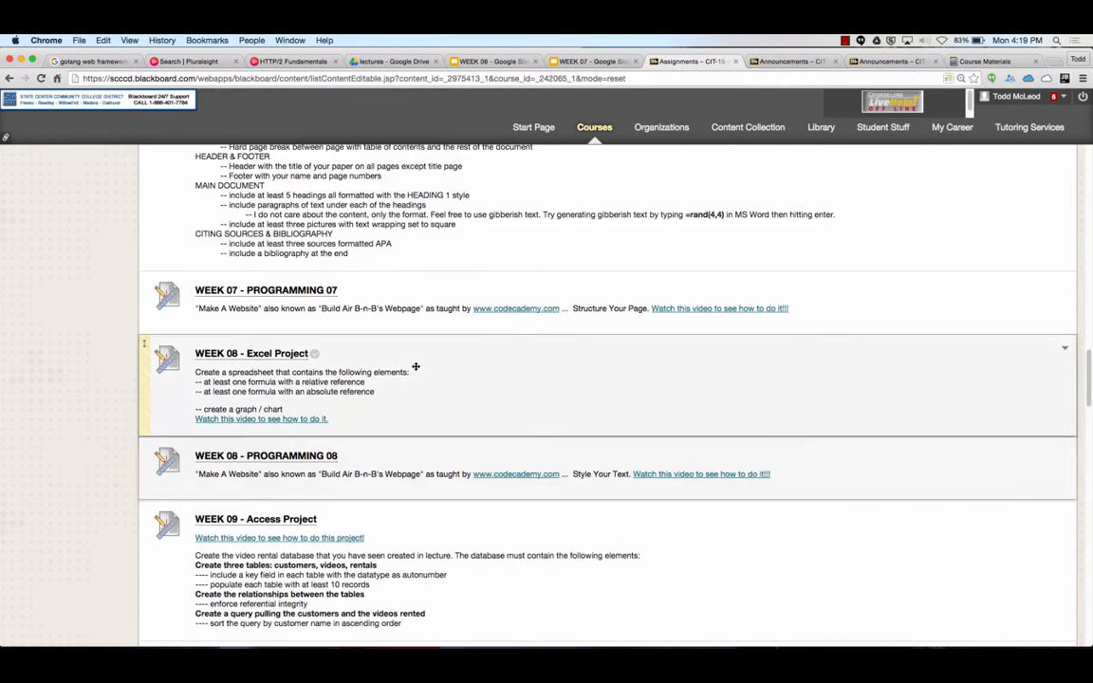
{"action": "scroll", "scroll_direction": "up", "scroll_amount": 3}
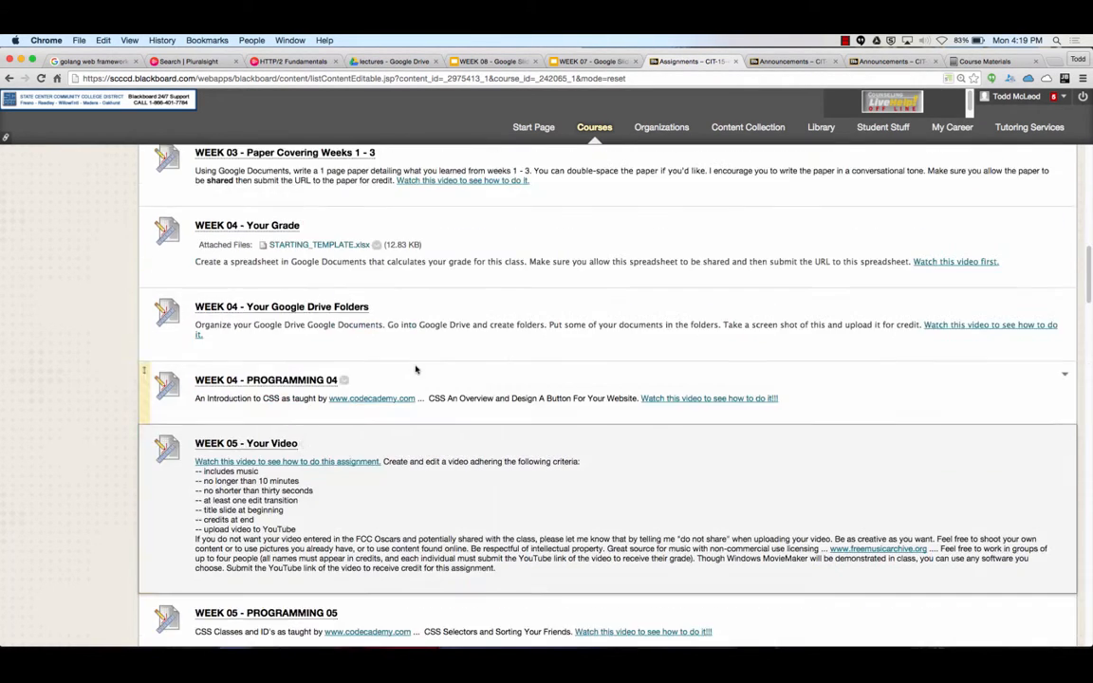
{"action": "scroll", "scroll_direction": "up", "scroll_amount": 3}
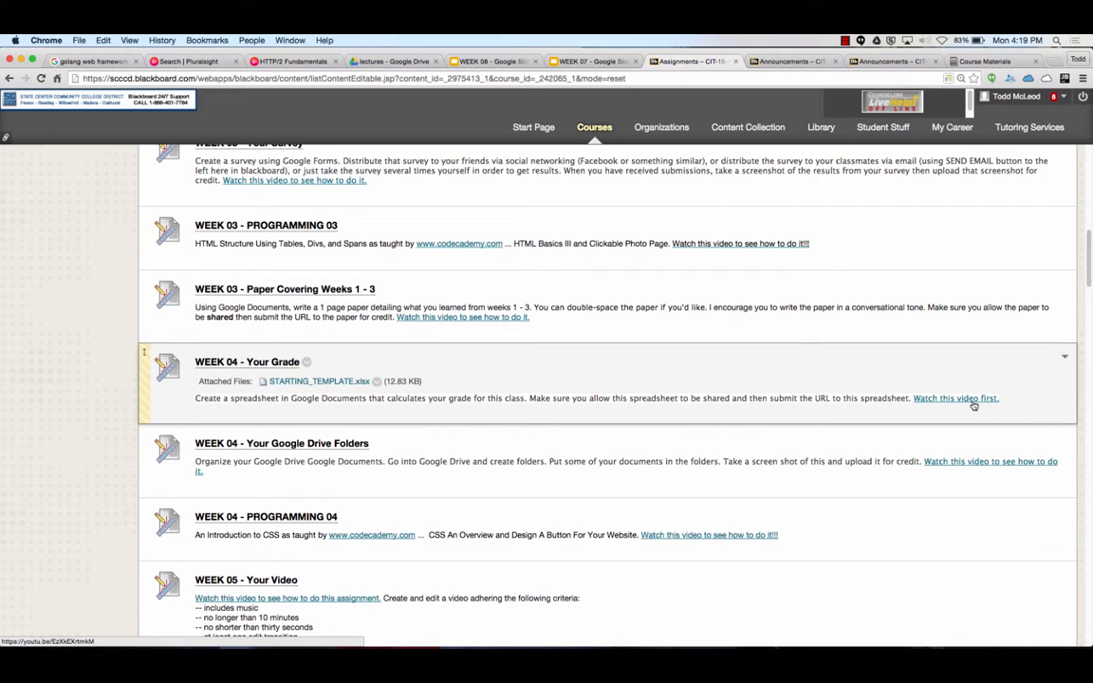
{"action": "mouse_move", "coordinate": [497, 381]}
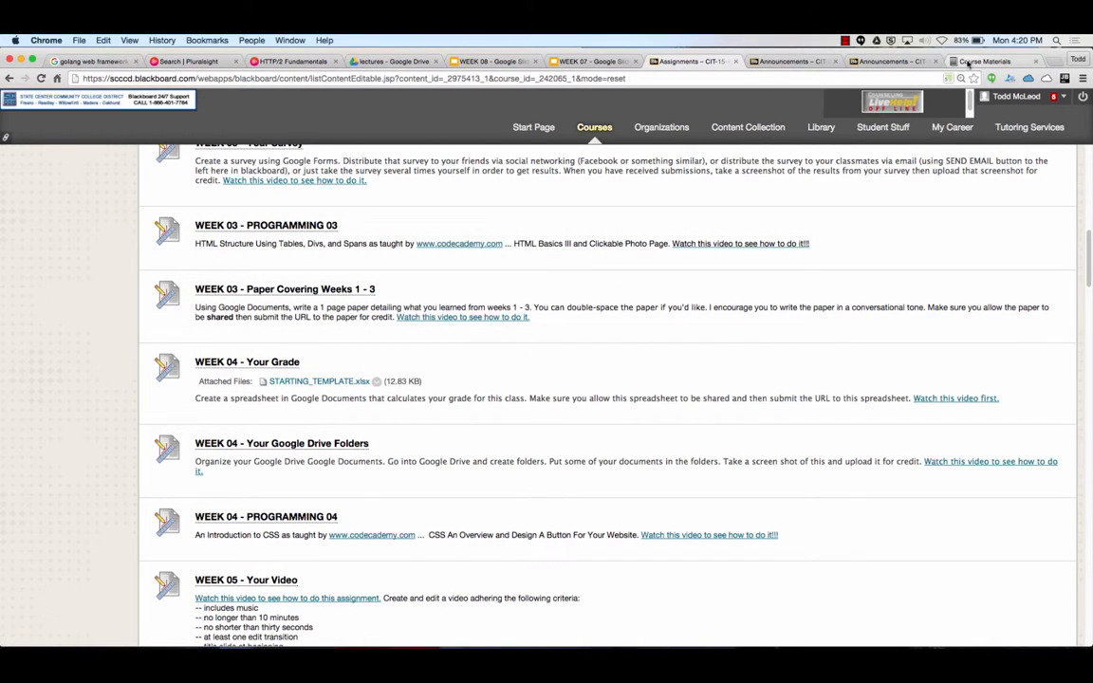
{"action": "mouse_move", "coordinate": [793, 62]}
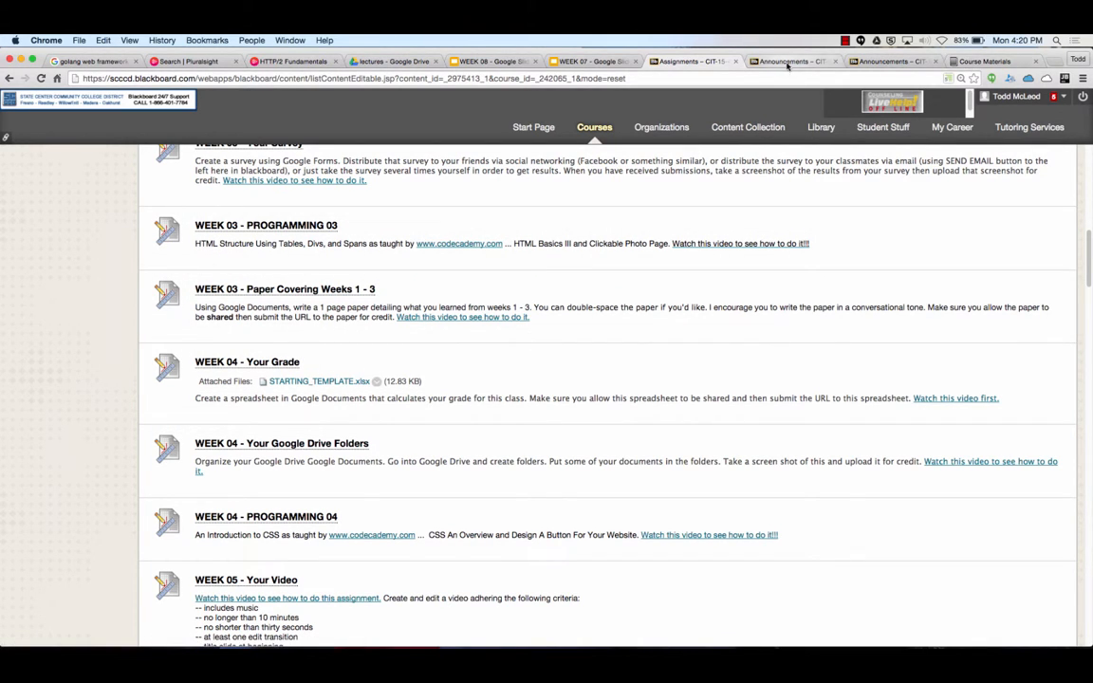
{"action": "left_click", "coordinate": [792, 61]}
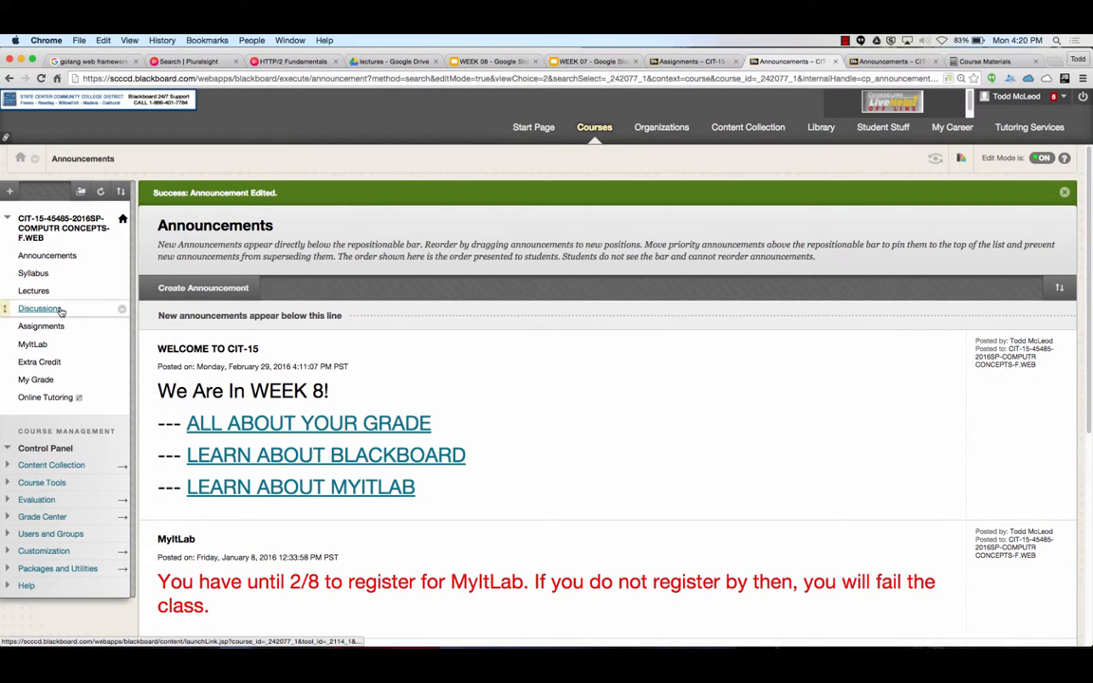
{"action": "mouse_move", "coordinate": [38, 309]}
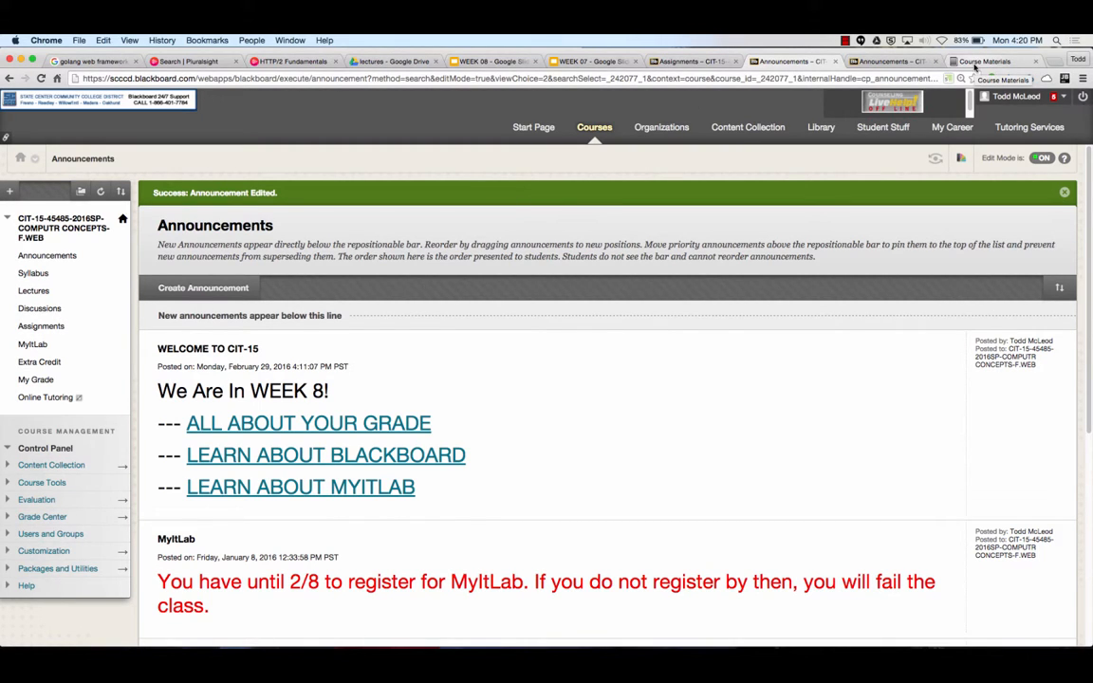
Show MyITLab's Exams > Chapter Quizzes, all not started, then bring up the WEEK 07 deck
{"action": "left_click", "coordinate": [987, 61]}
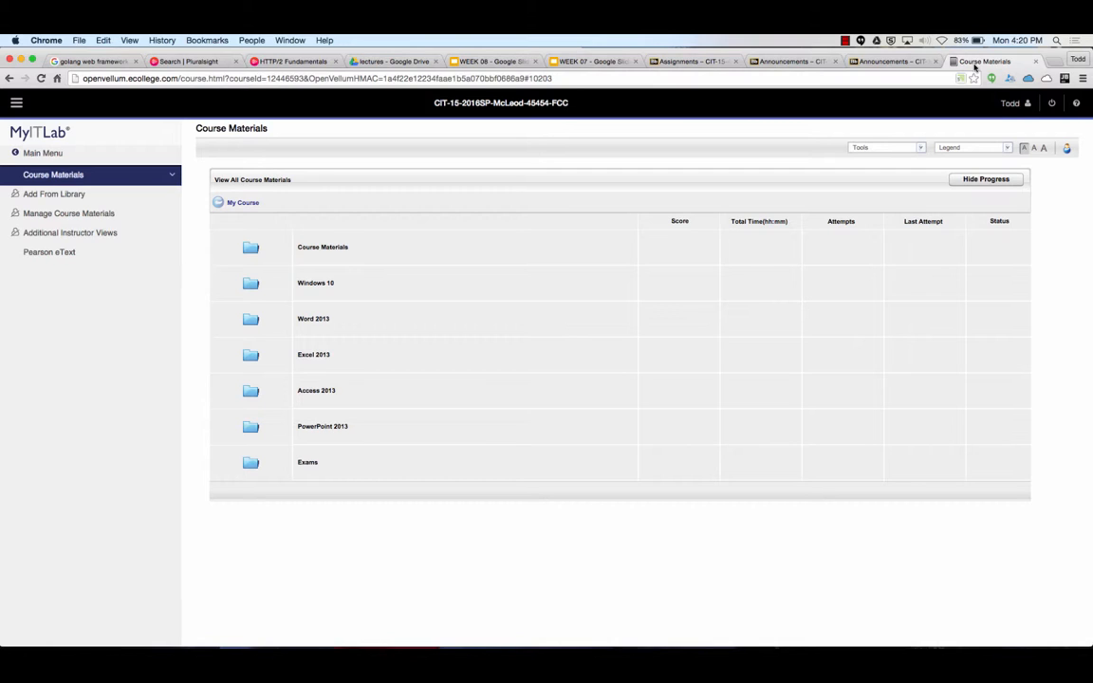
{"action": "mouse_move", "coordinate": [698, 57]}
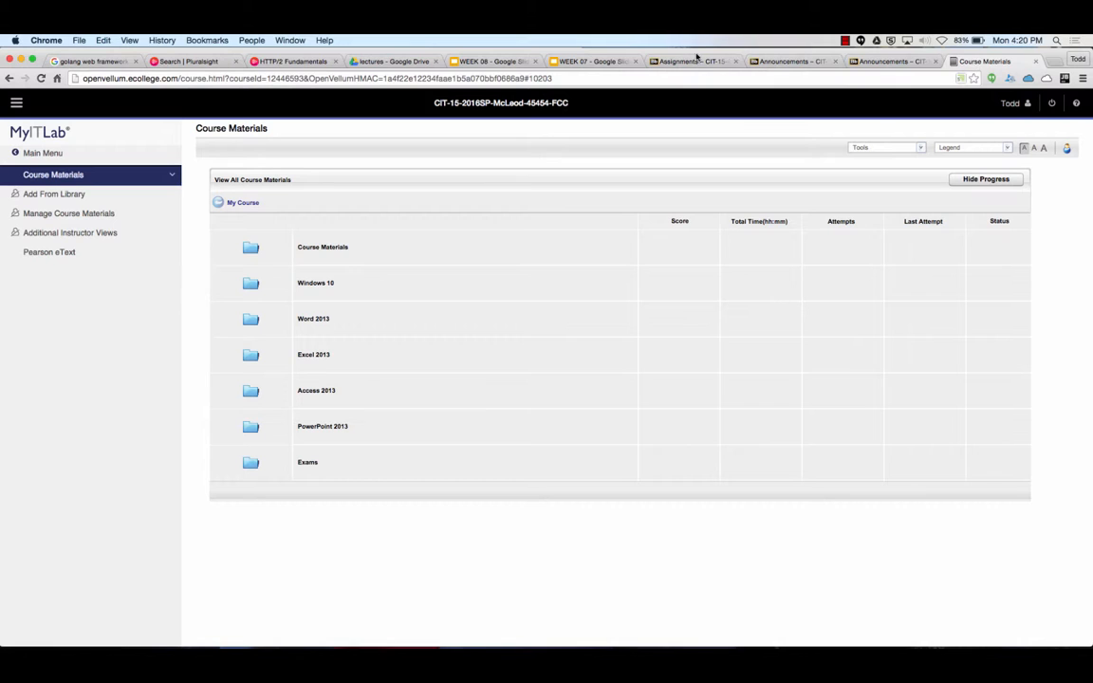
{"action": "mouse_move", "coordinate": [315, 318]}
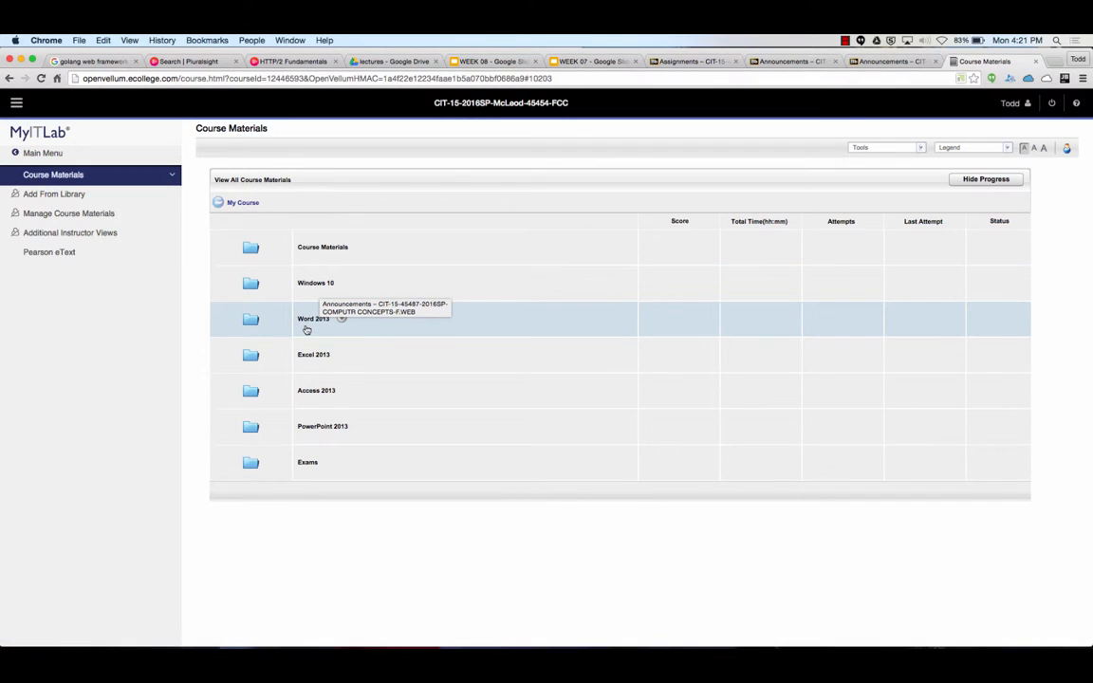
{"action": "mouse_move", "coordinate": [307, 354]}
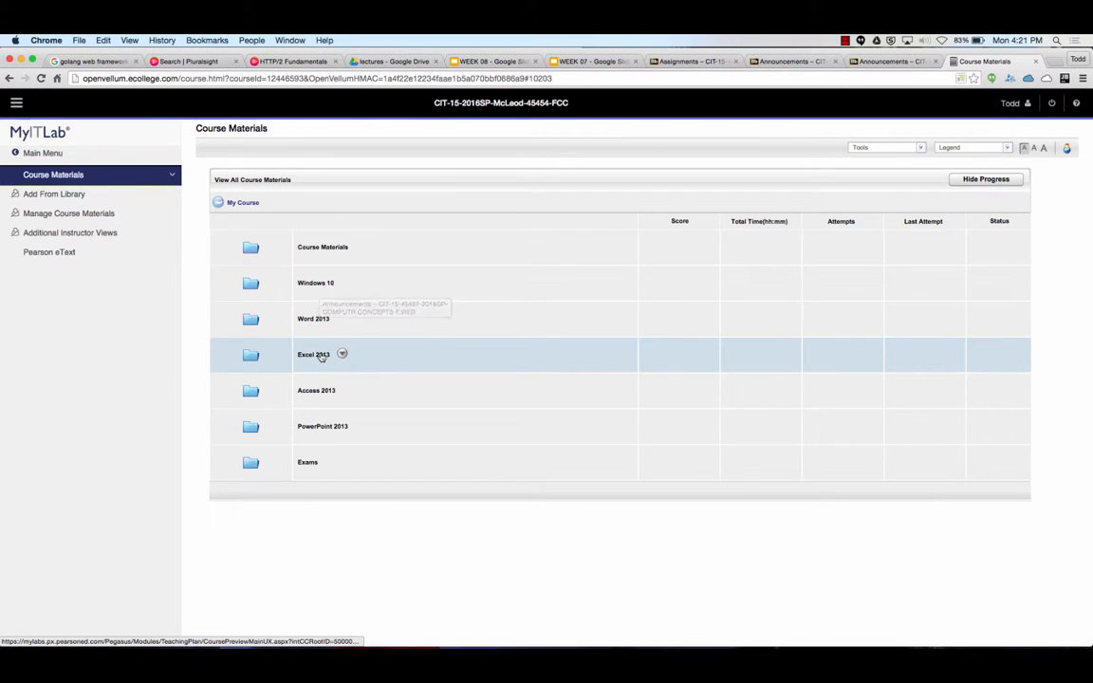
{"action": "left_click", "coordinate": [308, 462]}
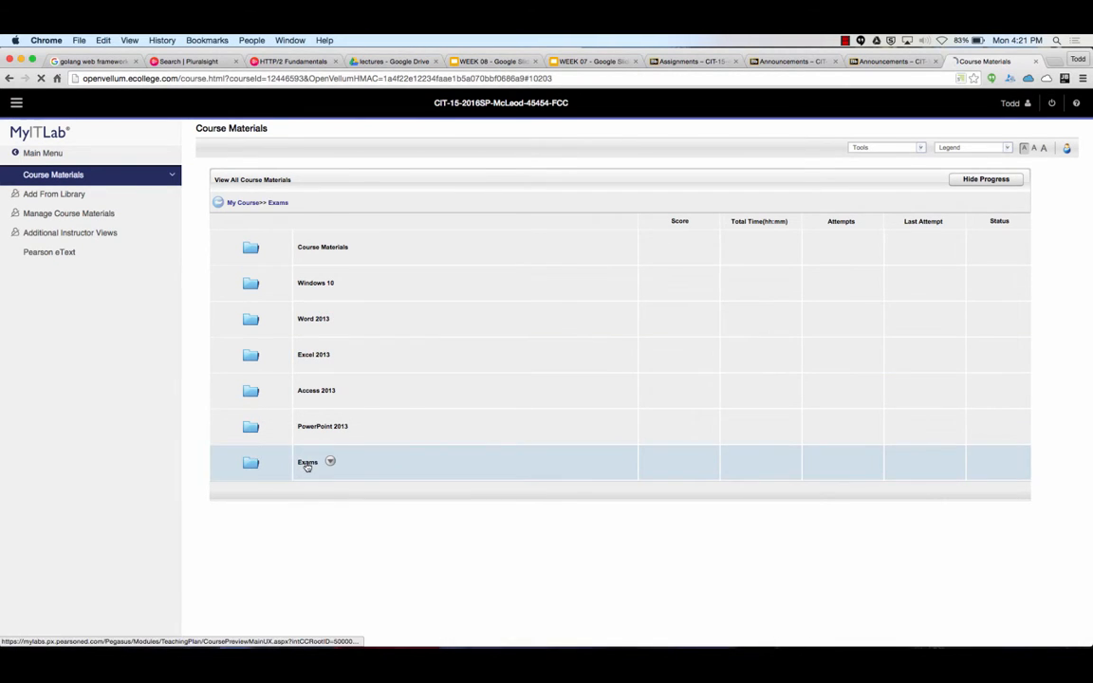
{"action": "left_click", "coordinate": [307, 463]}
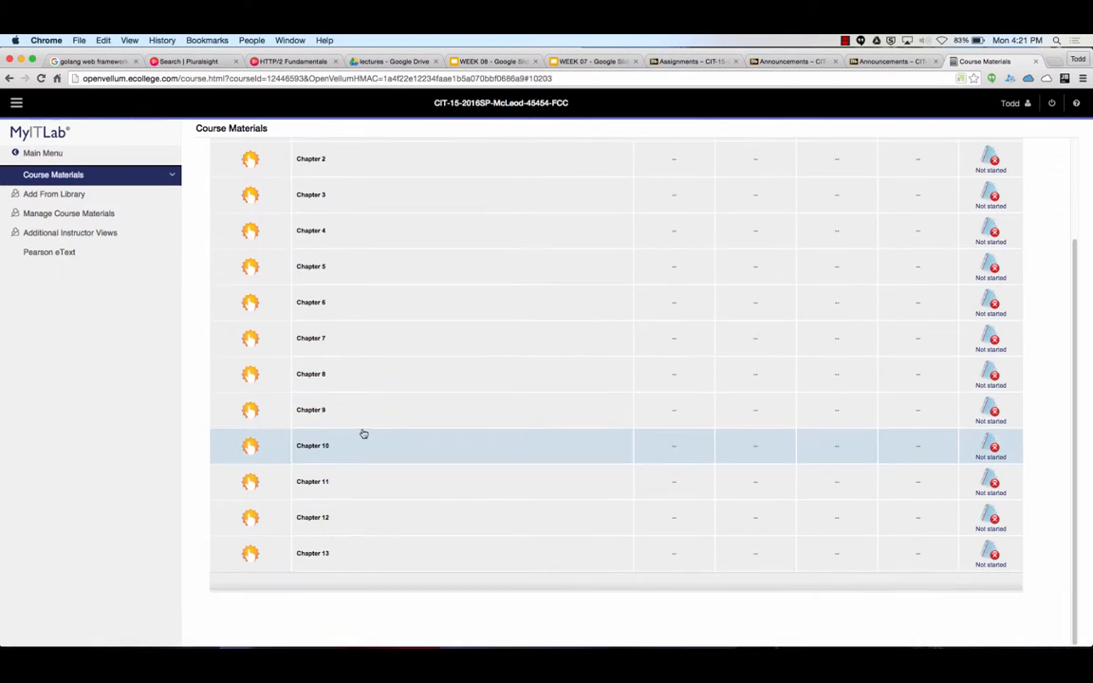
{"action": "scroll", "scroll_direction": "up", "scroll_amount": 3}
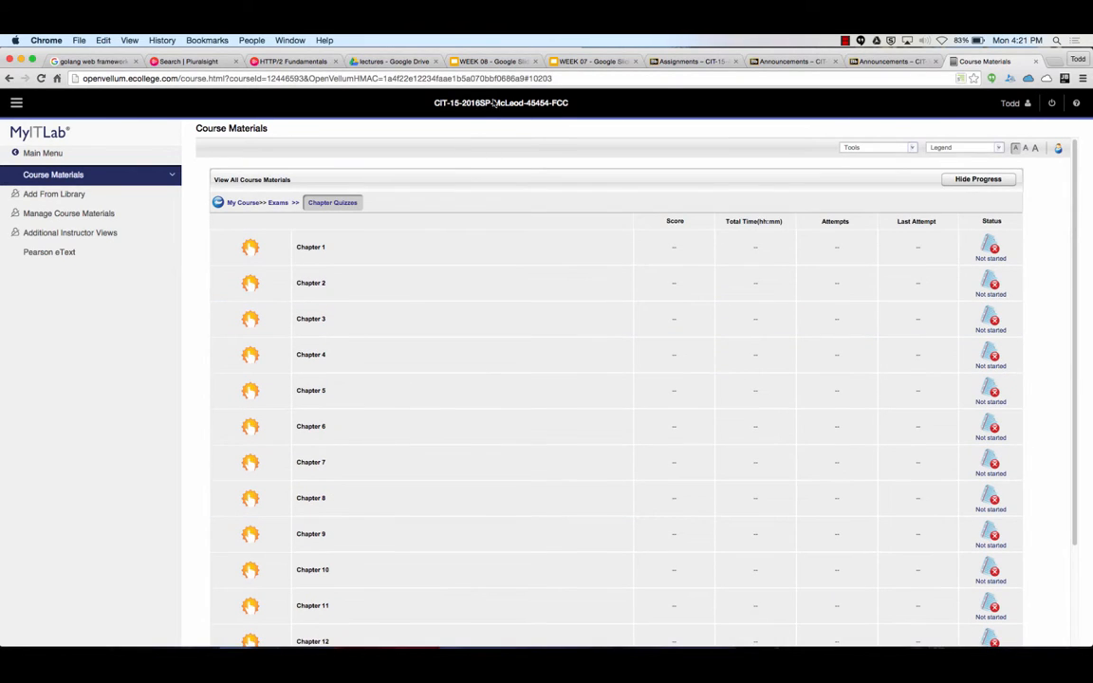
{"action": "left_click", "coordinate": [593, 61]}
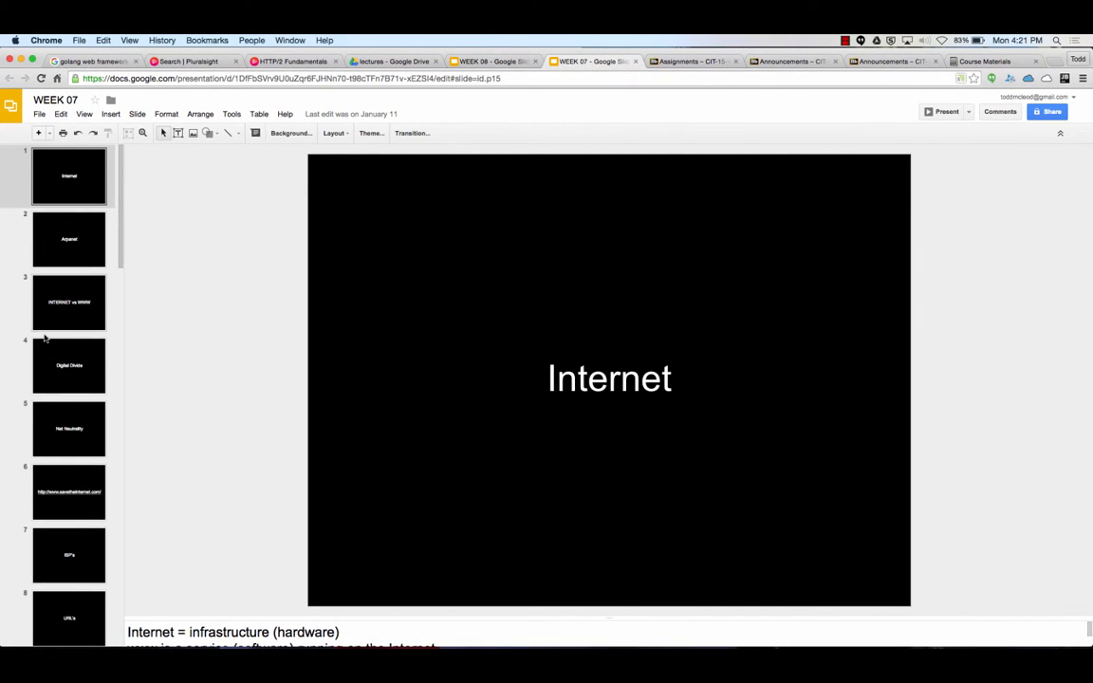
{"action": "mouse_move", "coordinate": [57, 302]}
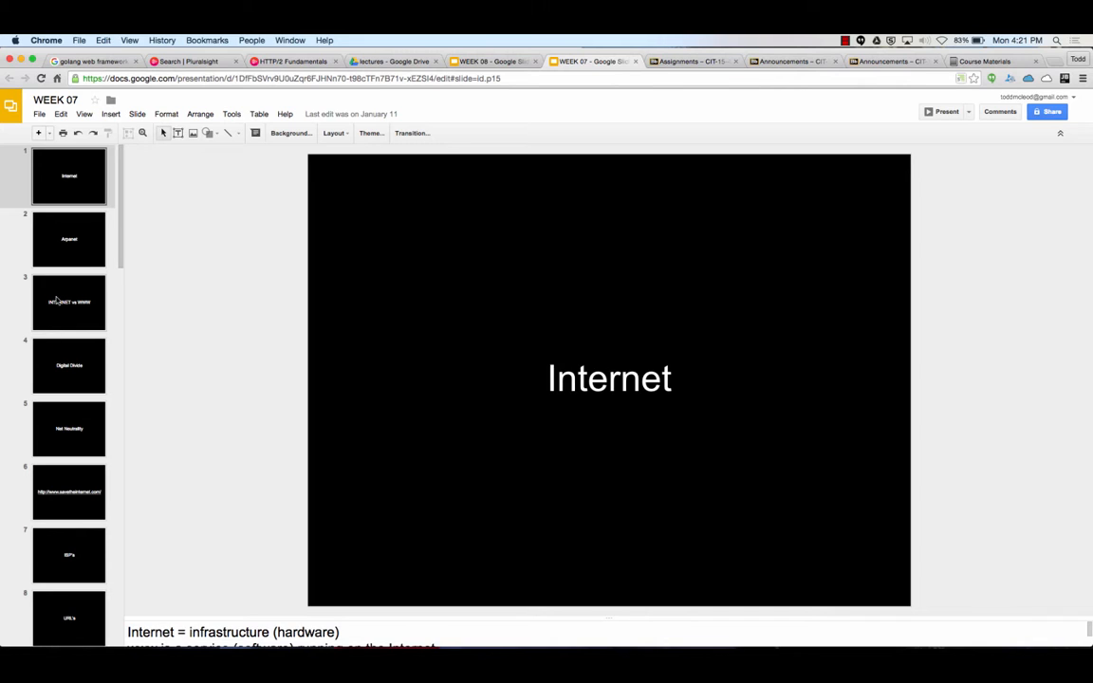
View the WEEK 08 'Security & Privacy' deck and WEEK 07, then return to MyITLab Exams
{"action": "left_click", "coordinate": [494, 60]}
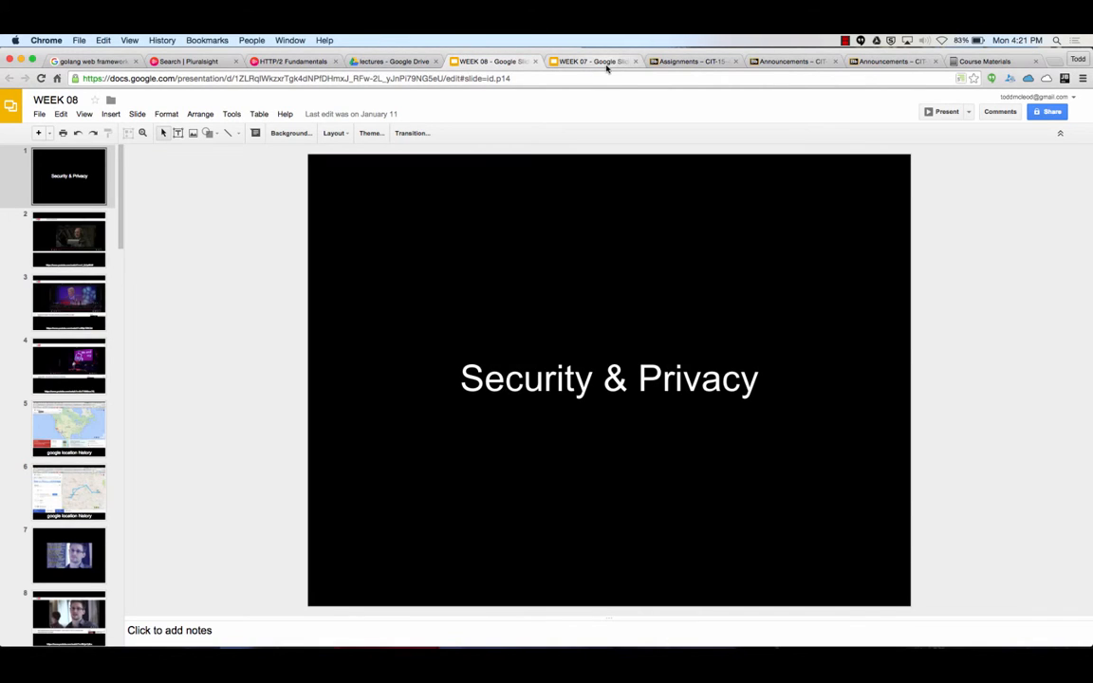
{"action": "mouse_move", "coordinate": [593, 61]}
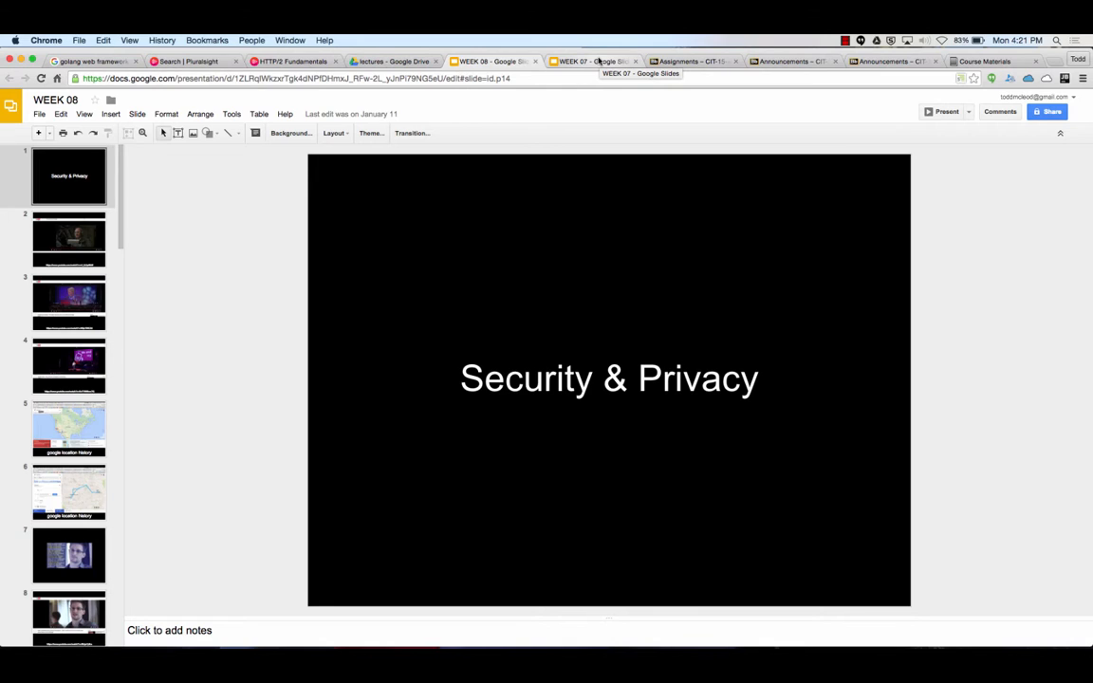
{"action": "left_click", "coordinate": [593, 60]}
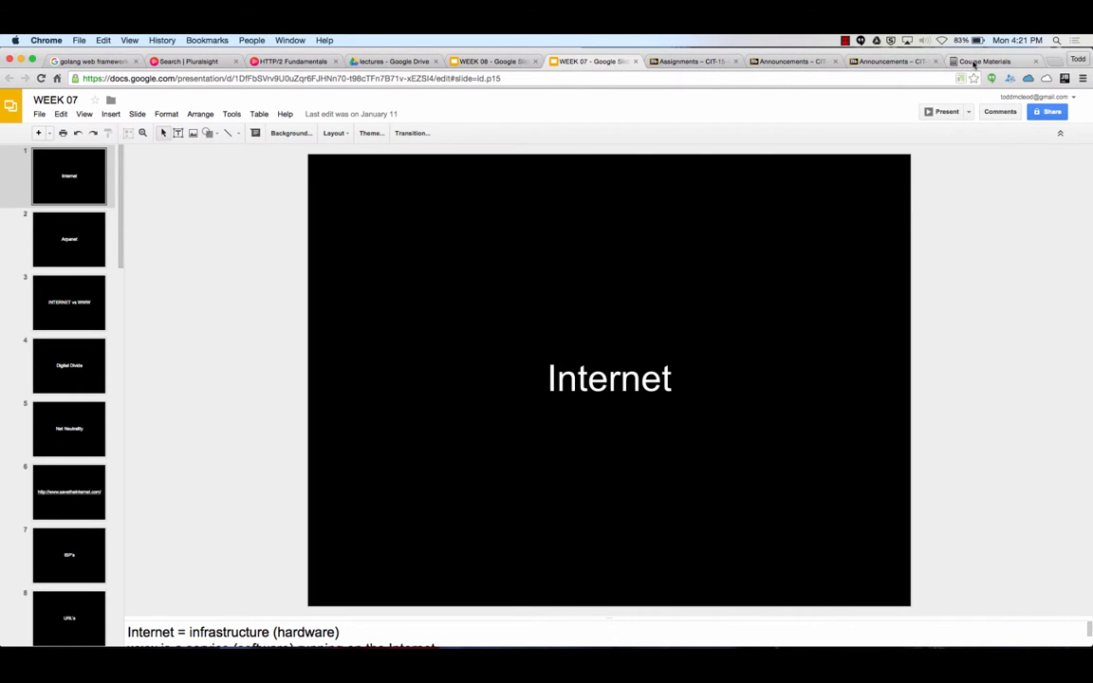
{"action": "left_click", "coordinate": [992, 61]}
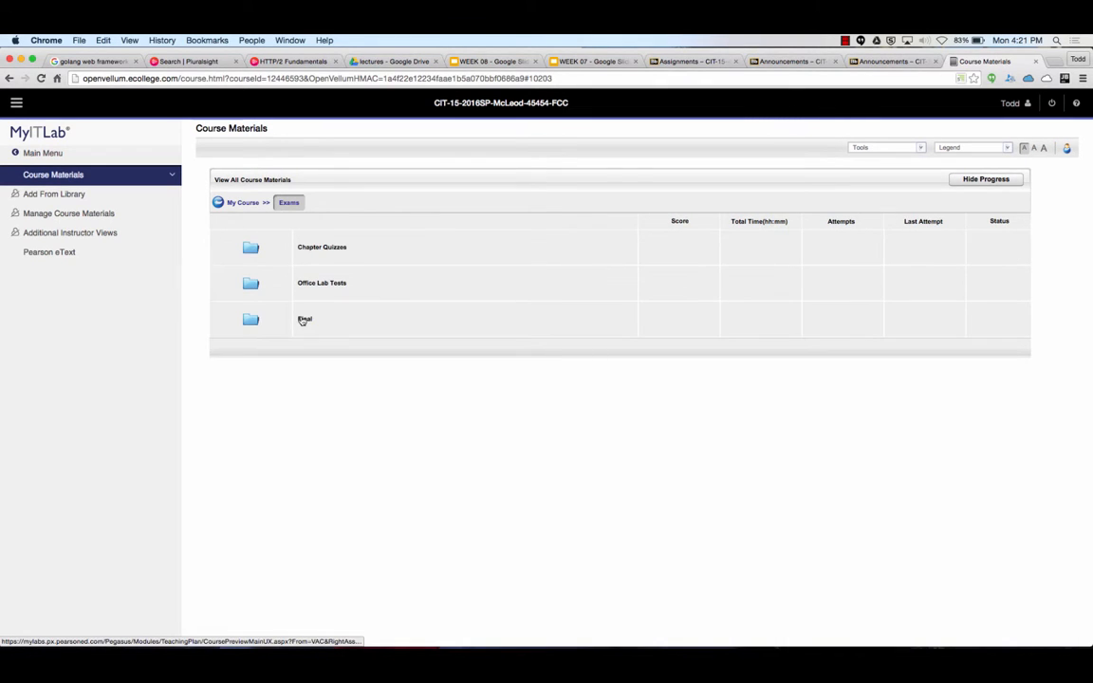
Check the empty Final folder, then open Office Lab Tests with the Word, Excel and Access tests
{"action": "left_click", "coordinate": [305, 319]}
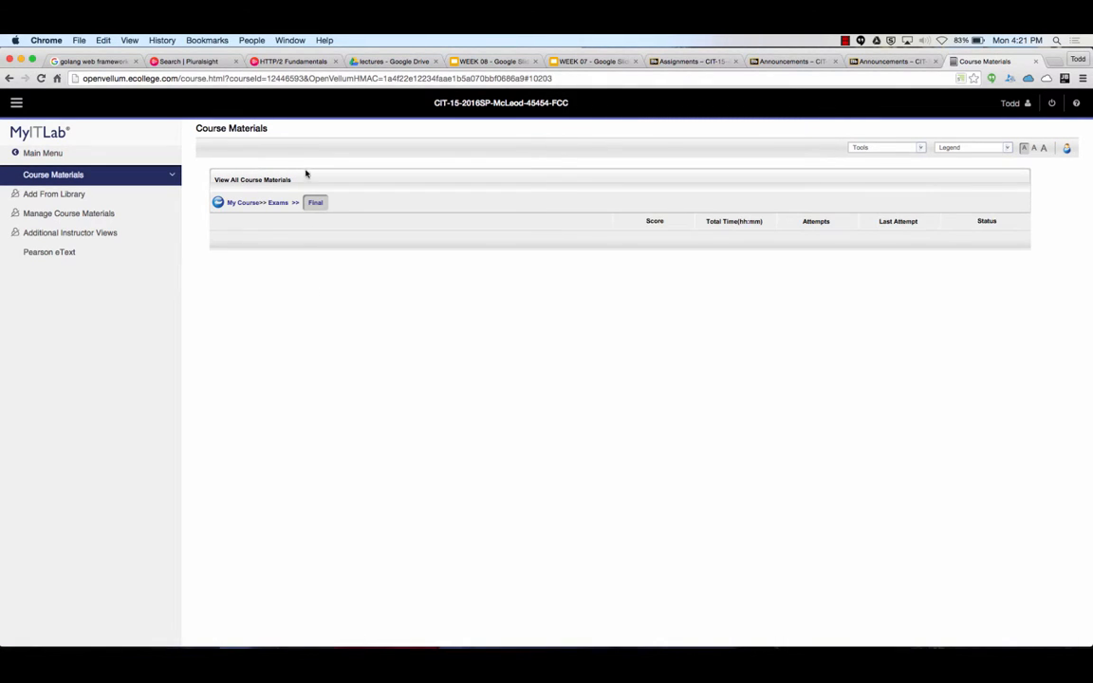
{"action": "left_click", "coordinate": [288, 202]}
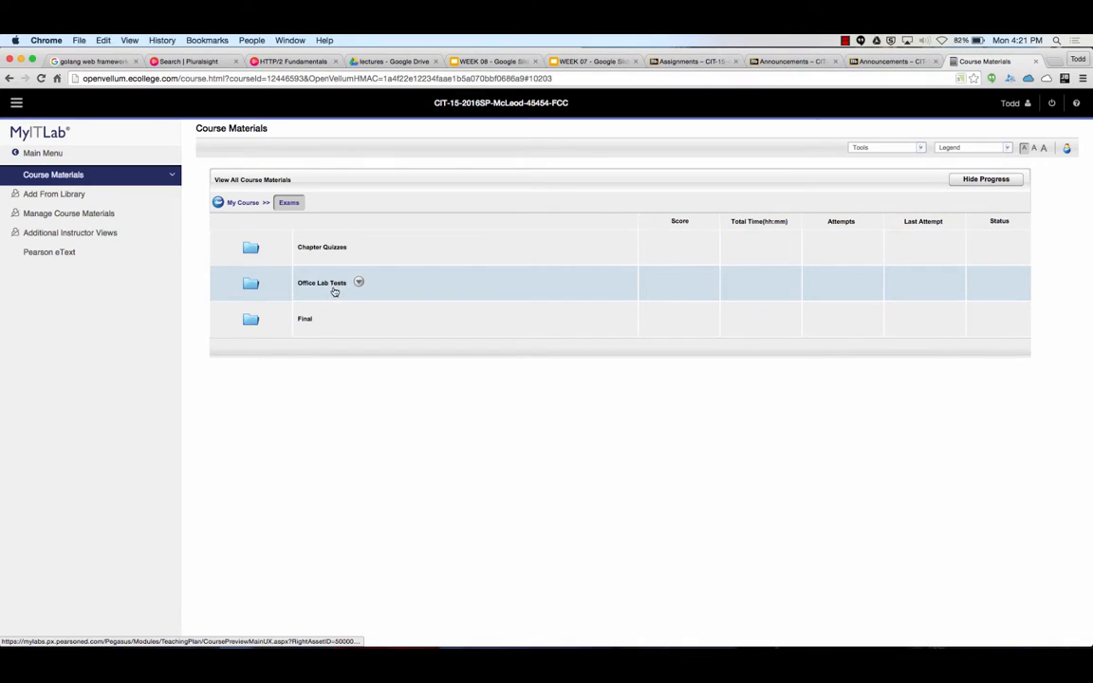
{"action": "left_click", "coordinate": [321, 282]}
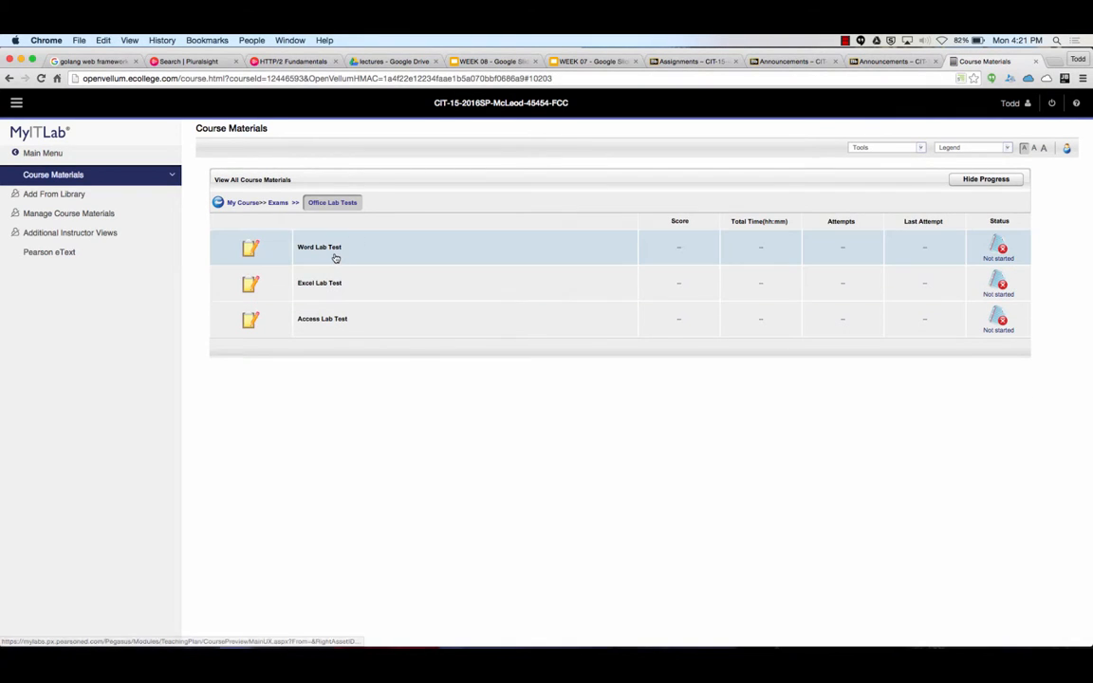
{"action": "mouse_move", "coordinate": [335, 258]}
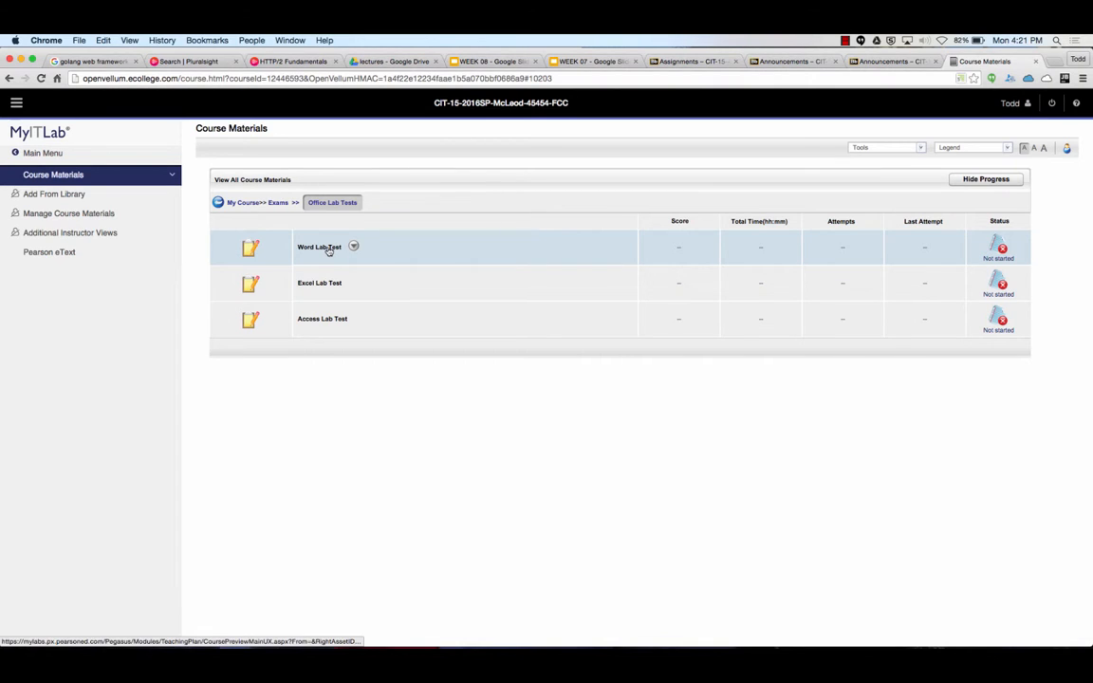
{"action": "left_click", "coordinate": [319, 246]}
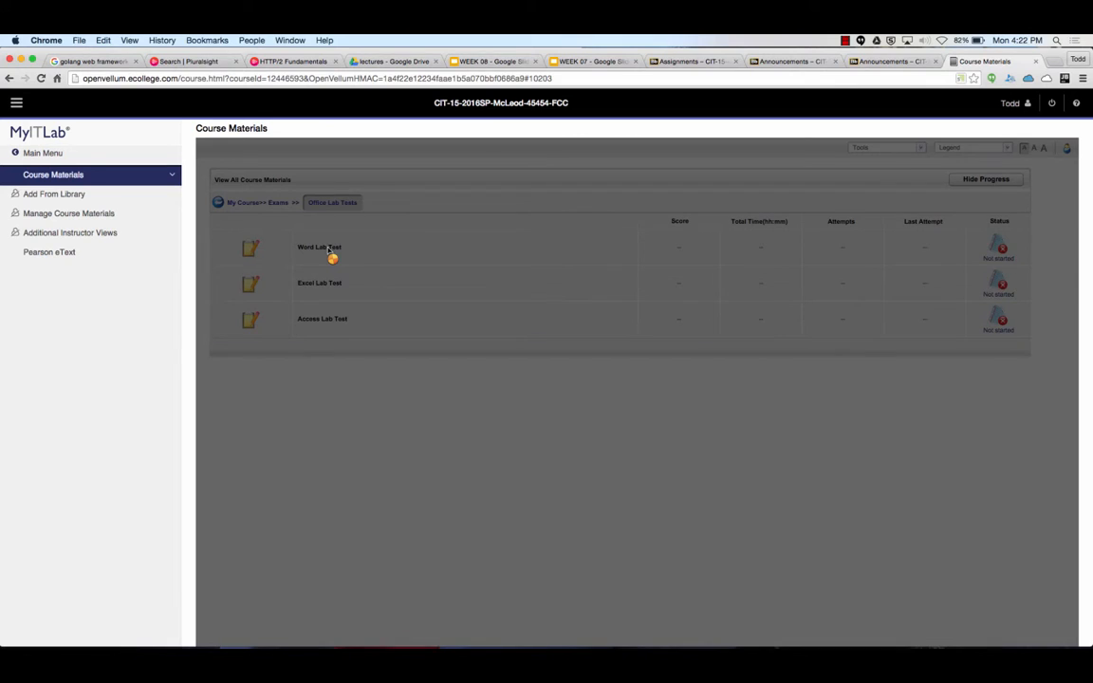
{"action": "left_click", "coordinate": [313, 247]}
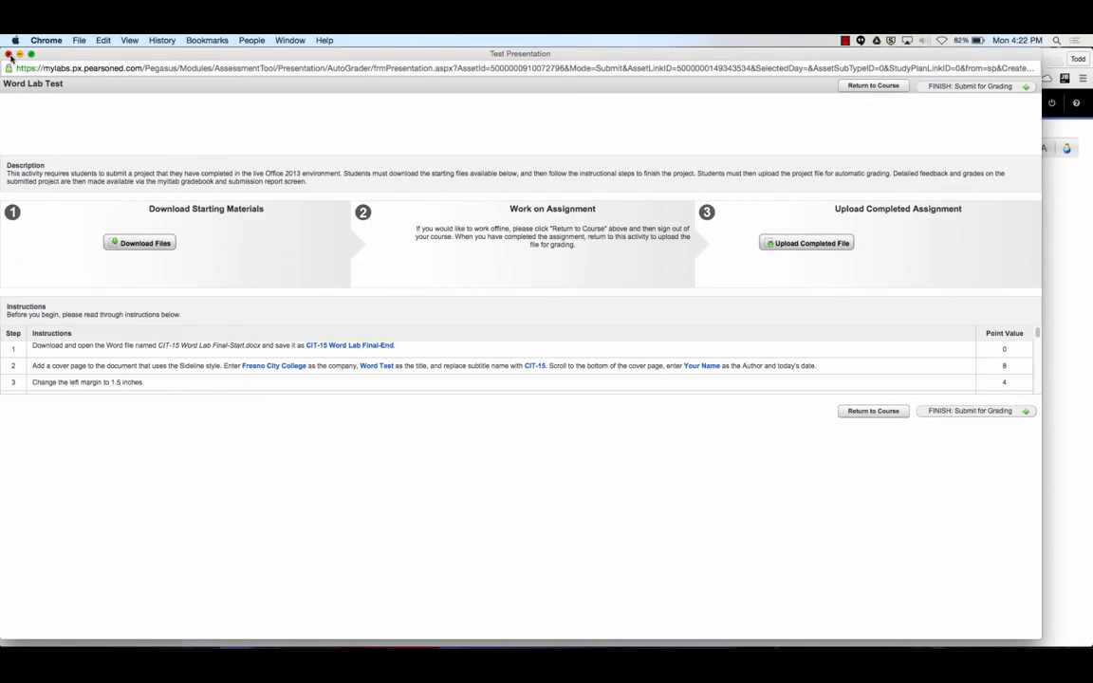
{"action": "left_click", "coordinate": [872, 86]}
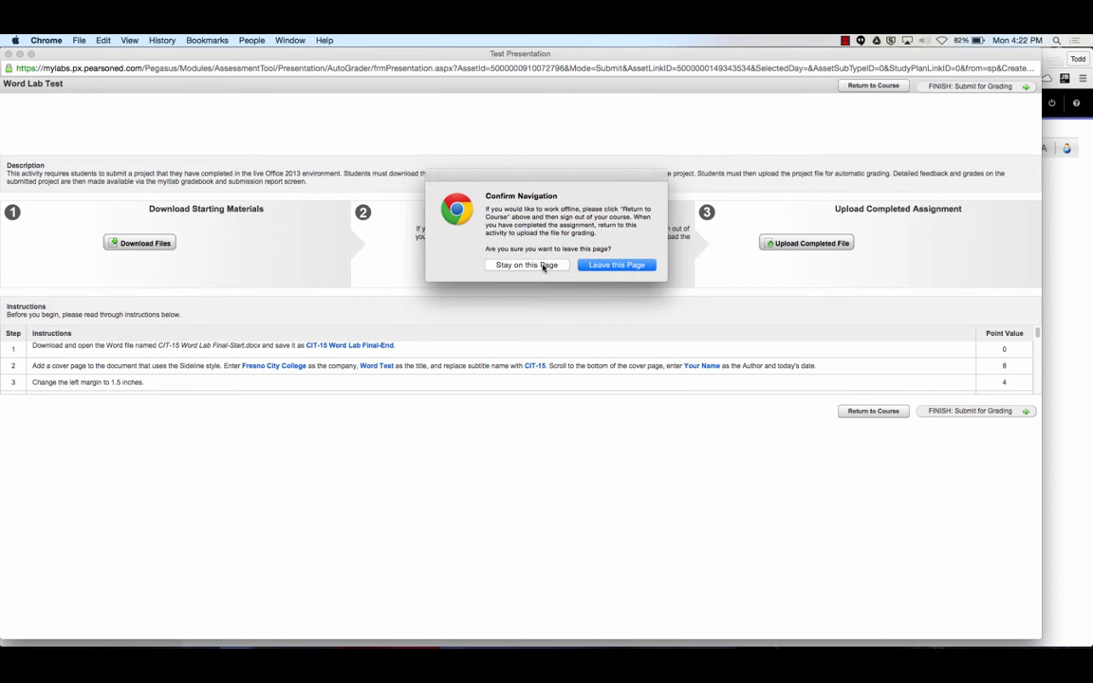
{"action": "left_click", "coordinate": [616, 265]}
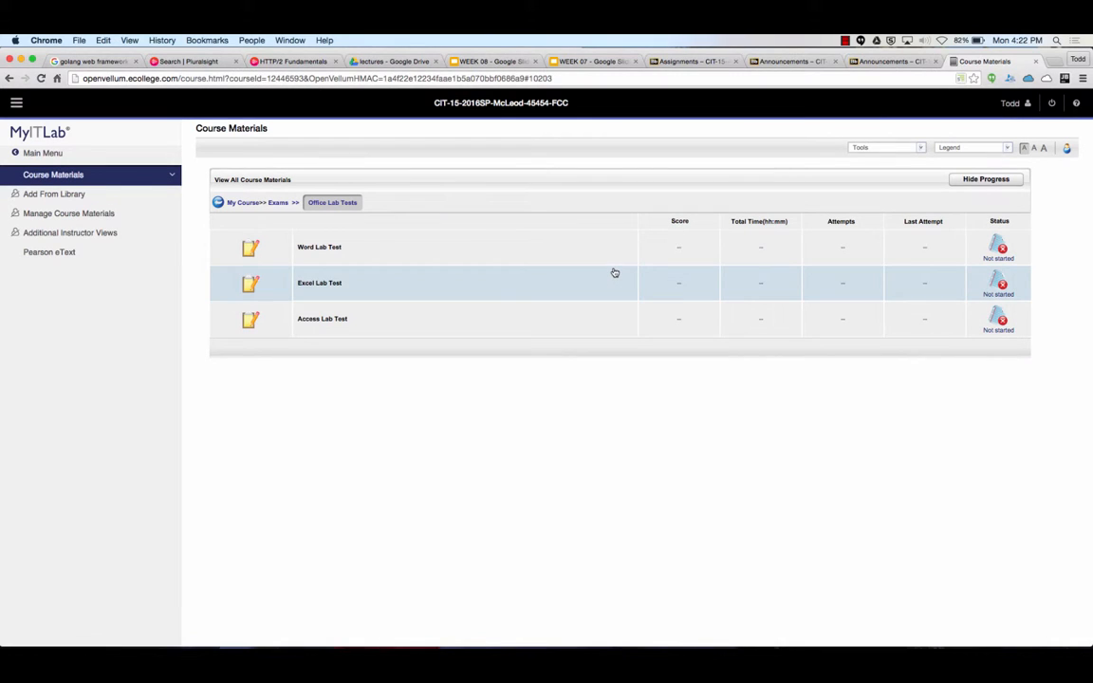
{"action": "mouse_move", "coordinate": [672, 311]}
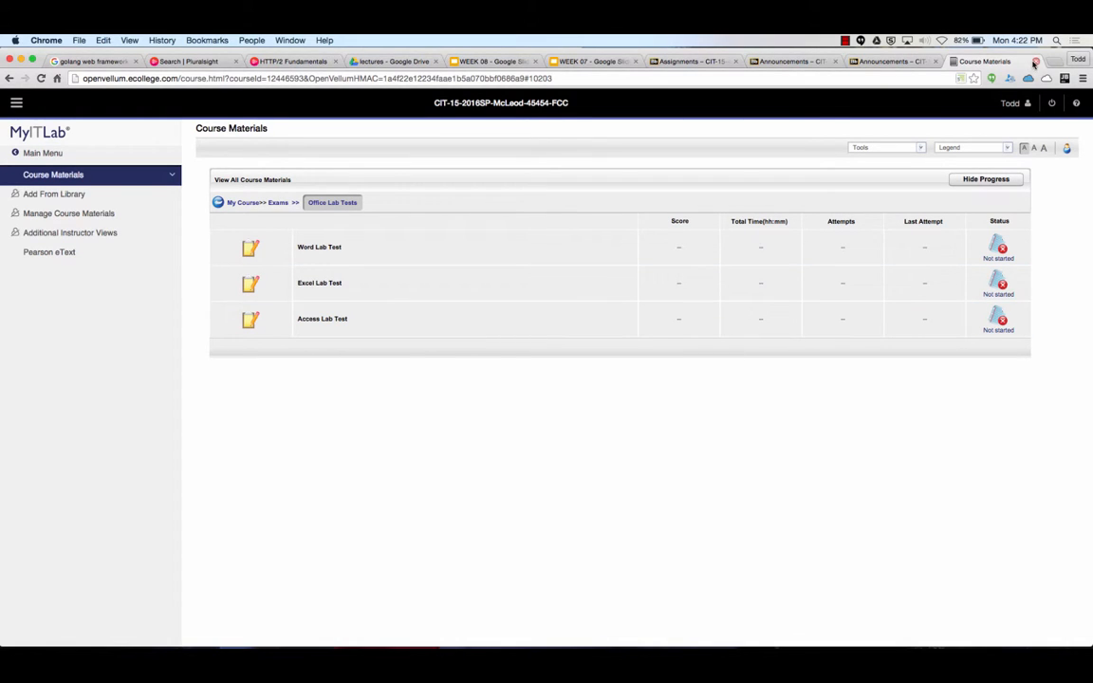
Bring up the WEEK 07 deck at slide 3, 'INTERNET vs WWW'
{"action": "left_click", "coordinate": [589, 61]}
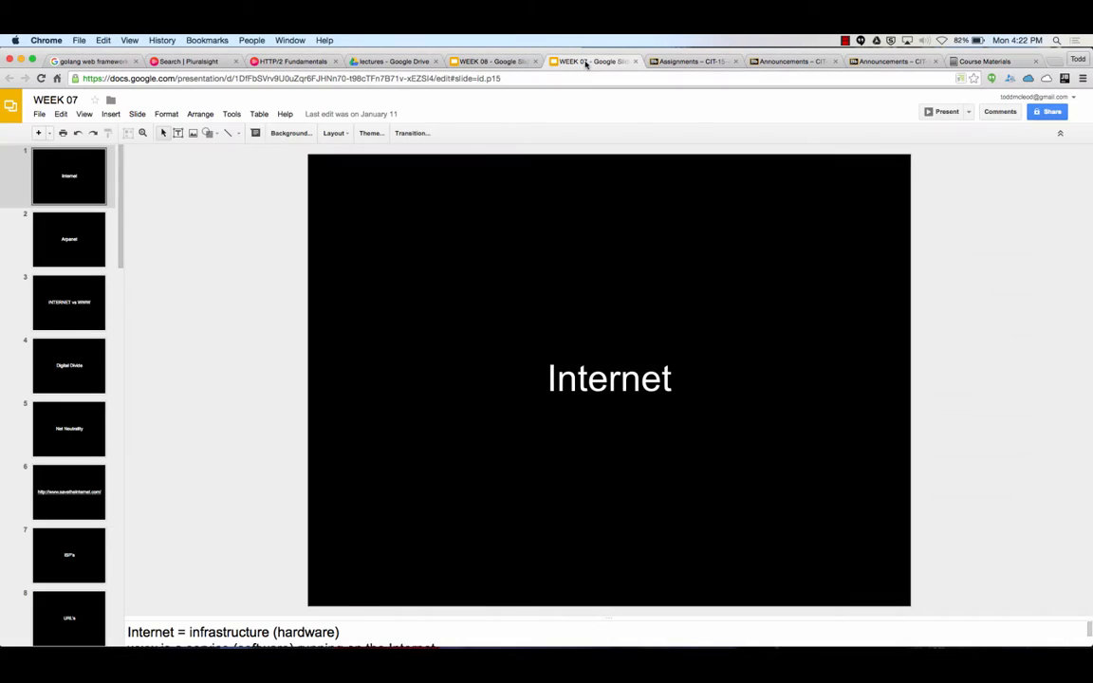
{"action": "mouse_move", "coordinate": [143, 177]}
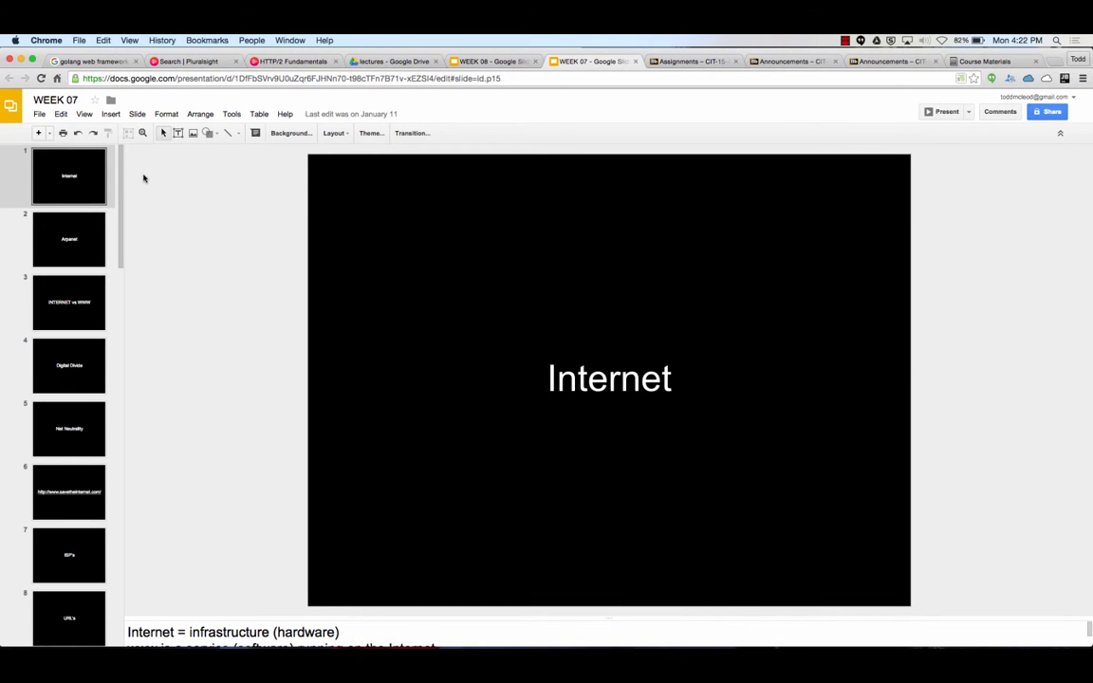
{"action": "left_click", "coordinate": [68, 302]}
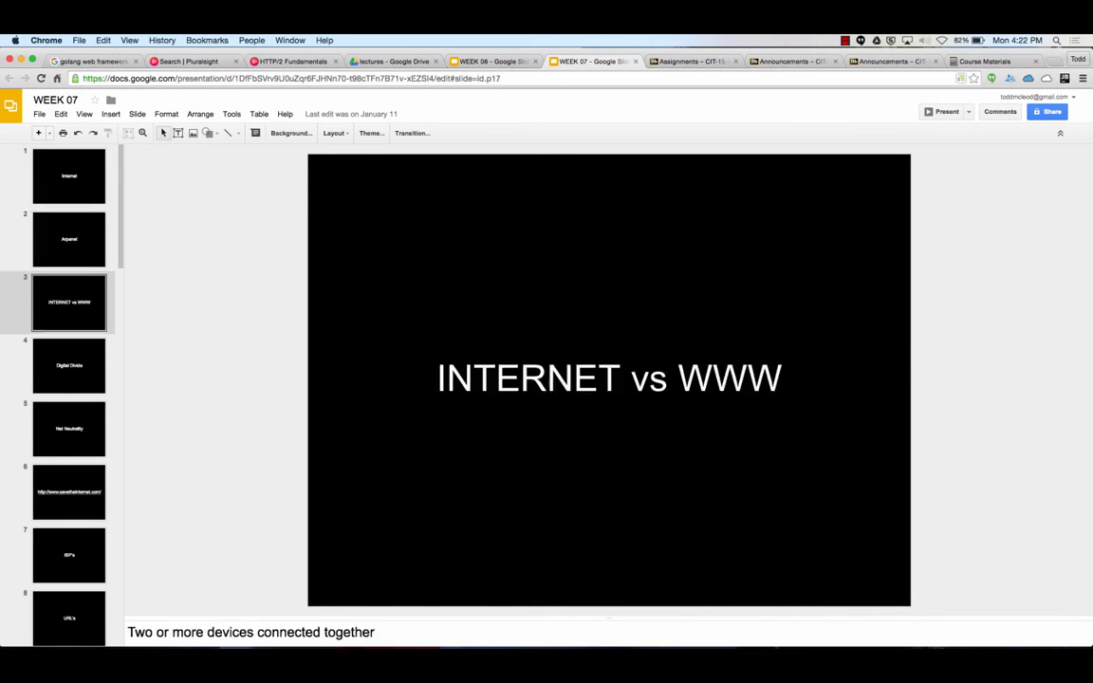
{"action": "left_click", "coordinate": [69, 238]}
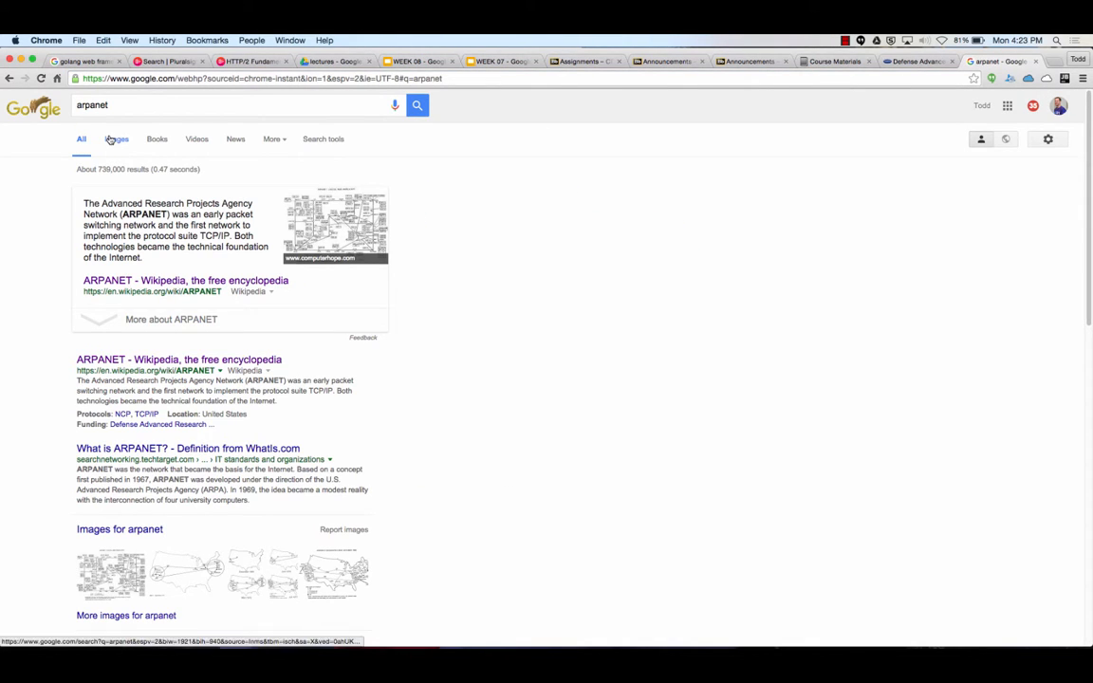
Switch the arpanet results to Images and preview the September 1971 ARPANET map
{"action": "left_click", "coordinate": [116, 139]}
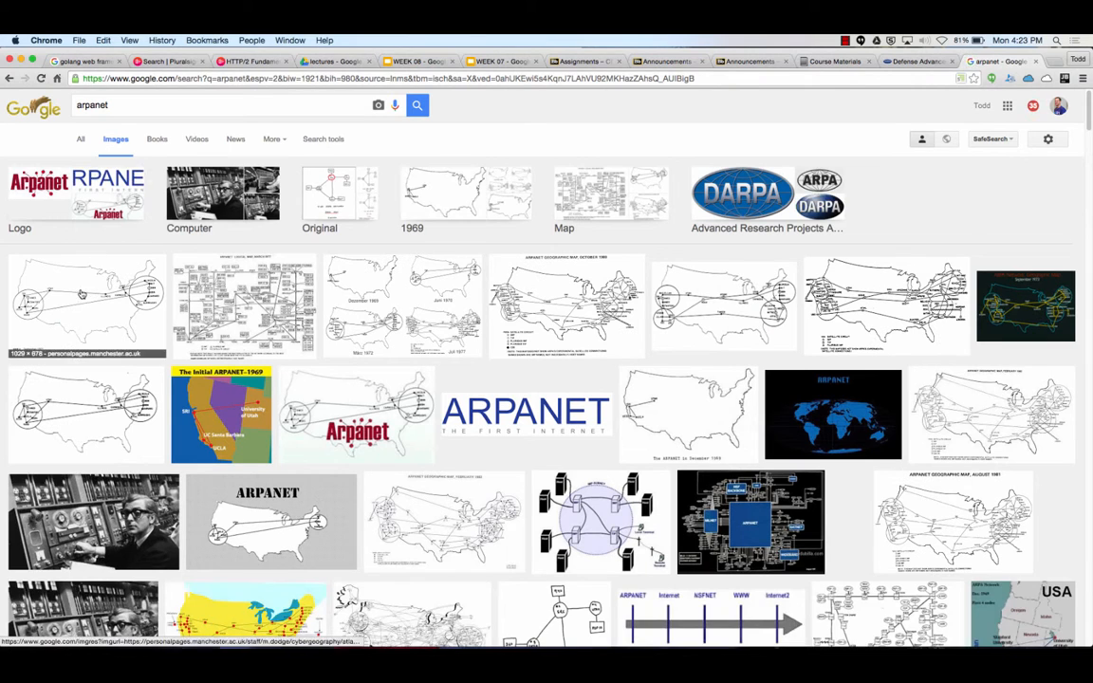
{"action": "left_click", "coordinate": [86, 304]}
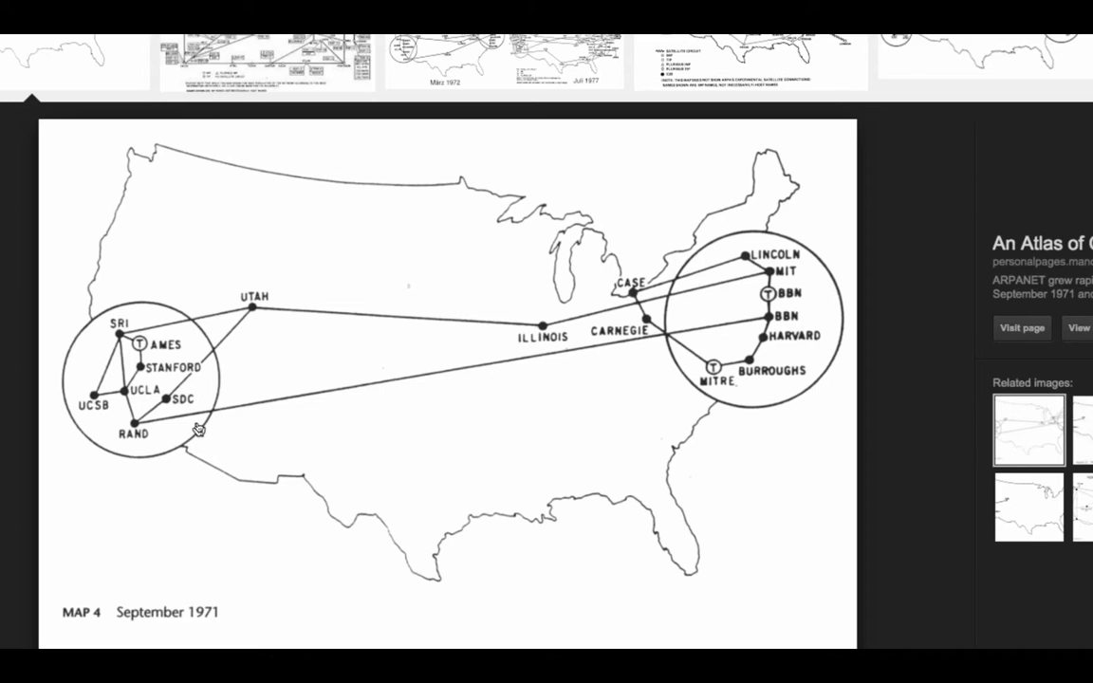
{"action": "mouse_move", "coordinate": [546, 385]}
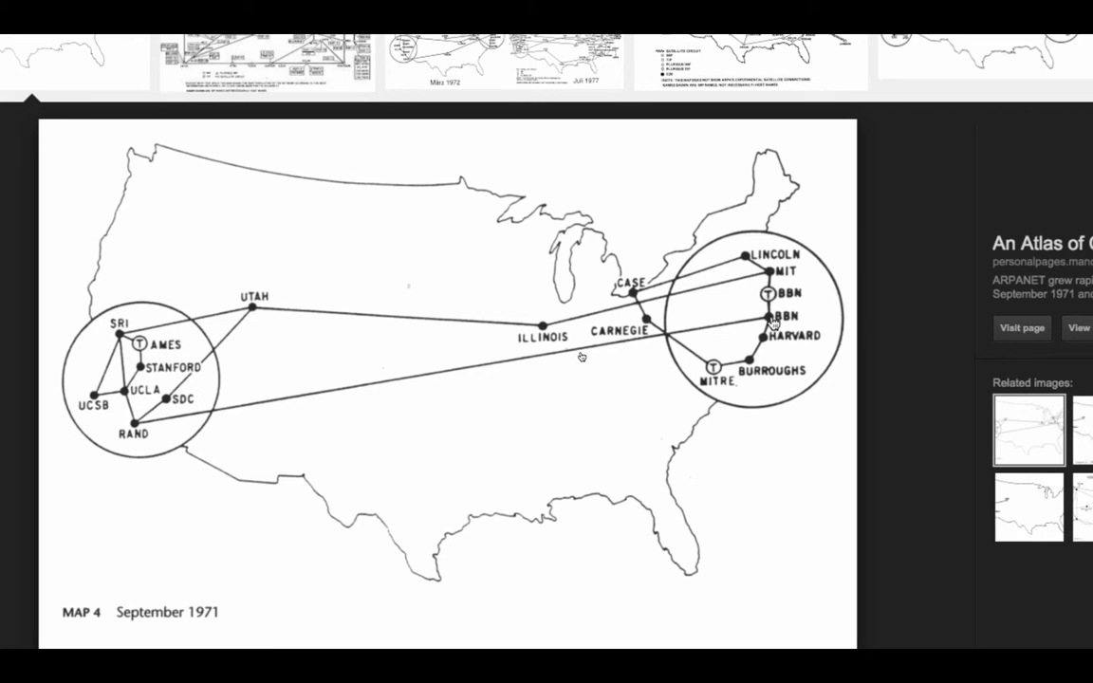
{"action": "mouse_move", "coordinate": [332, 343]}
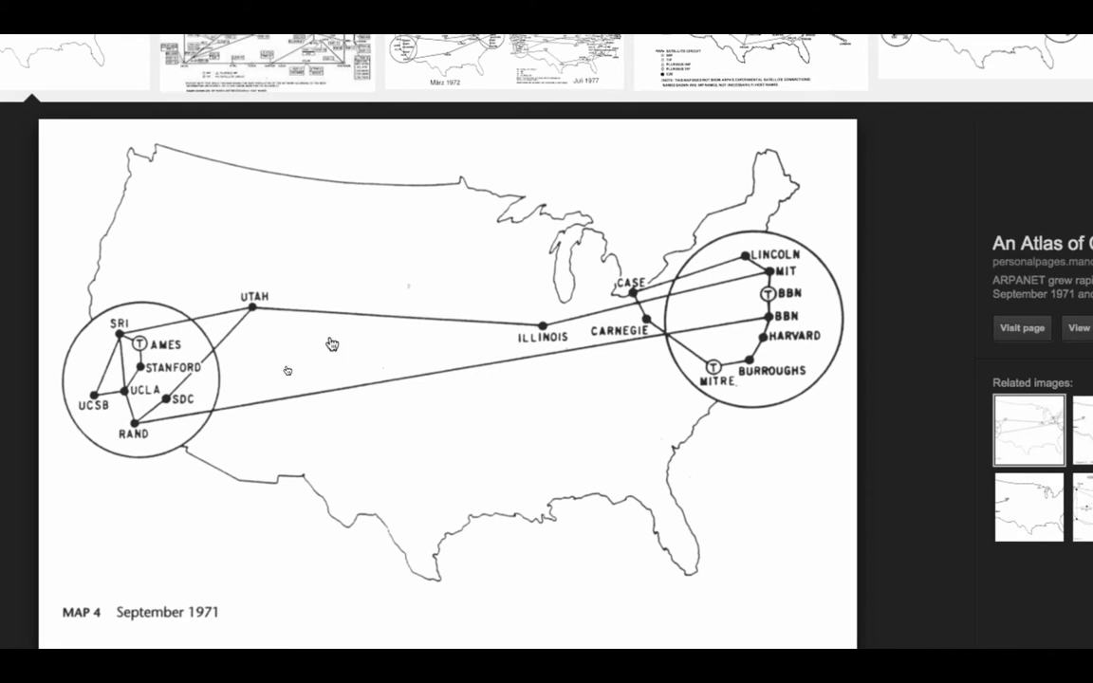
{"action": "mouse_move", "coordinate": [369, 413]}
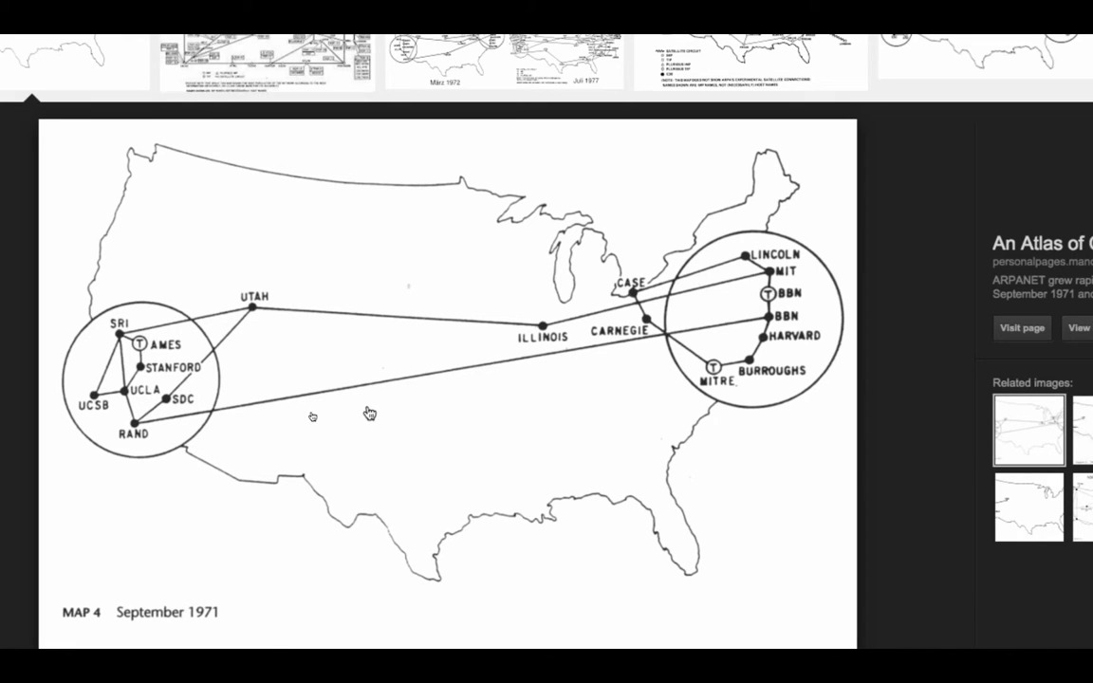
{"action": "mouse_move", "coordinate": [360, 383]}
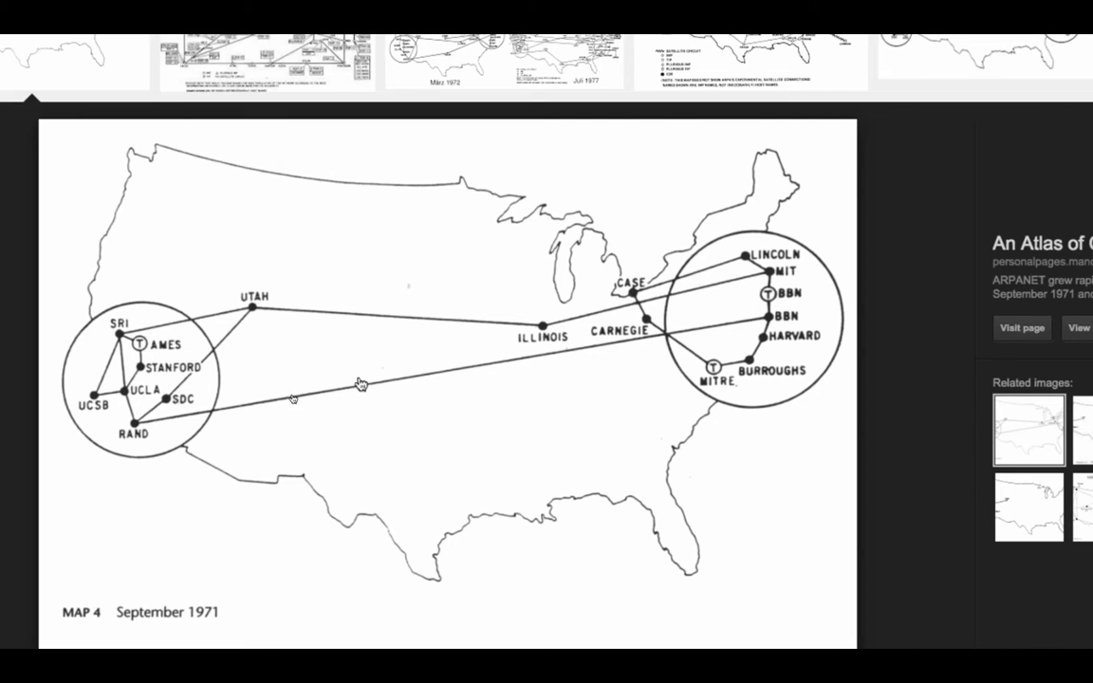
{"action": "mouse_move", "coordinate": [176, 403]}
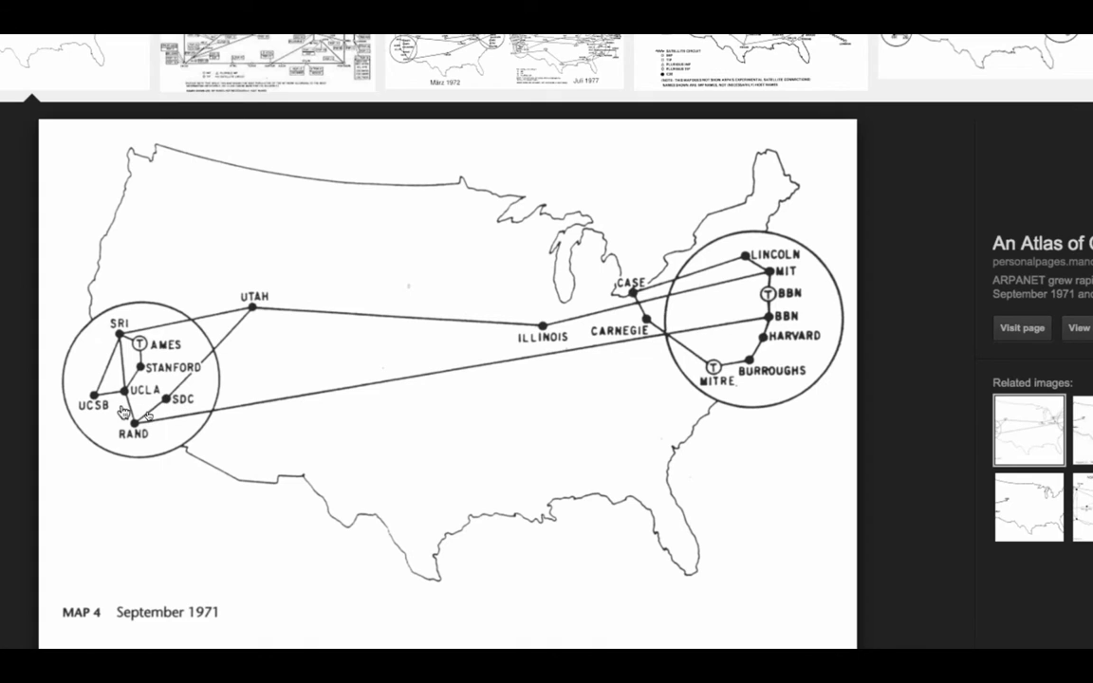
{"action": "mouse_move", "coordinate": [307, 345]}
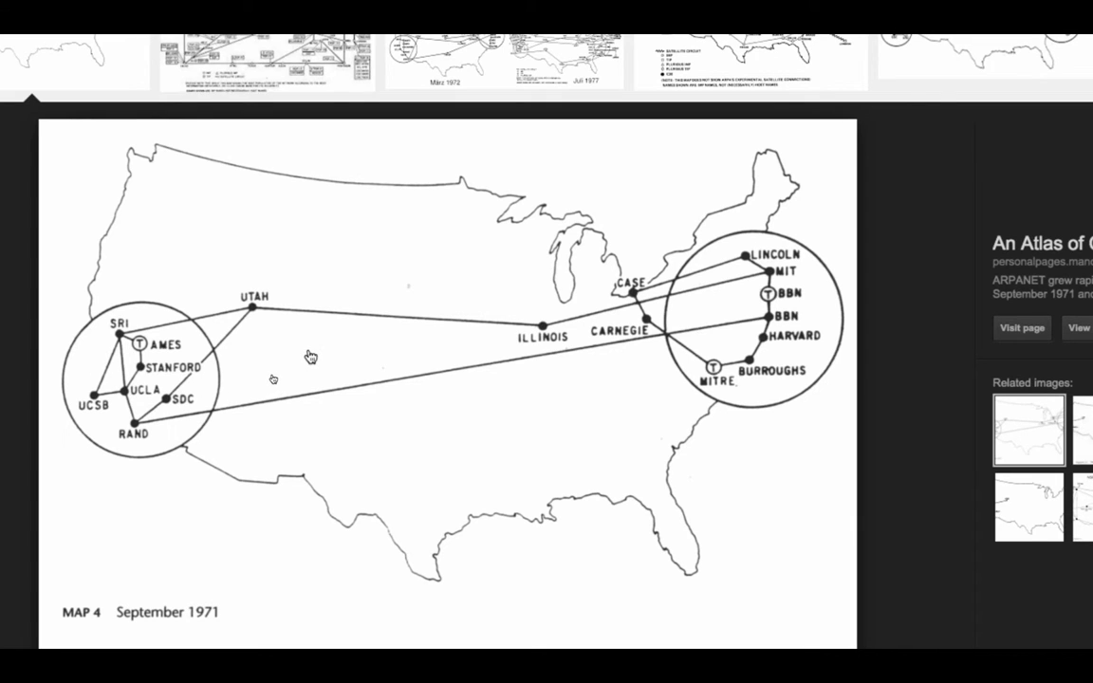
{"action": "mouse_move", "coordinate": [217, 365]}
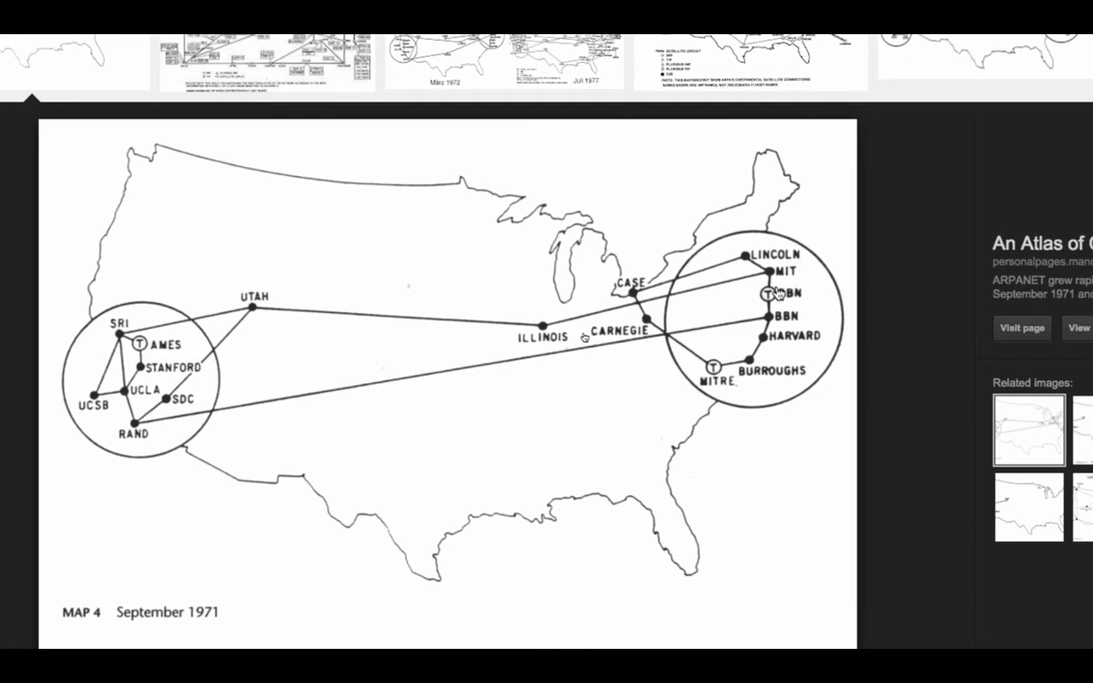
{"action": "mouse_move", "coordinate": [441, 360]}
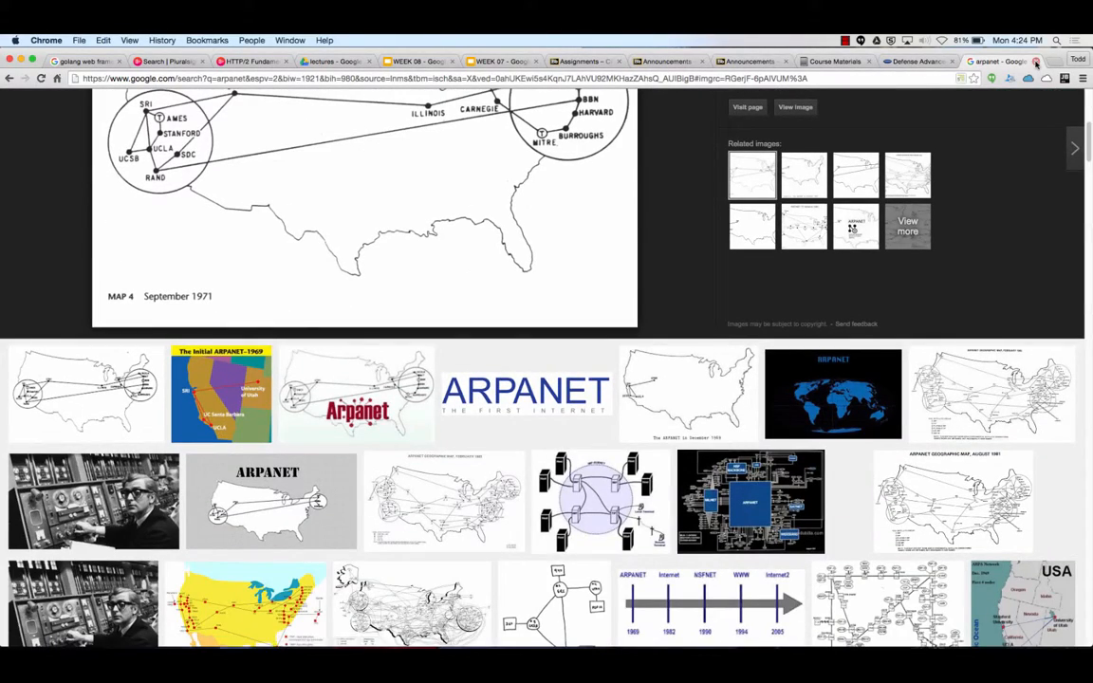
Close the arpanet and DARPA tabs and open the YouTube video manager bookmark
{"action": "left_click", "coordinate": [997, 61]}
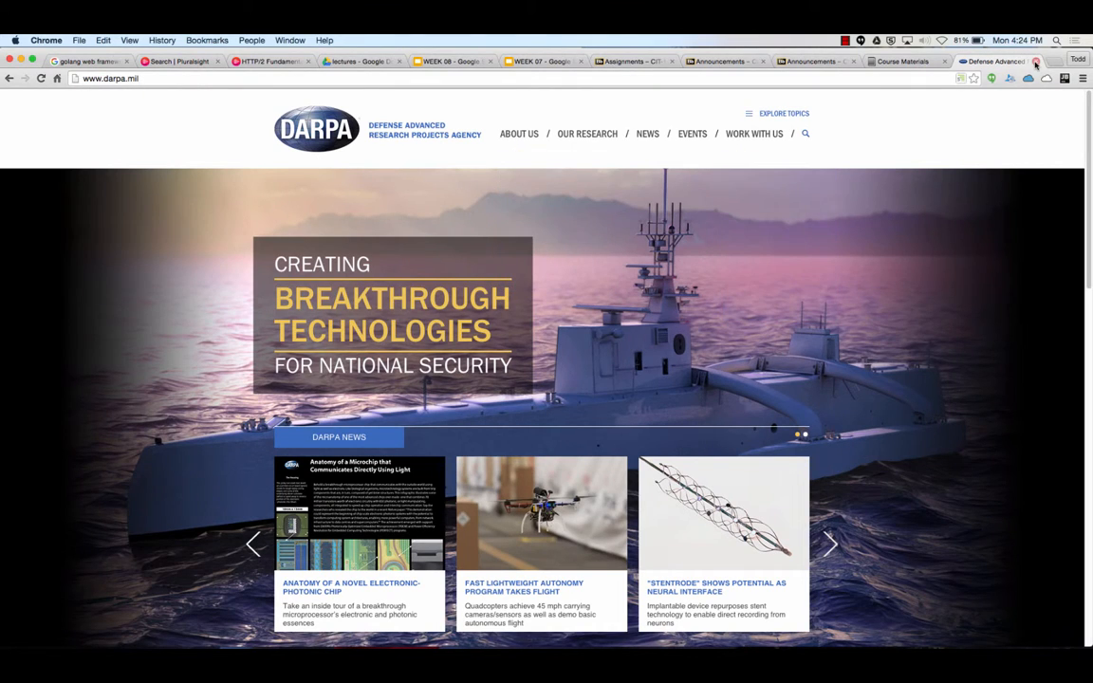
{"action": "left_click", "coordinate": [987, 60]}
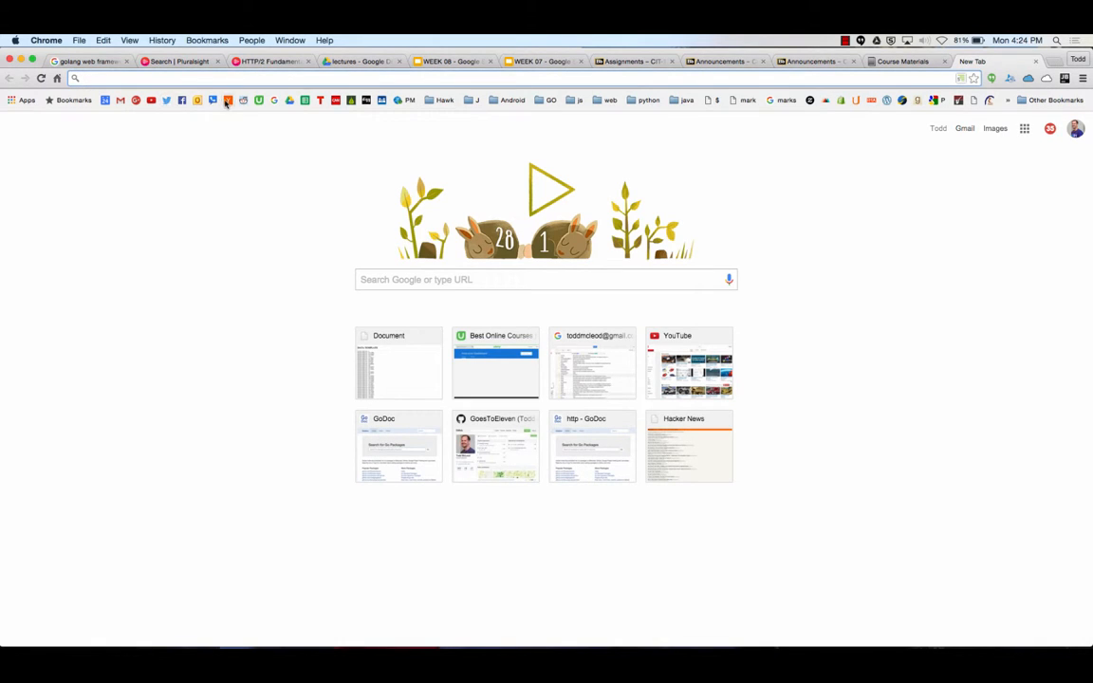
{"action": "left_click", "coordinate": [151, 100]}
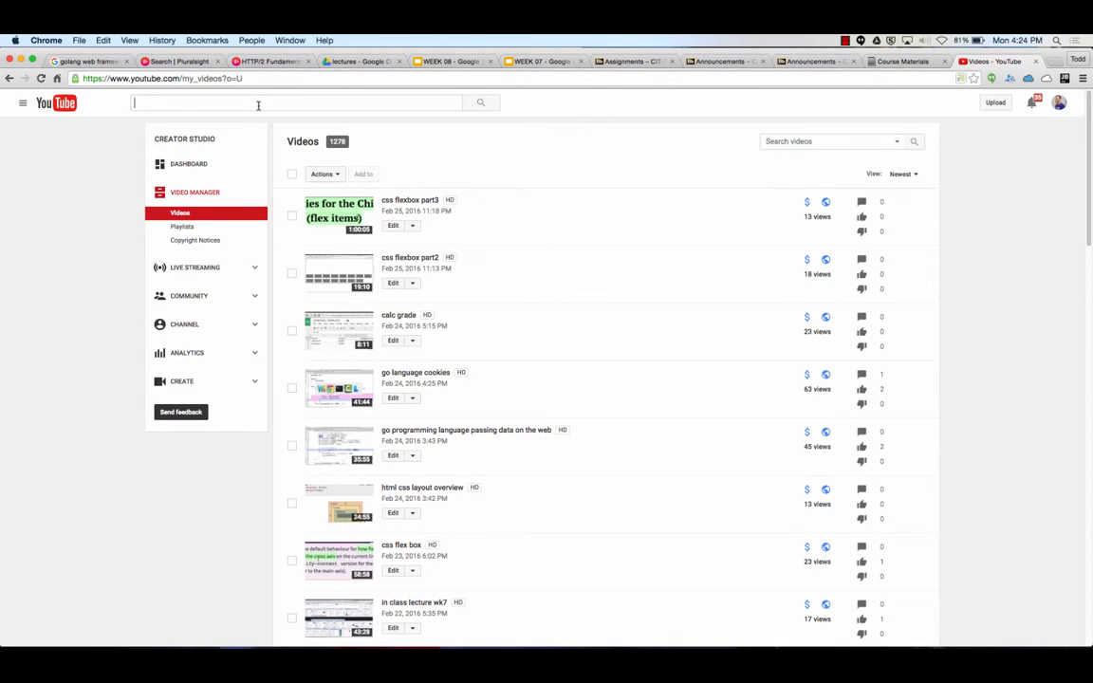
Search YouTube for Big Dog, then 'boston dynamics walking robot', and open the Terminator clip
{"action": "type", "text": "big dog"}
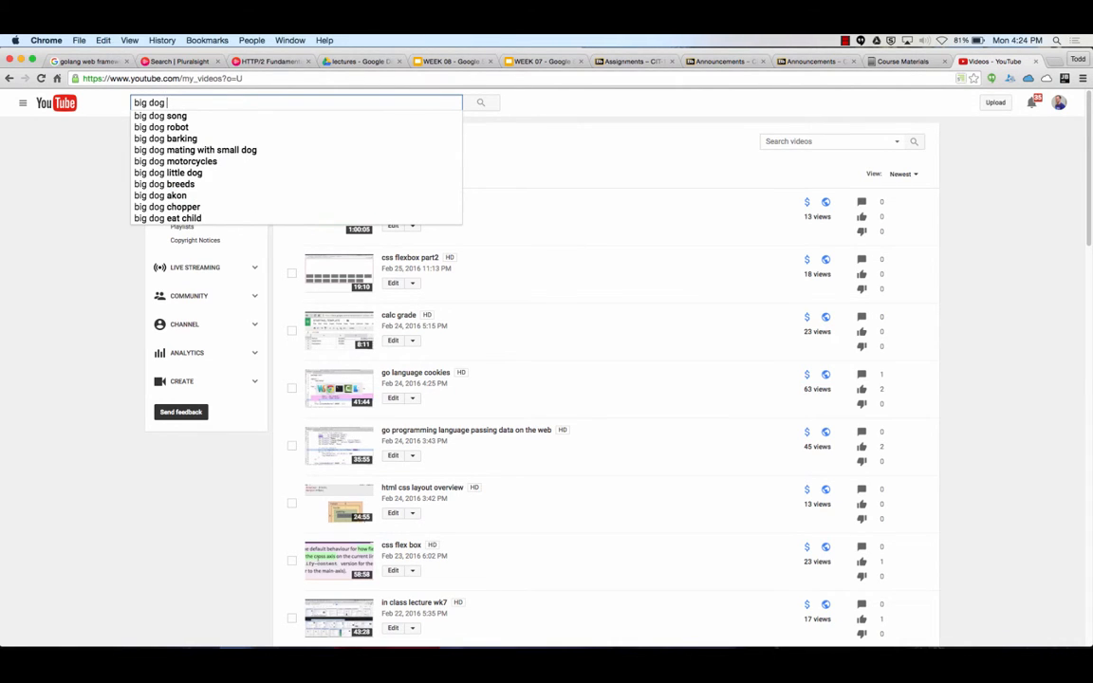
{"action": "type", "text": "robot"}
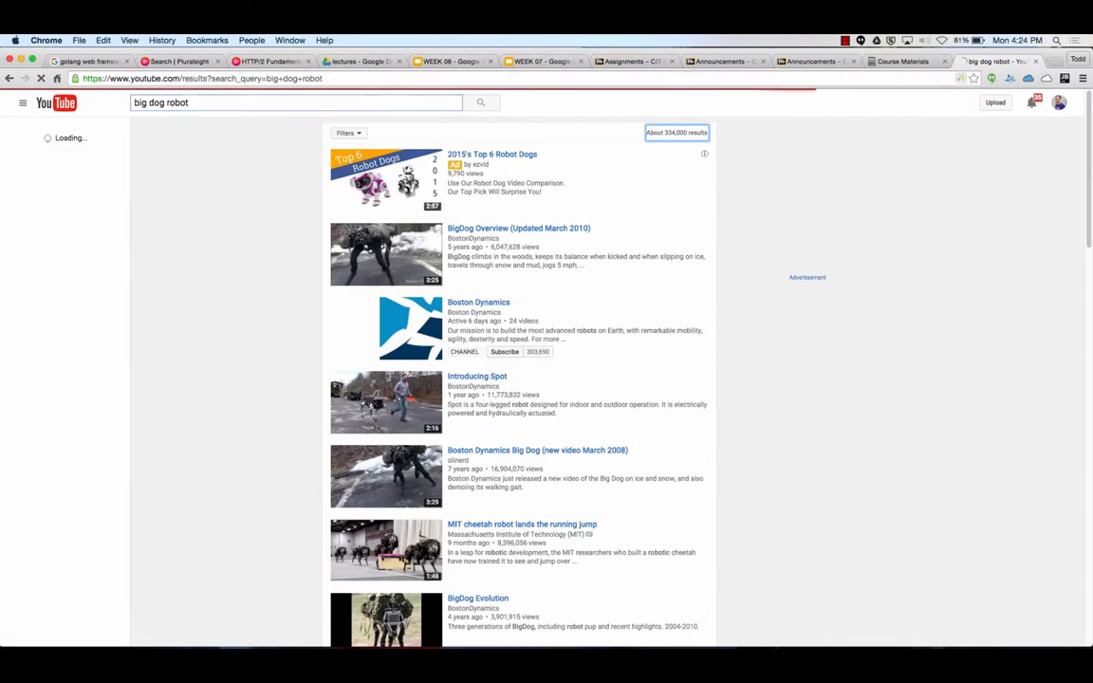
{"action": "left_click", "coordinate": [23, 102]}
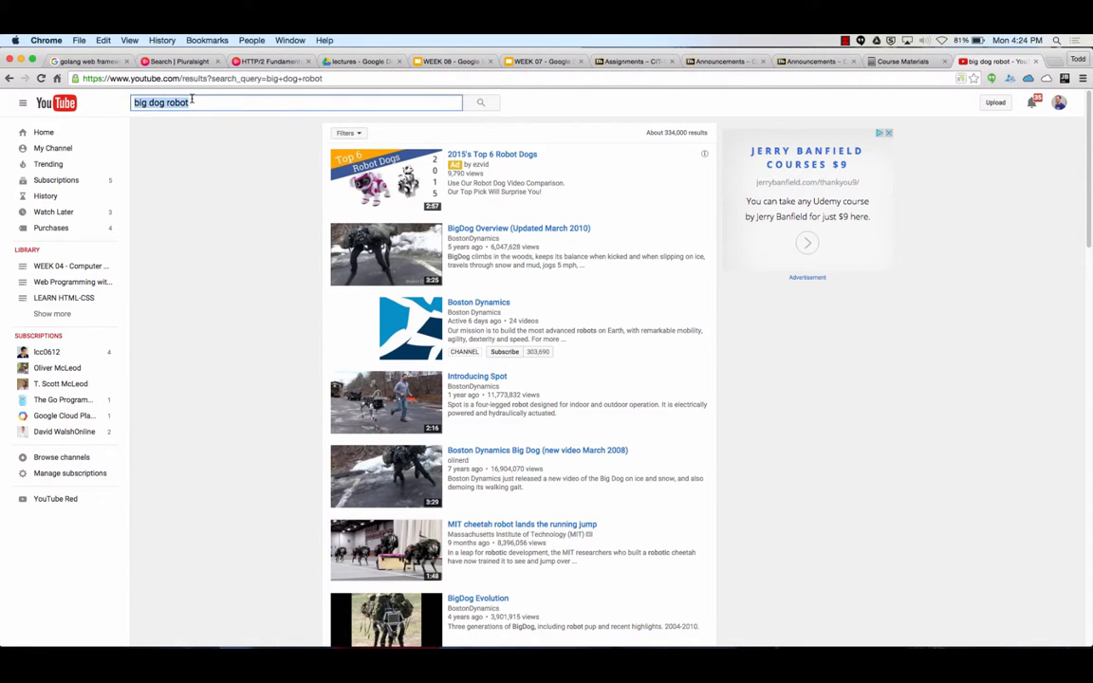
{"action": "type", "text": "boston dynamics walking"}
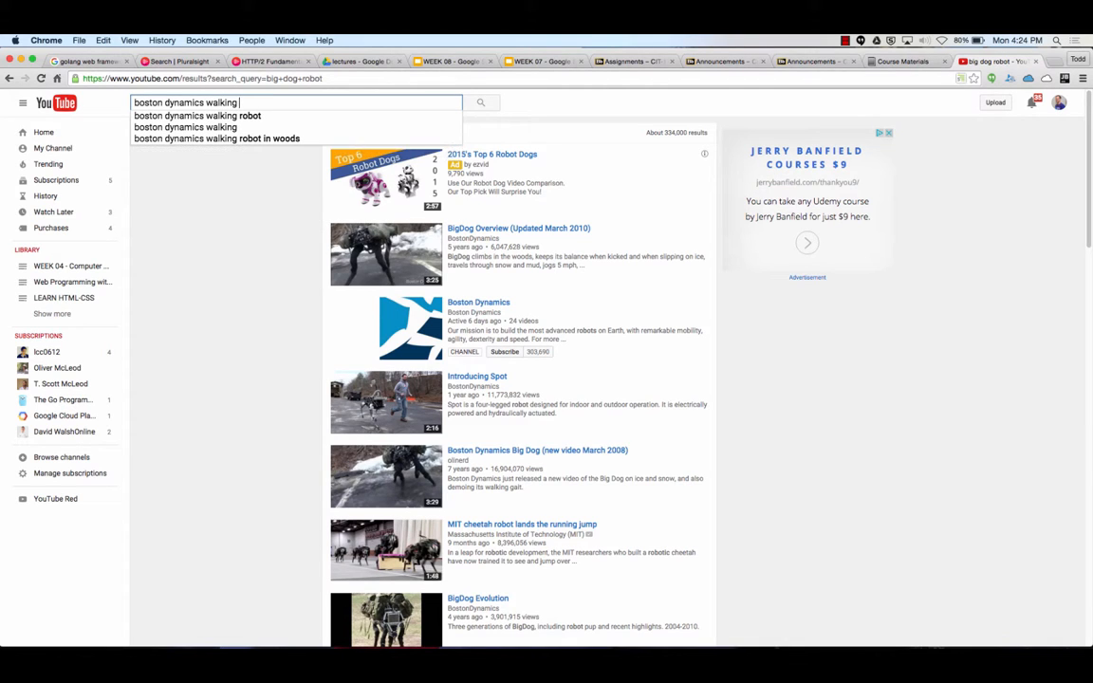
{"action": "left_click", "coordinate": [197, 115]}
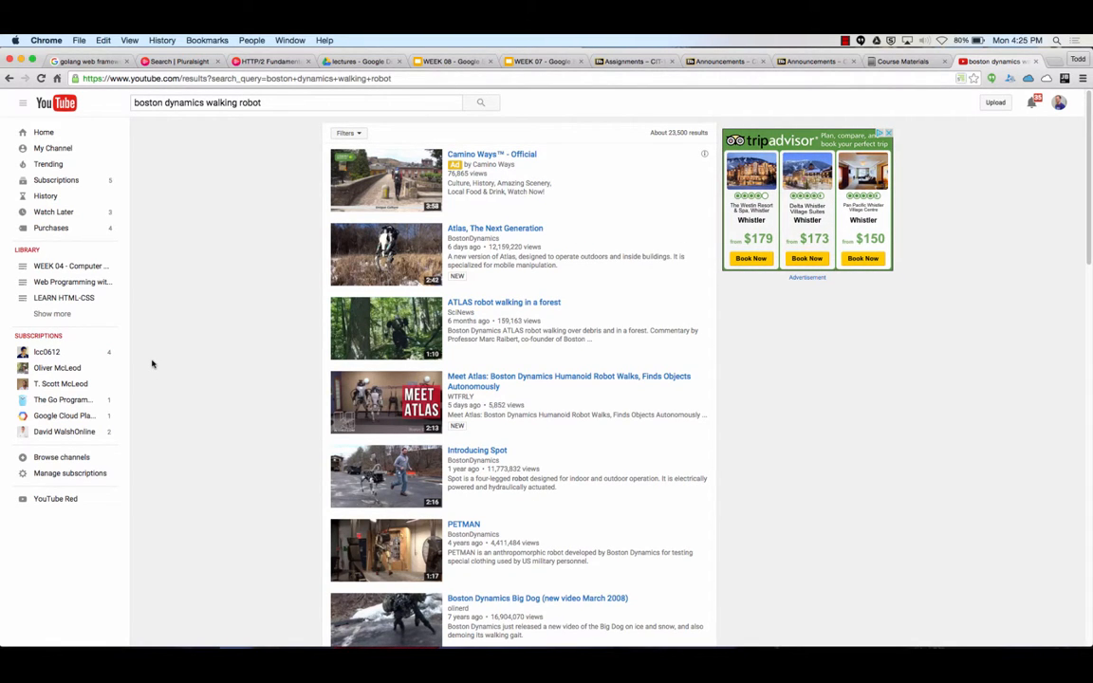
{"action": "left_click", "coordinate": [847, 40]}
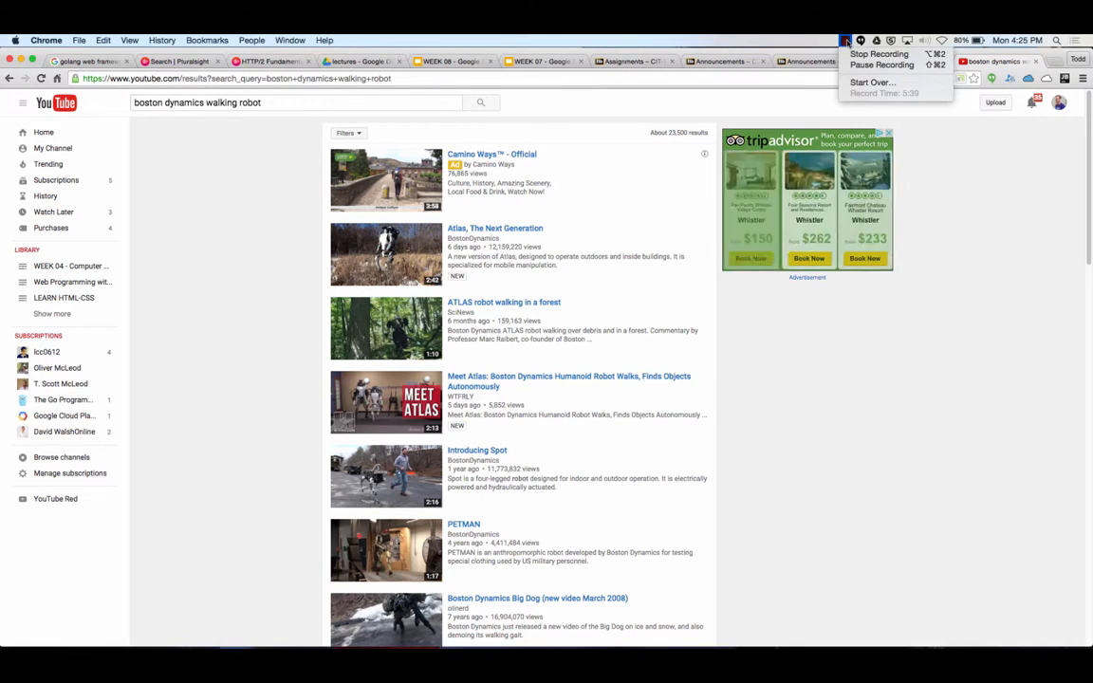
{"action": "left_click", "coordinate": [494, 228]}
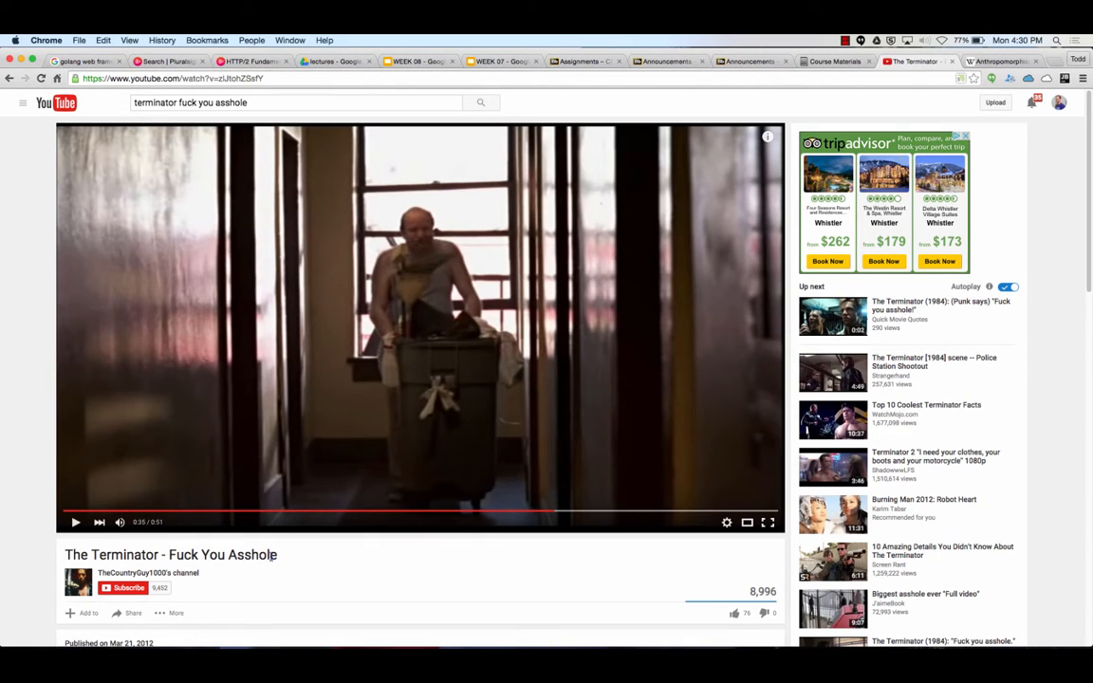
Select the Terminator clip's full title, then return to the WEEK 07 Arpanet slide
{"action": "triple_click", "coordinate": [171, 555]}
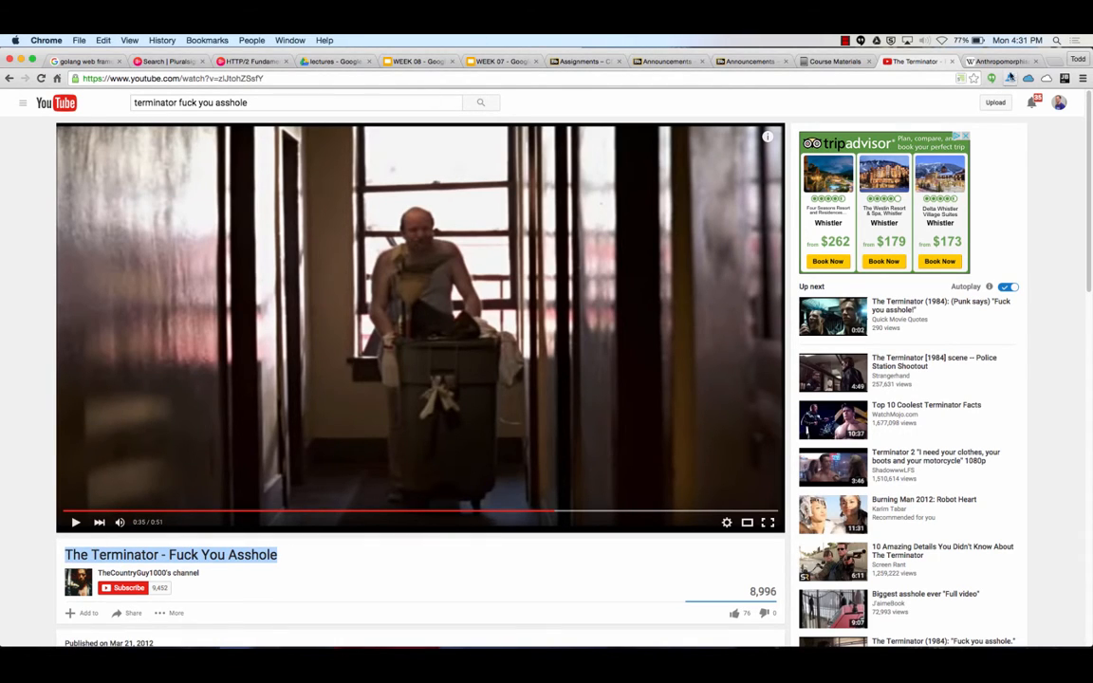
{"action": "left_click", "coordinate": [541, 61]}
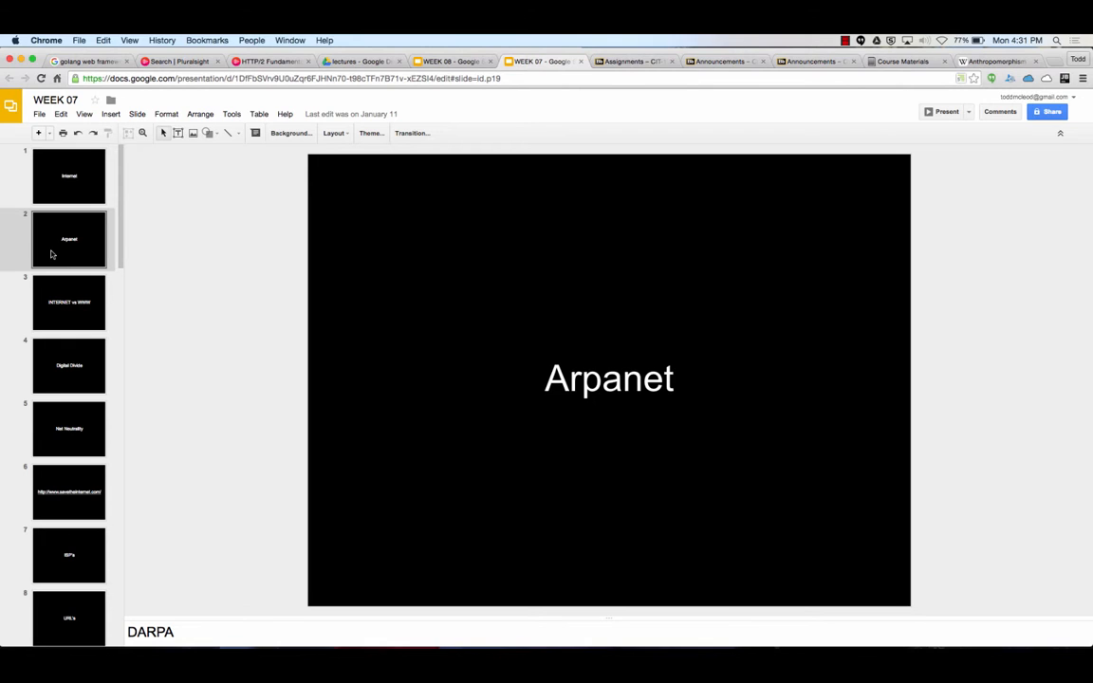
Step from INTERNET vs WWW through Digital Divide and Net Neutrality to the URL's slide
{"action": "left_click", "coordinate": [69, 302]}
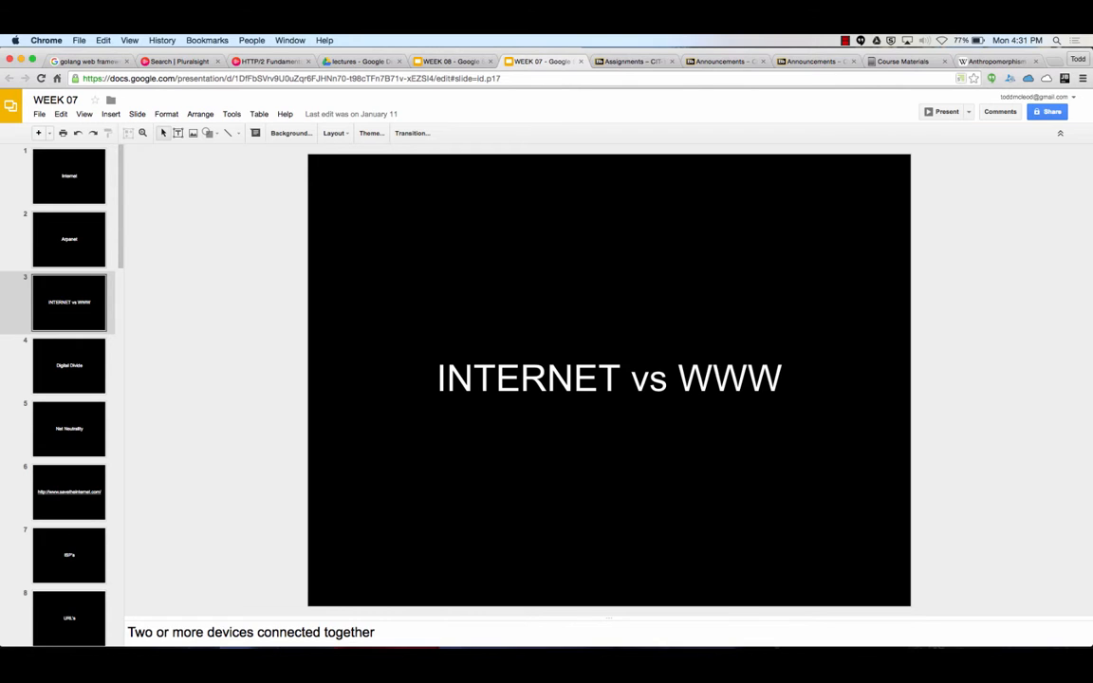
{"action": "left_click", "coordinate": [68, 366]}
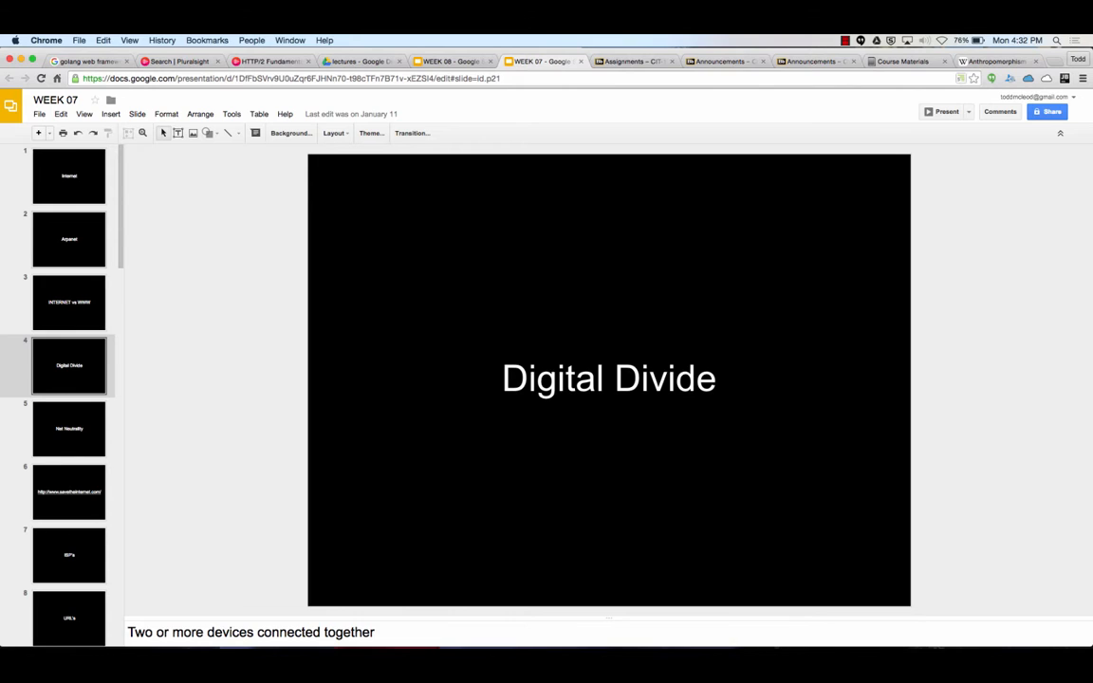
{"action": "left_click", "coordinate": [68, 428]}
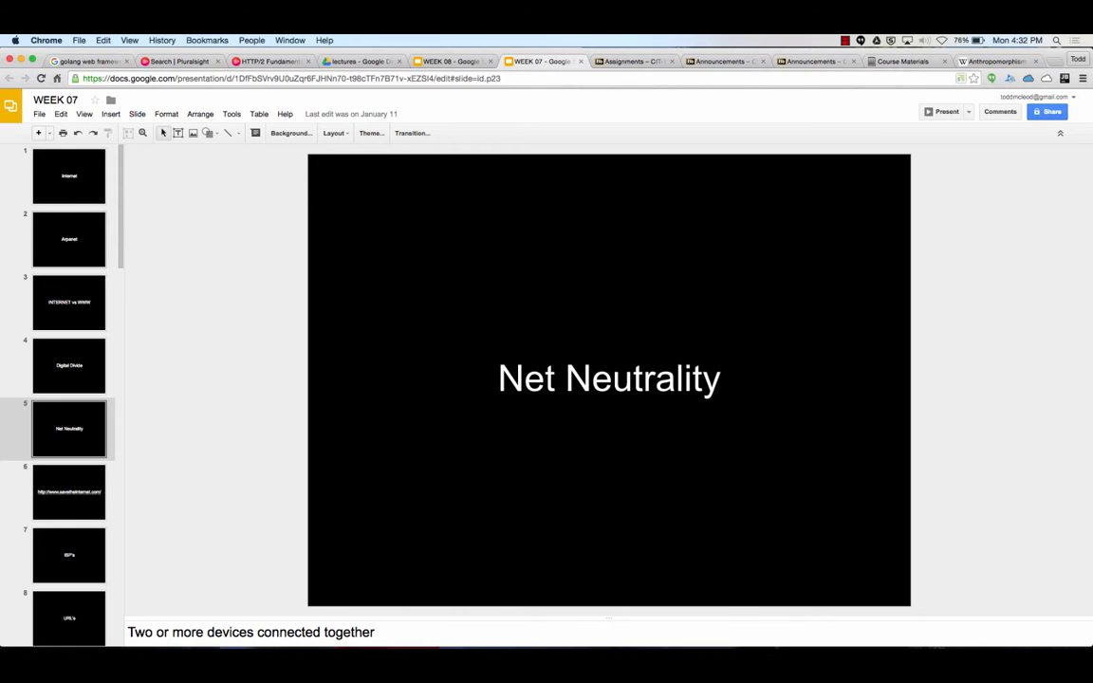
{"action": "left_click", "coordinate": [68, 365]}
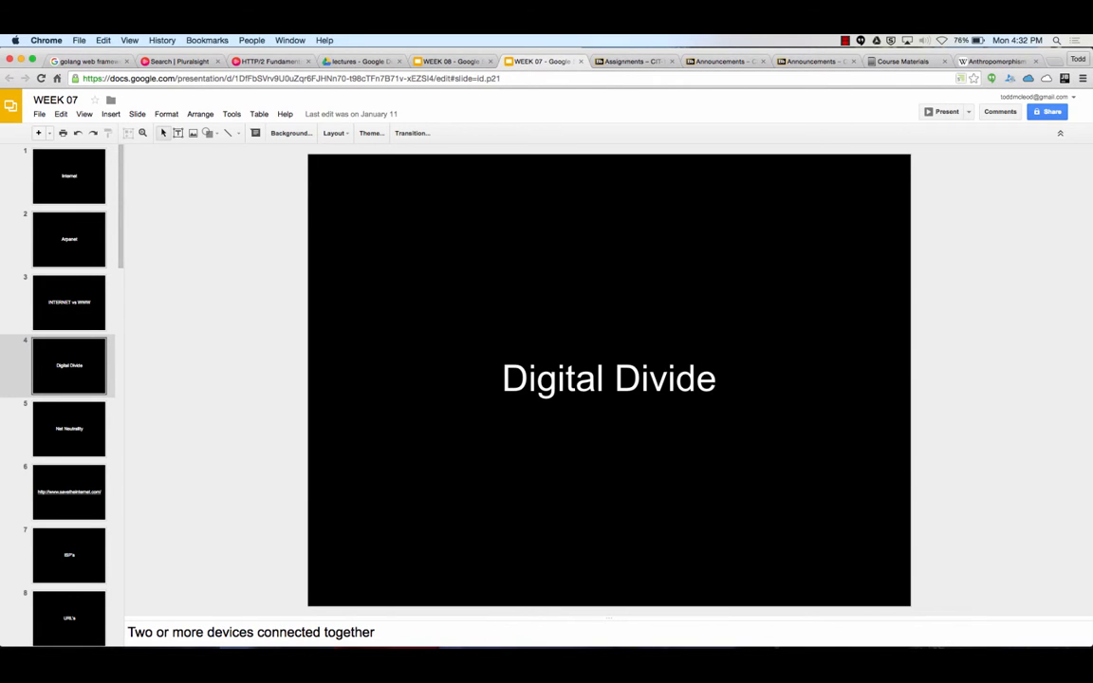
{"action": "left_click", "coordinate": [68, 428]}
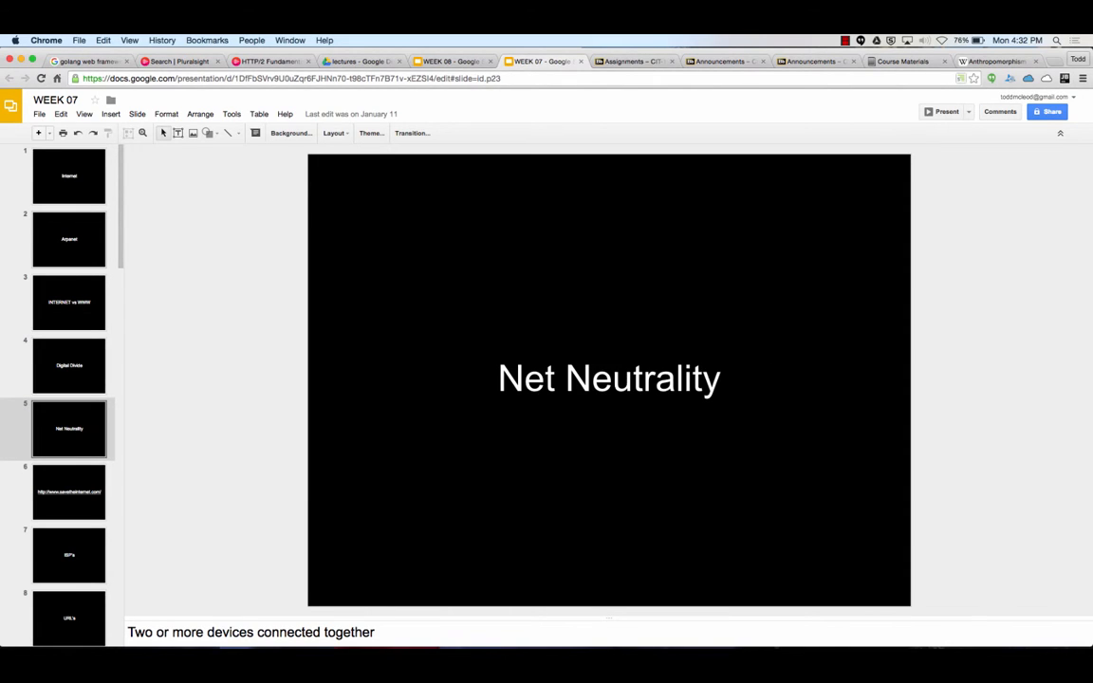
{"action": "left_click", "coordinate": [68, 491]}
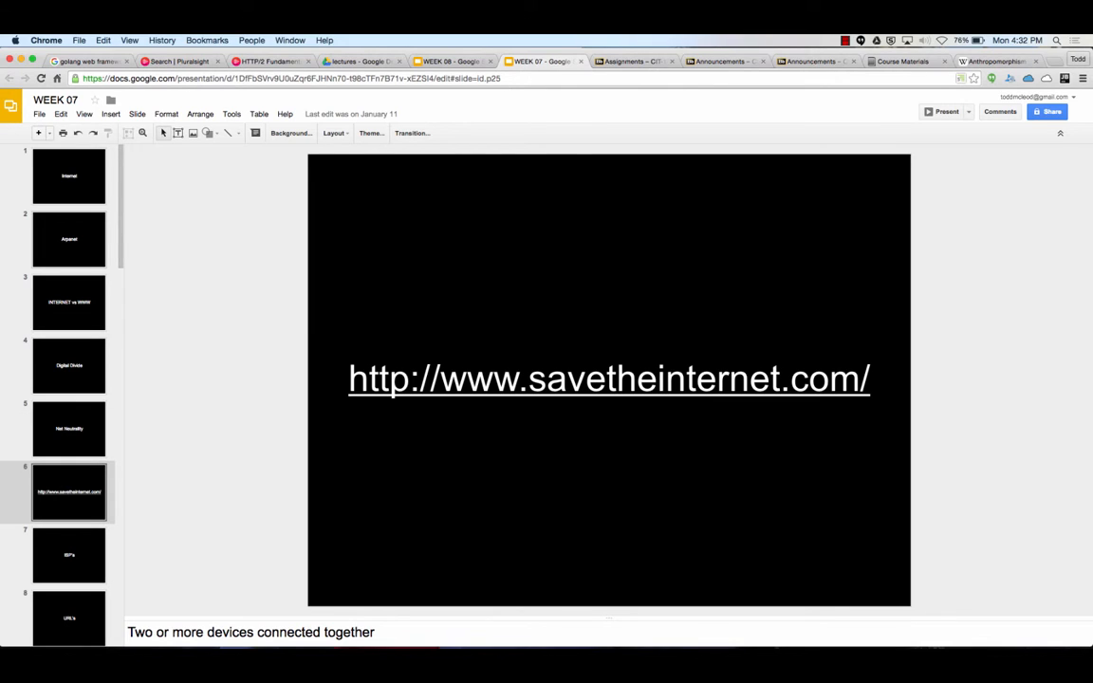
{"action": "left_click", "coordinate": [68, 555]}
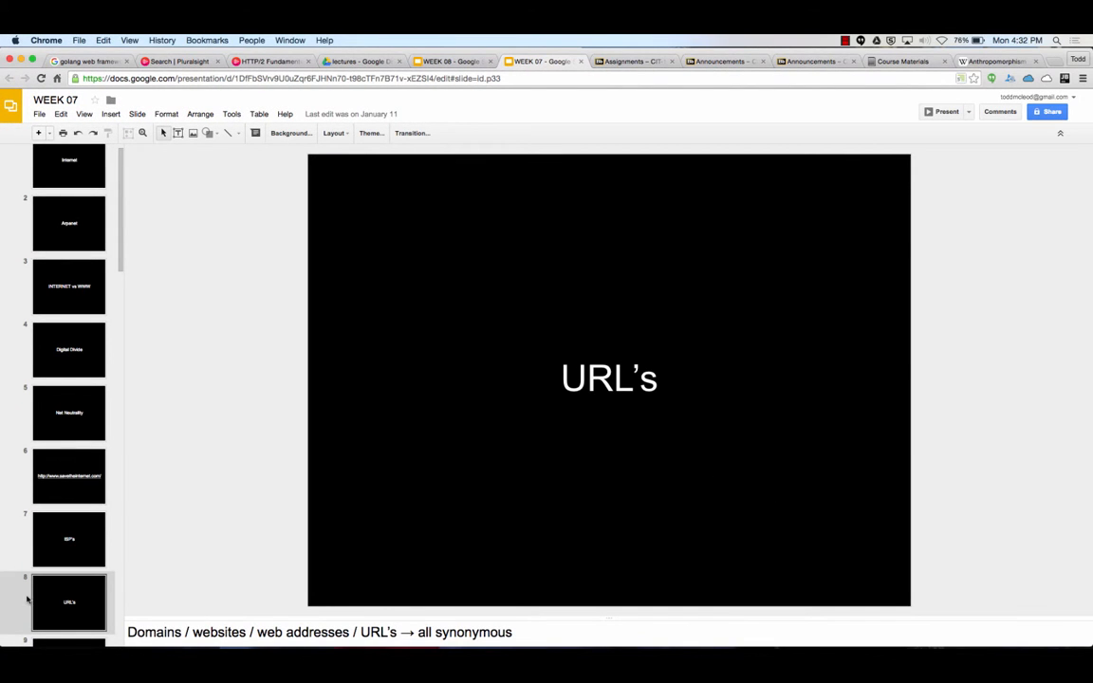
Scroll the filmstrip to the TLD table slide, then slide 13 'IP Addresses'
{"action": "scroll", "scroll_direction": "down", "scroll_amount": 3}
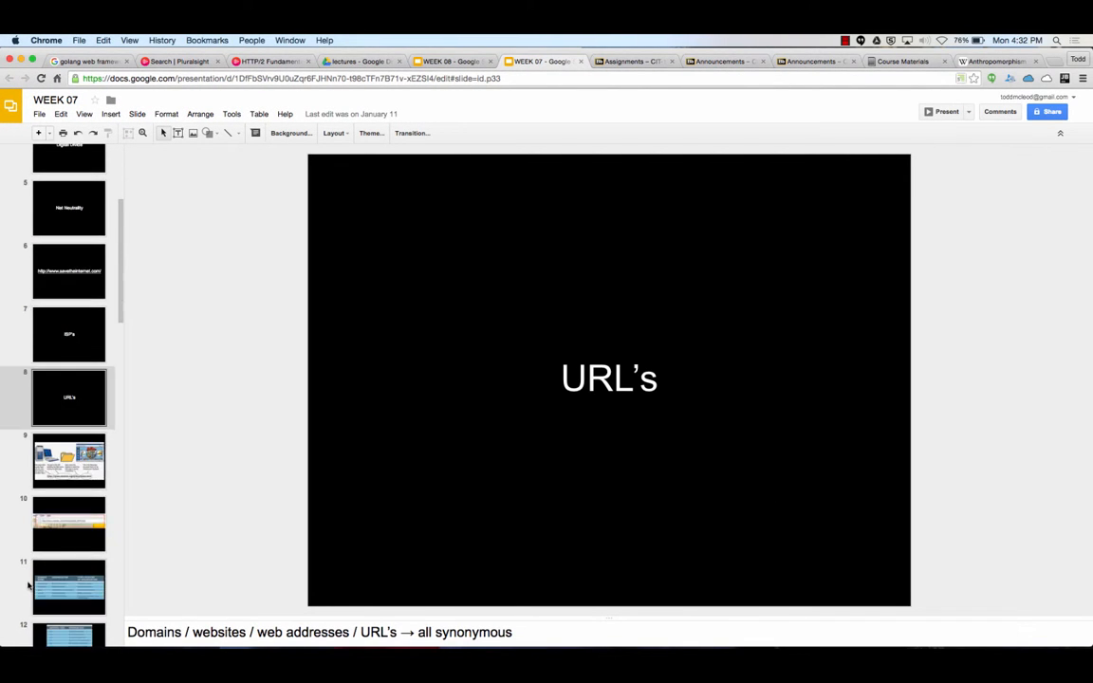
{"action": "scroll", "scroll_direction": "down", "scroll_amount": 3}
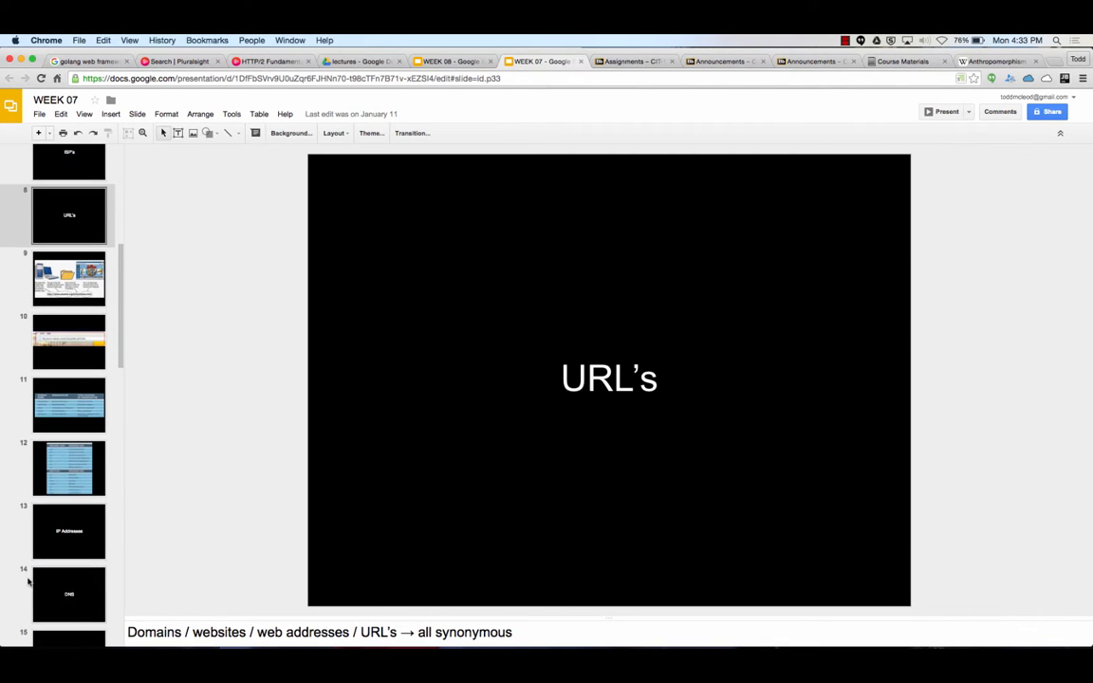
{"action": "left_click", "coordinate": [68, 405]}
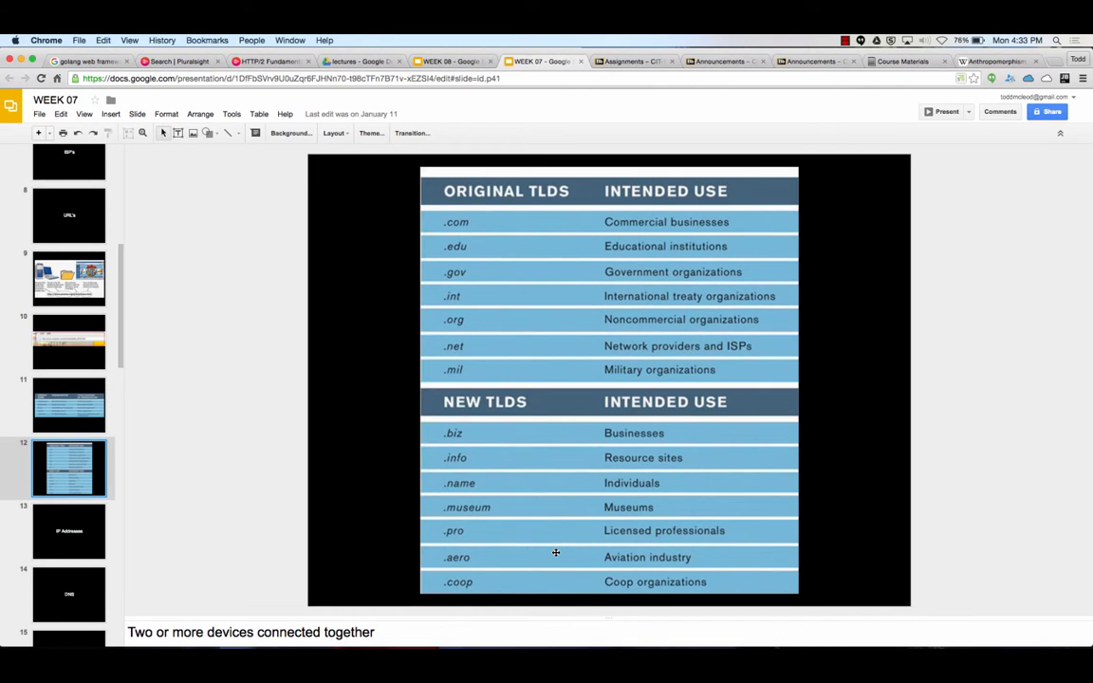
{"action": "mouse_move", "coordinate": [568, 502]}
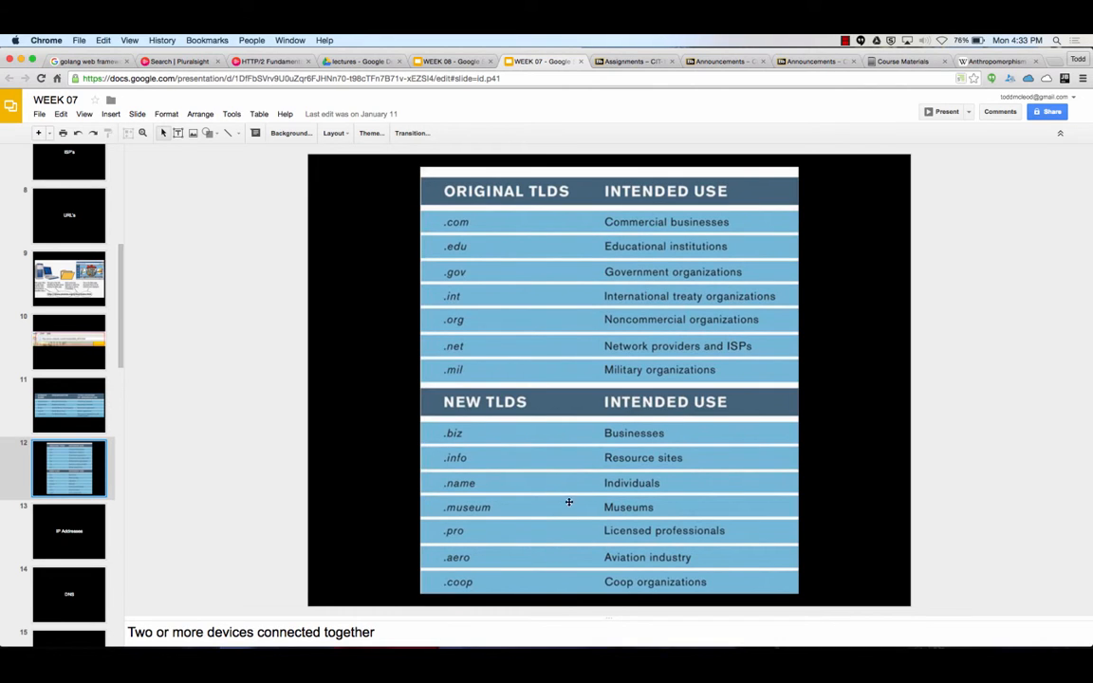
{"action": "left_click", "coordinate": [68, 504]}
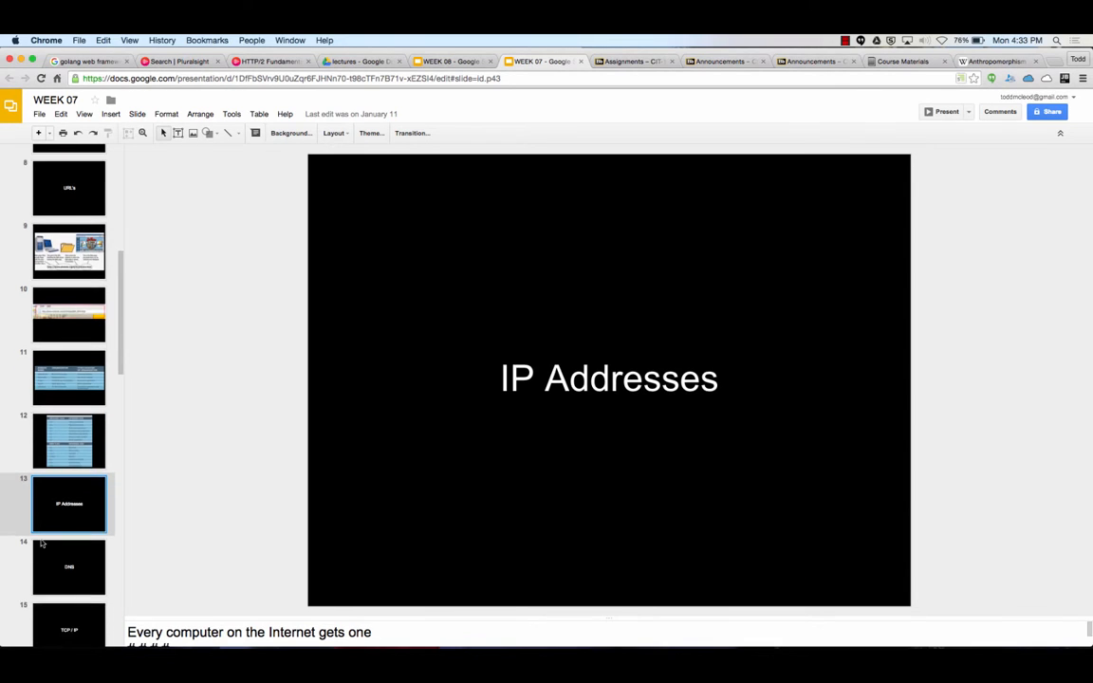
{"action": "scroll", "scroll_direction": "down", "scroll_amount": 3}
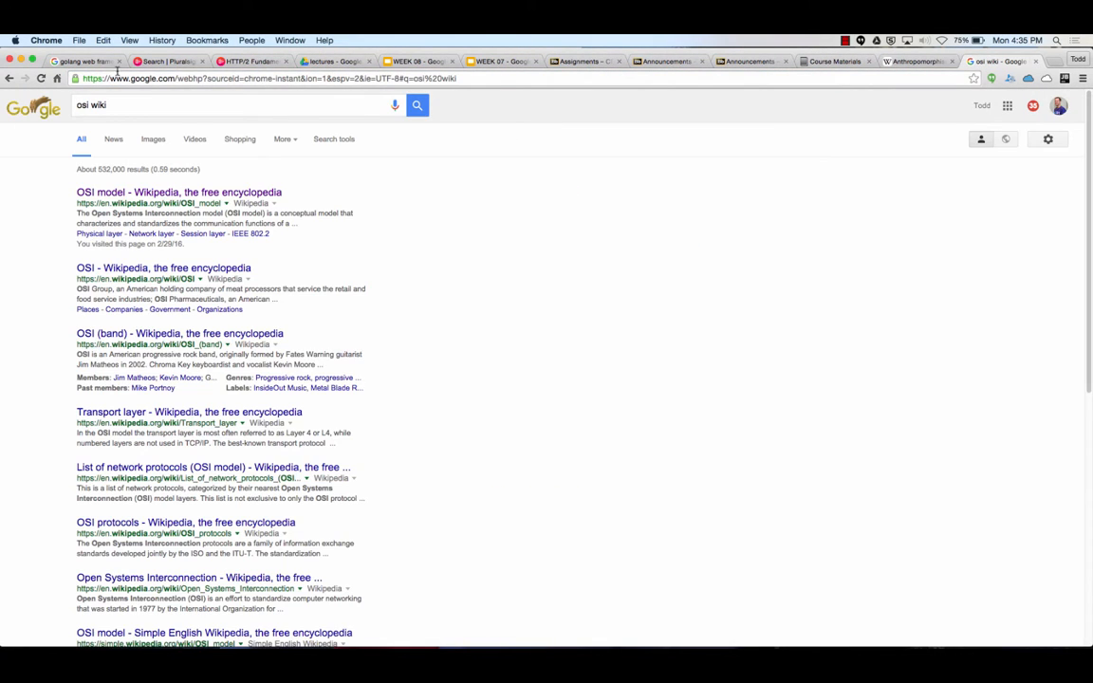
Open the OSI model Wikipedia article and scroll to its seven-layer table
{"action": "left_click", "coordinate": [179, 191]}
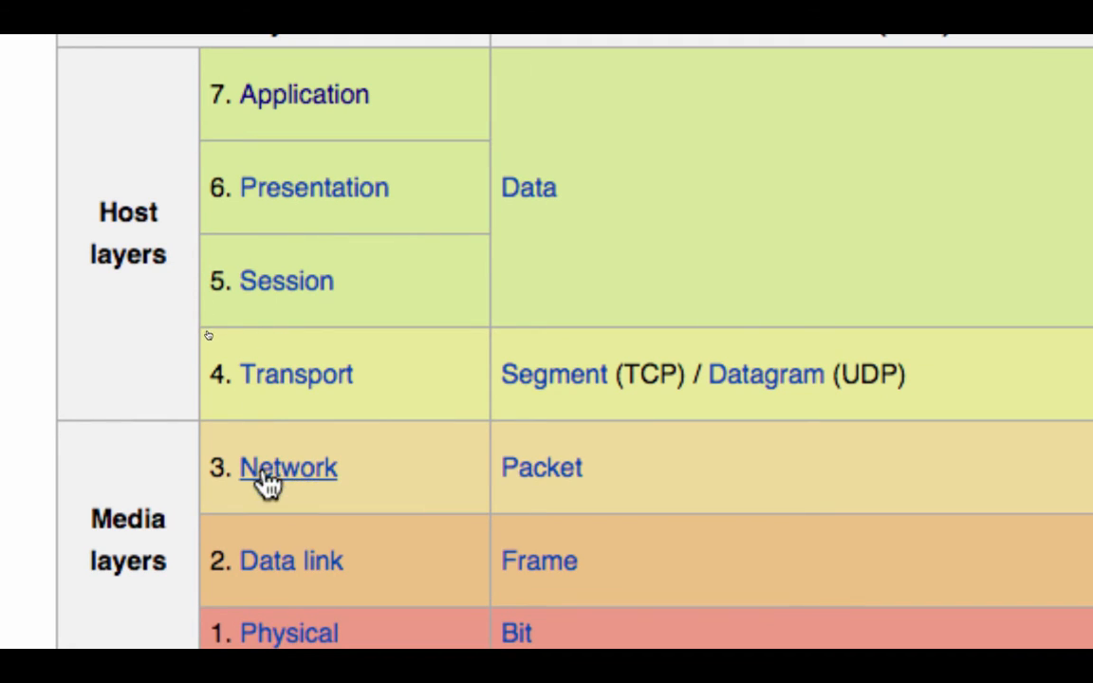
{"action": "mouse_move", "coordinate": [276, 633]}
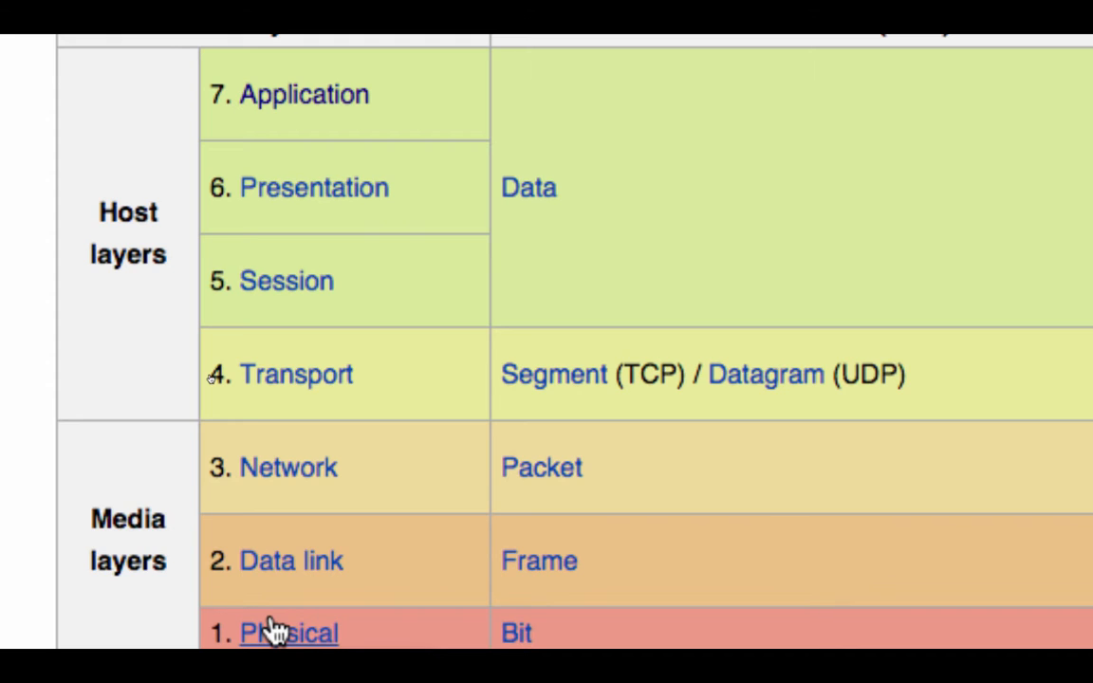
{"action": "mouse_move", "coordinate": [618, 384]}
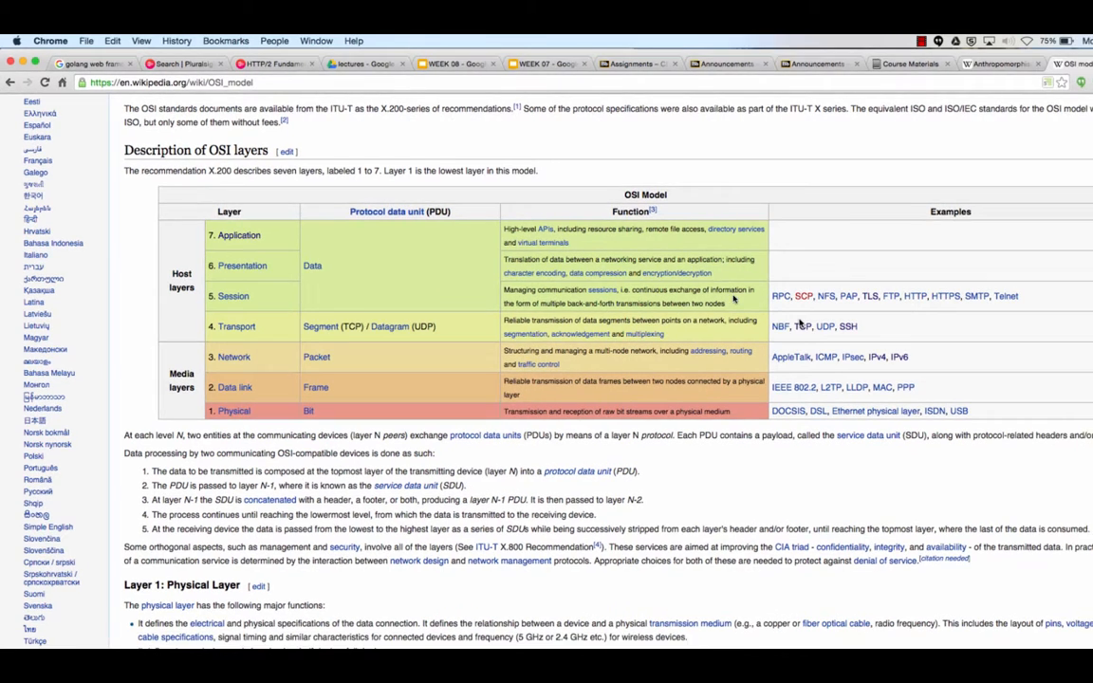
{"action": "scroll", "scroll_direction": "down", "scroll_amount": 3}
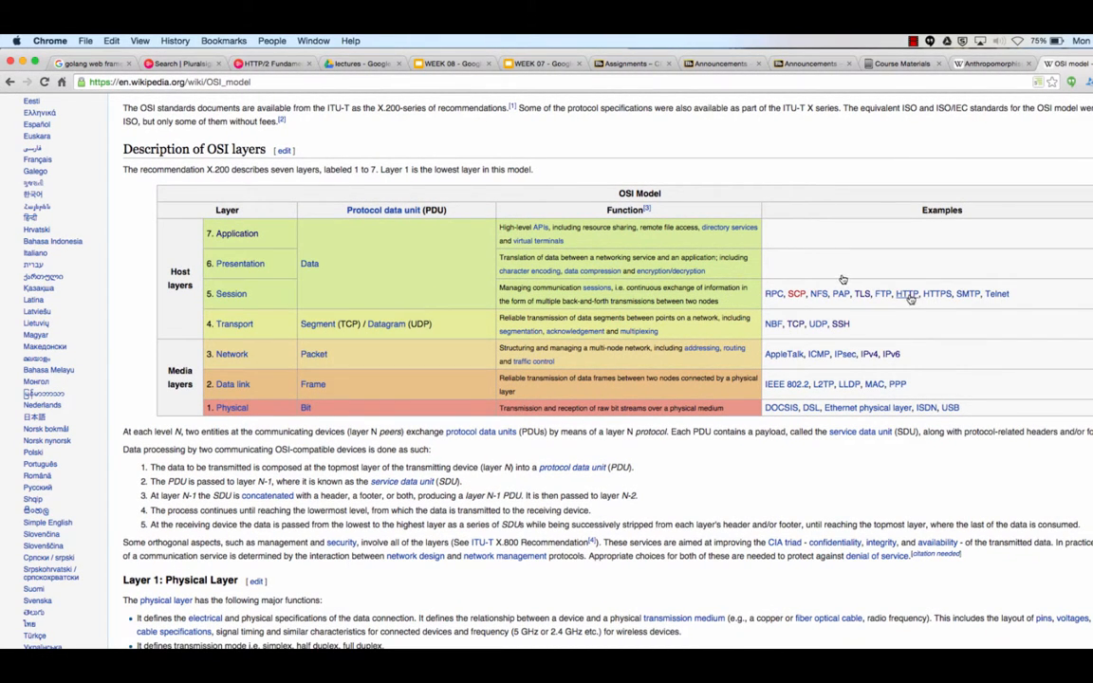
{"action": "mouse_move", "coordinate": [876, 234]}
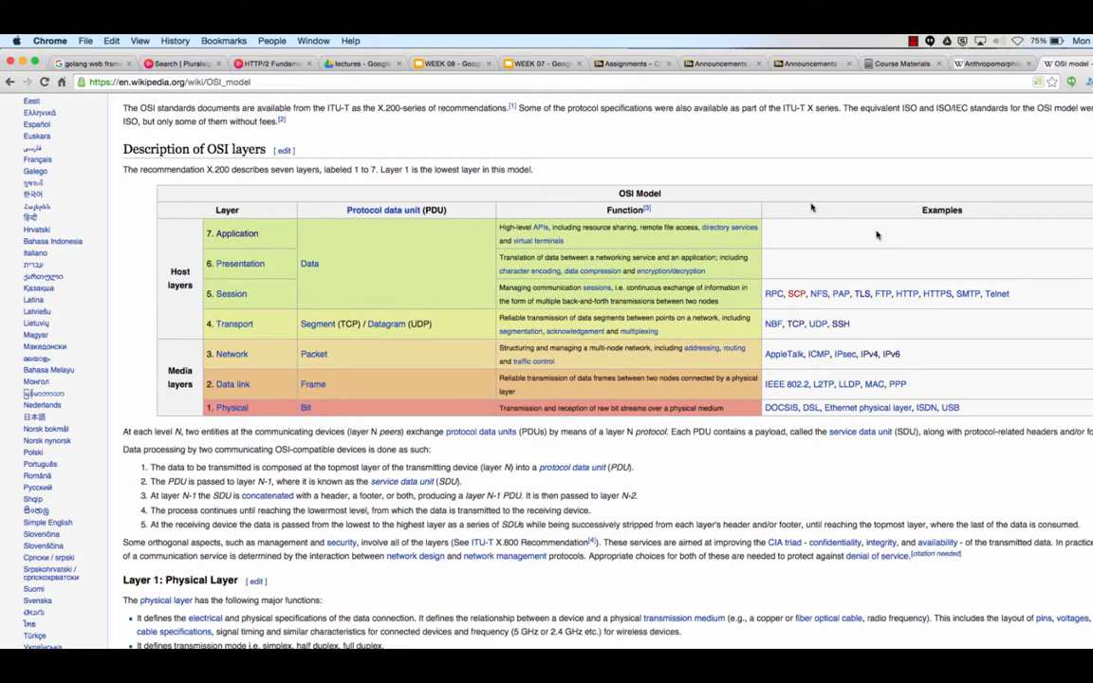
{"action": "mouse_move", "coordinate": [862, 231]}
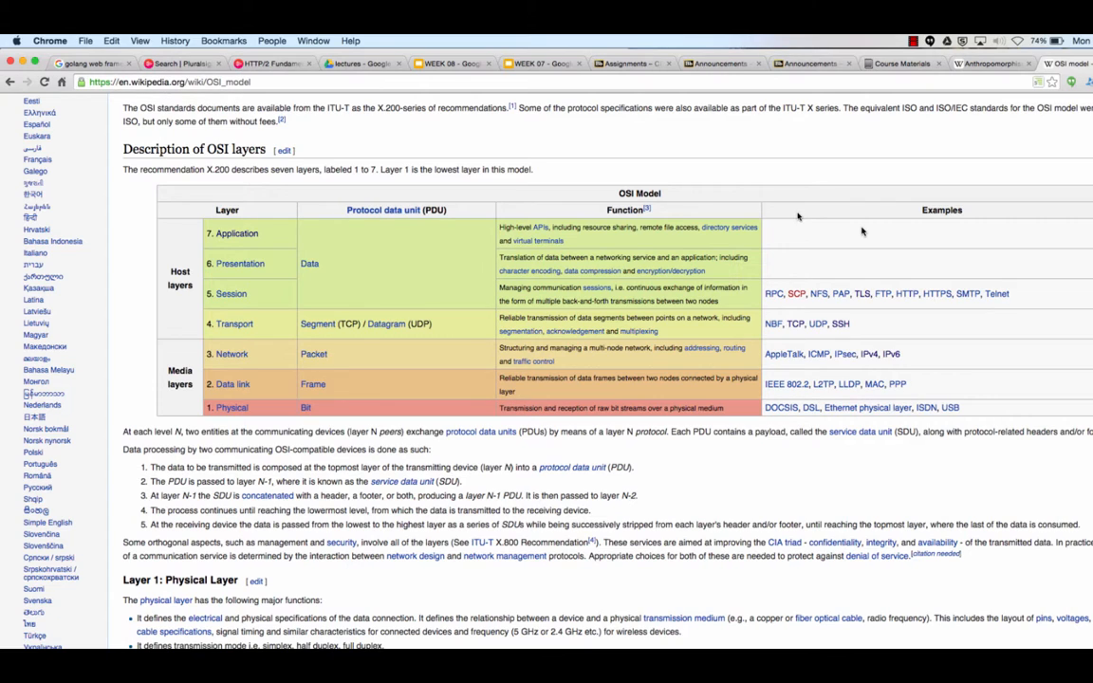
{"action": "key", "text": "cmd+space"}
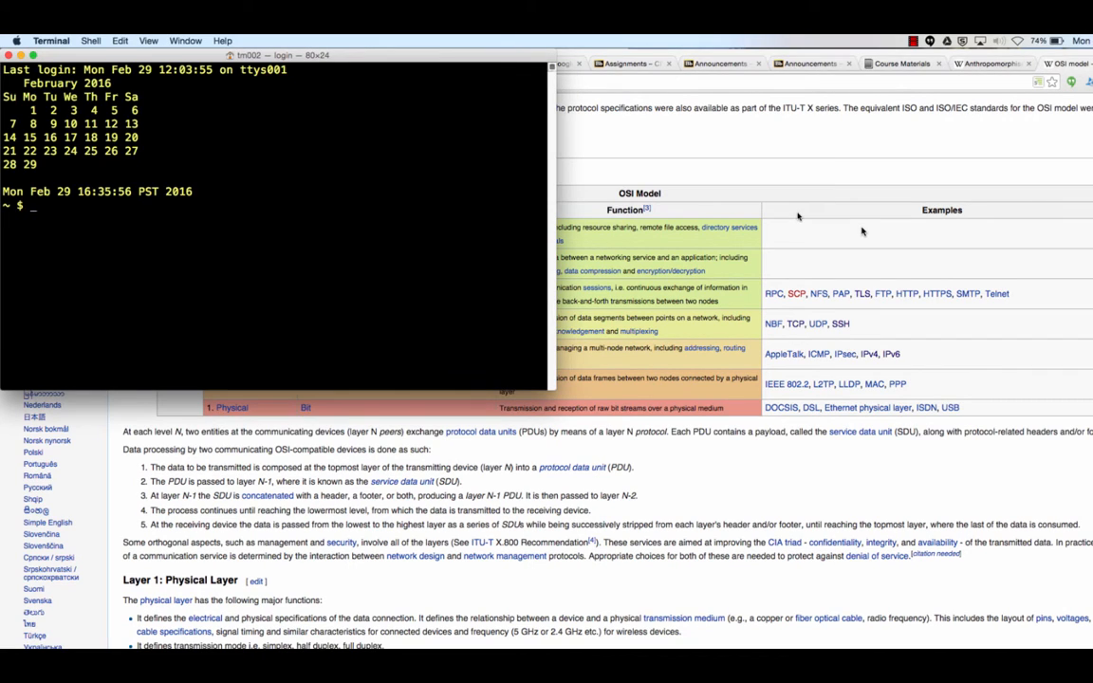
{"action": "type", "text": "dig"}
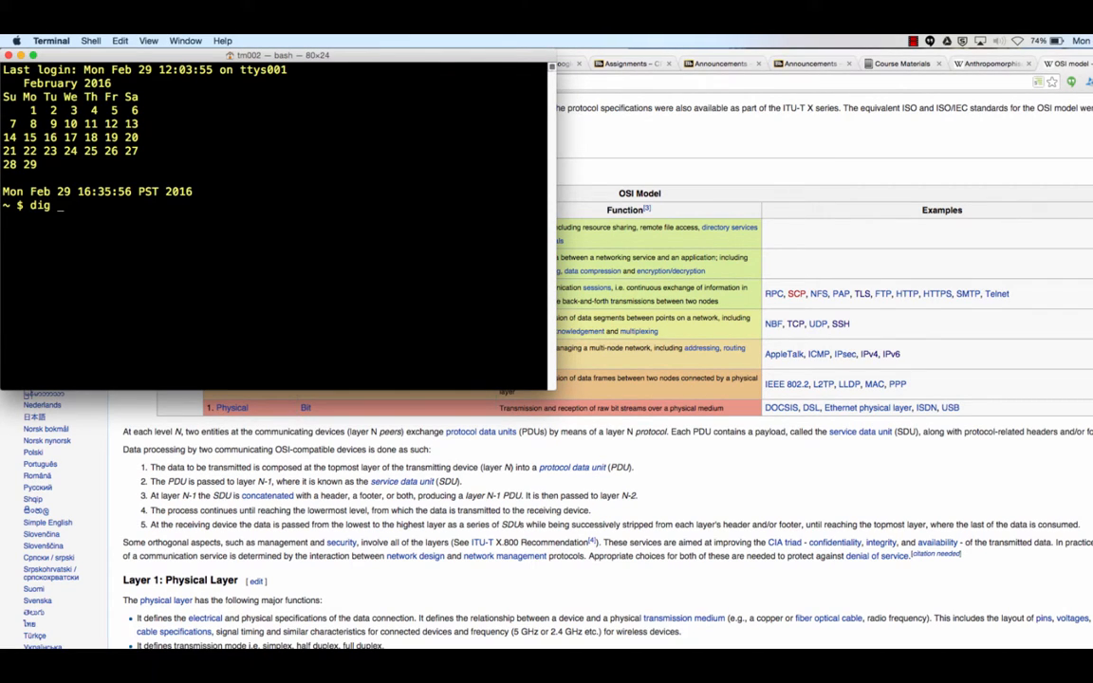
{"action": "type", "text": "www.mcleods.com"}
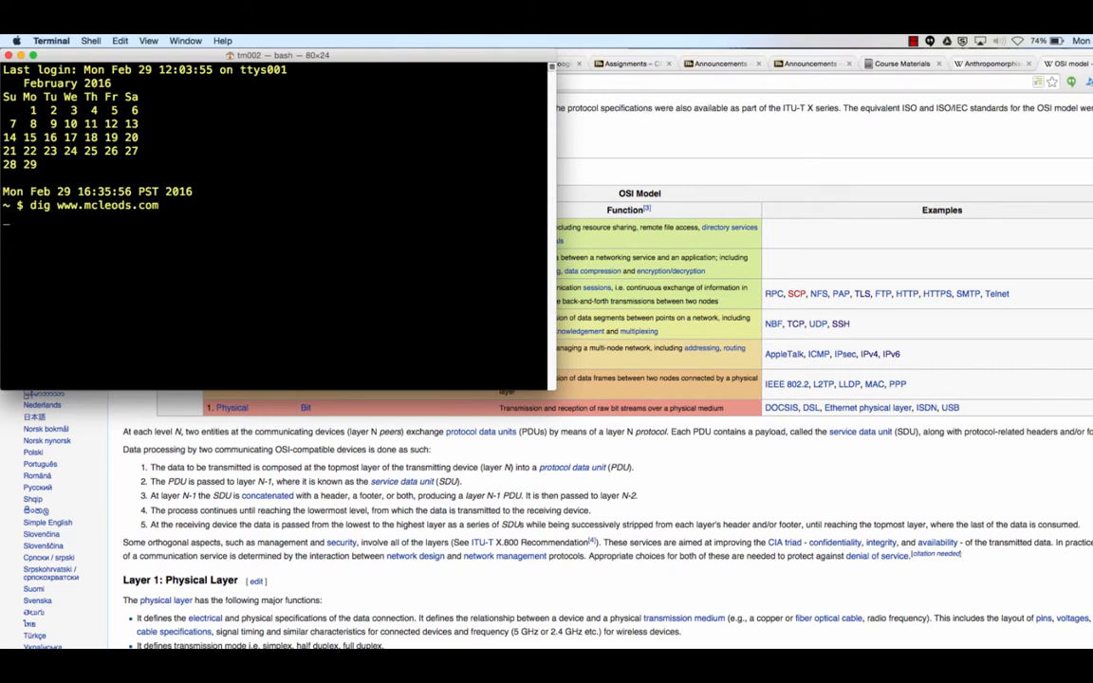
{"action": "key", "text": "Return"}
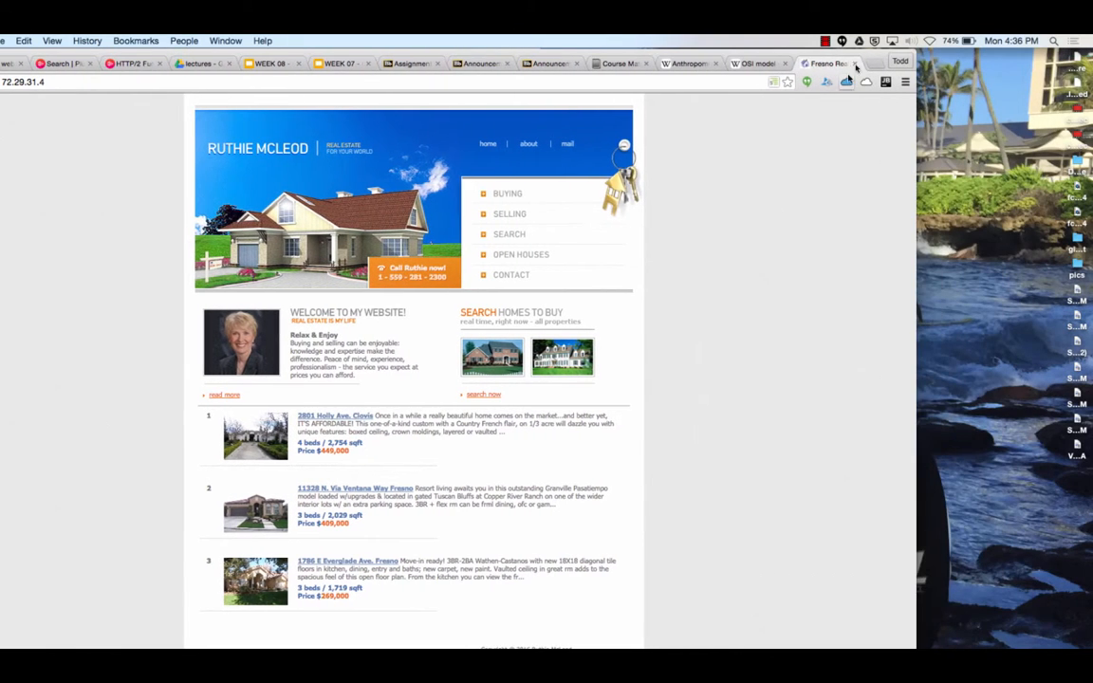
Revisit the mcleods.com site opened by IP address, then return to Blackboard Announcements
{"action": "left_click", "coordinate": [785, 63]}
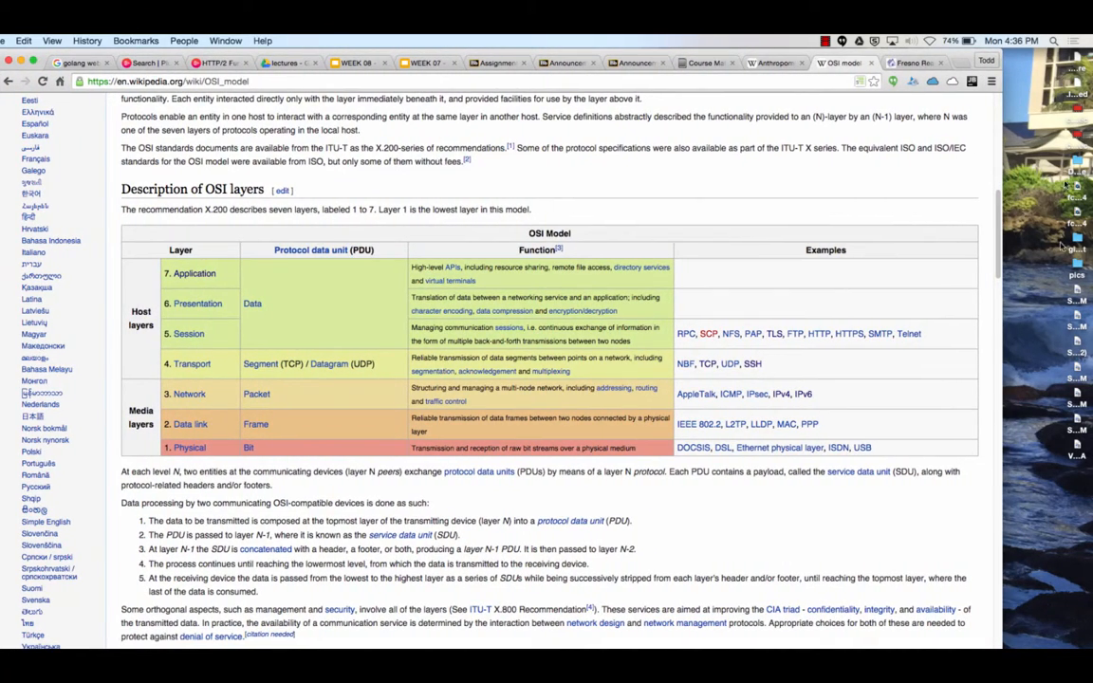
{"action": "left_click", "coordinate": [913, 63]}
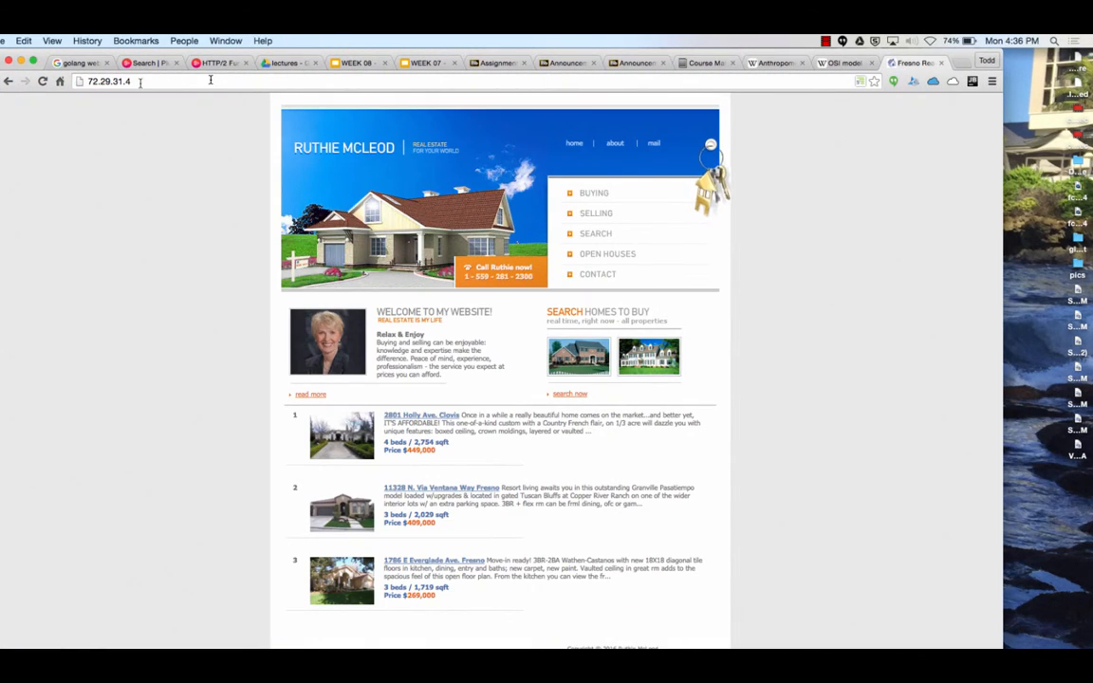
{"action": "mouse_move", "coordinate": [211, 82]}
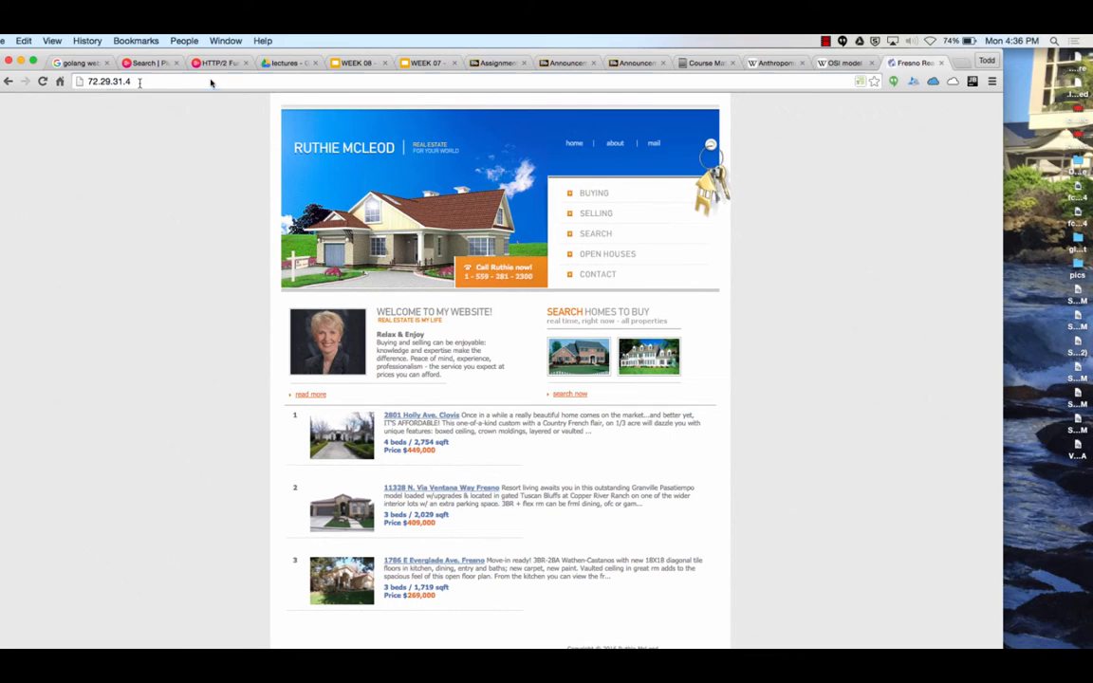
{"action": "type", "text": "mcleods.com"}
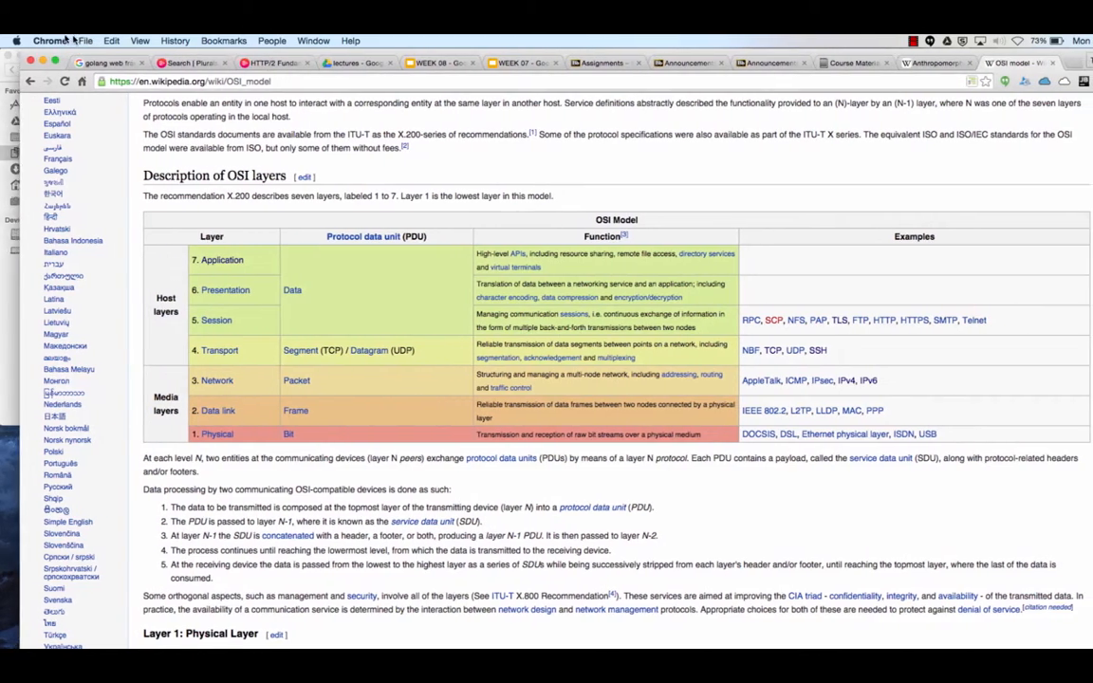
{"action": "left_click", "coordinate": [546, 62]}
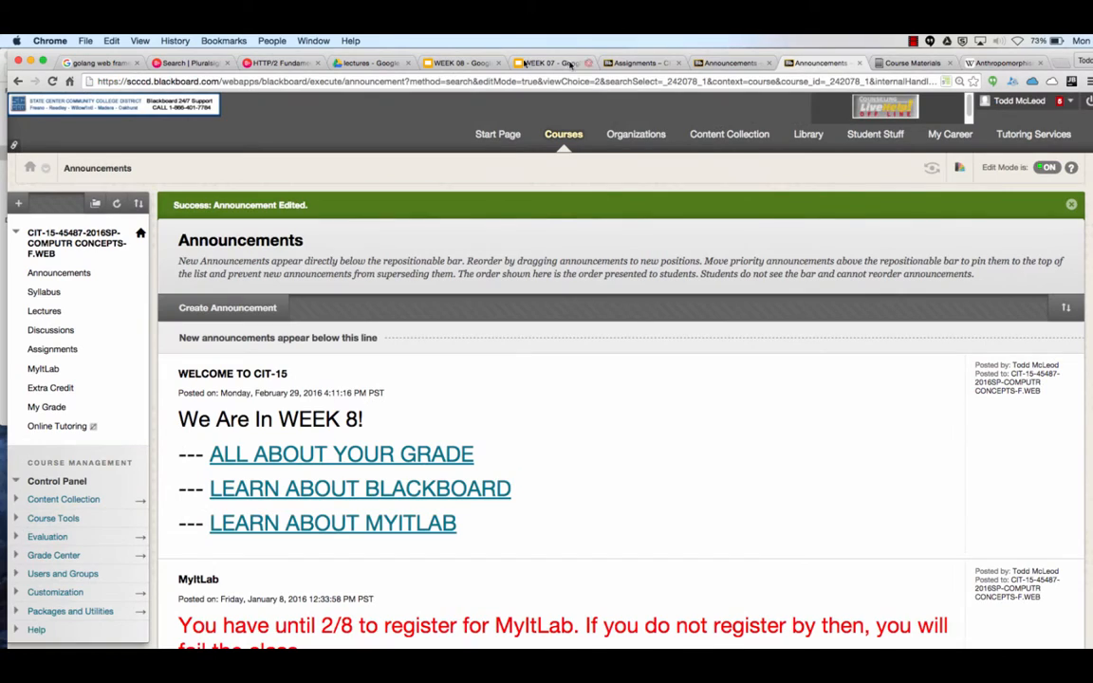
Switch to the 'WEEK 07 - Google Slides' tab showing the DNS slide
{"action": "left_click", "coordinate": [550, 63]}
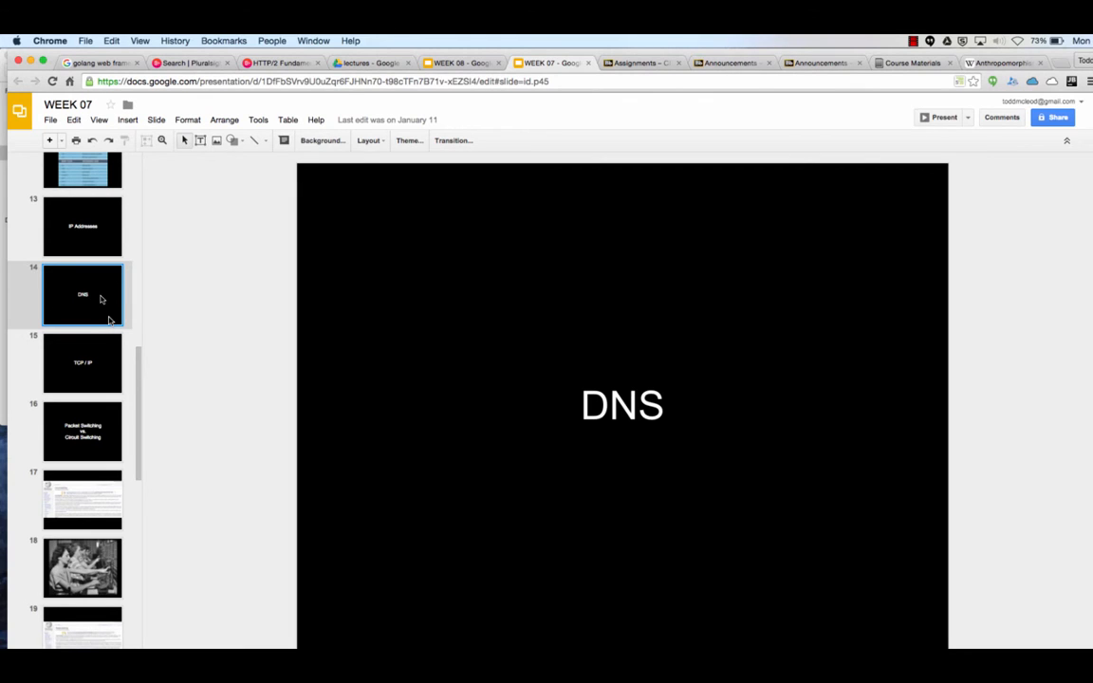
Show slides 15, 16, 18 and 20, ending on the packet-routing diagram and notes
{"action": "left_click", "coordinate": [83, 362]}
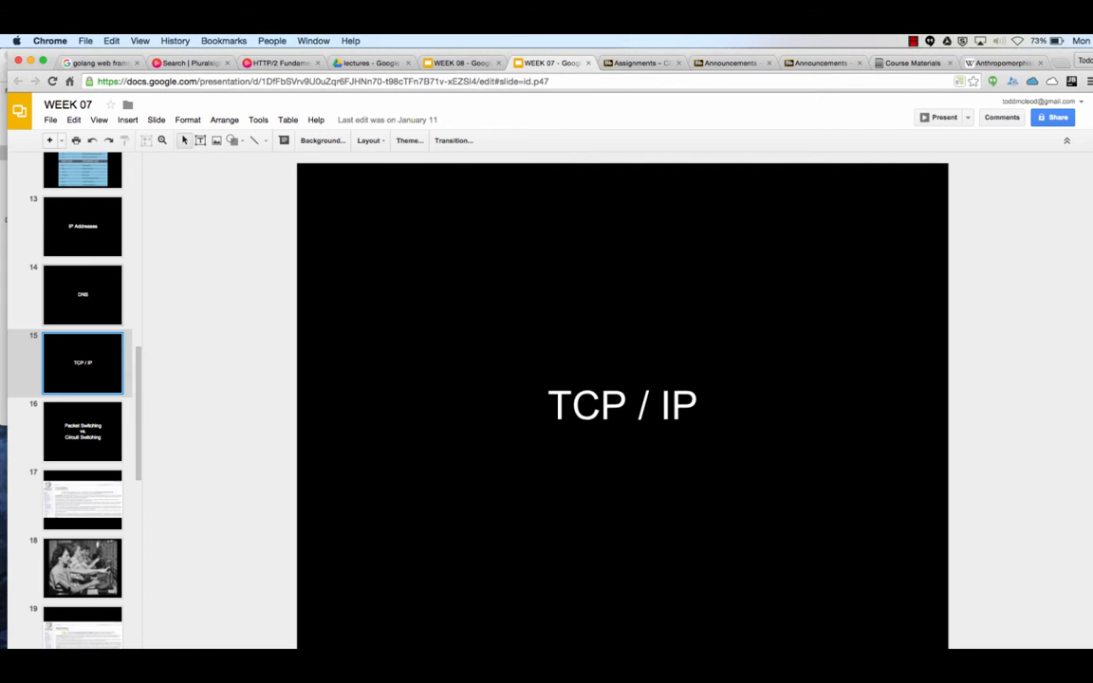
{"action": "left_click", "coordinate": [83, 432]}
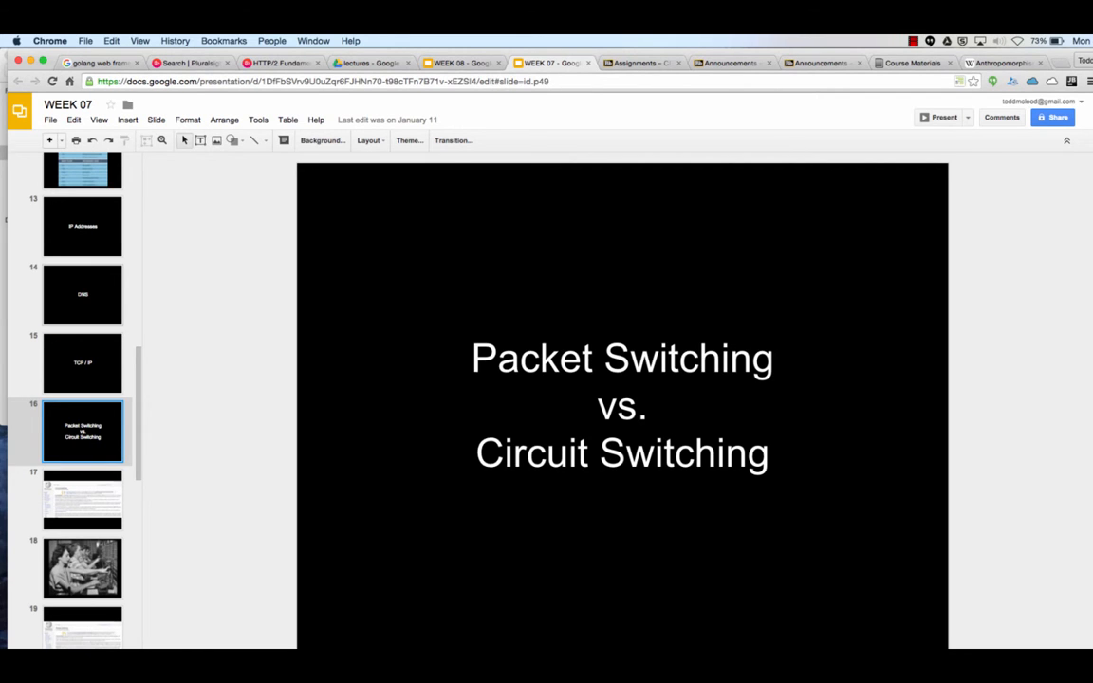
{"action": "left_click", "coordinate": [83, 567]}
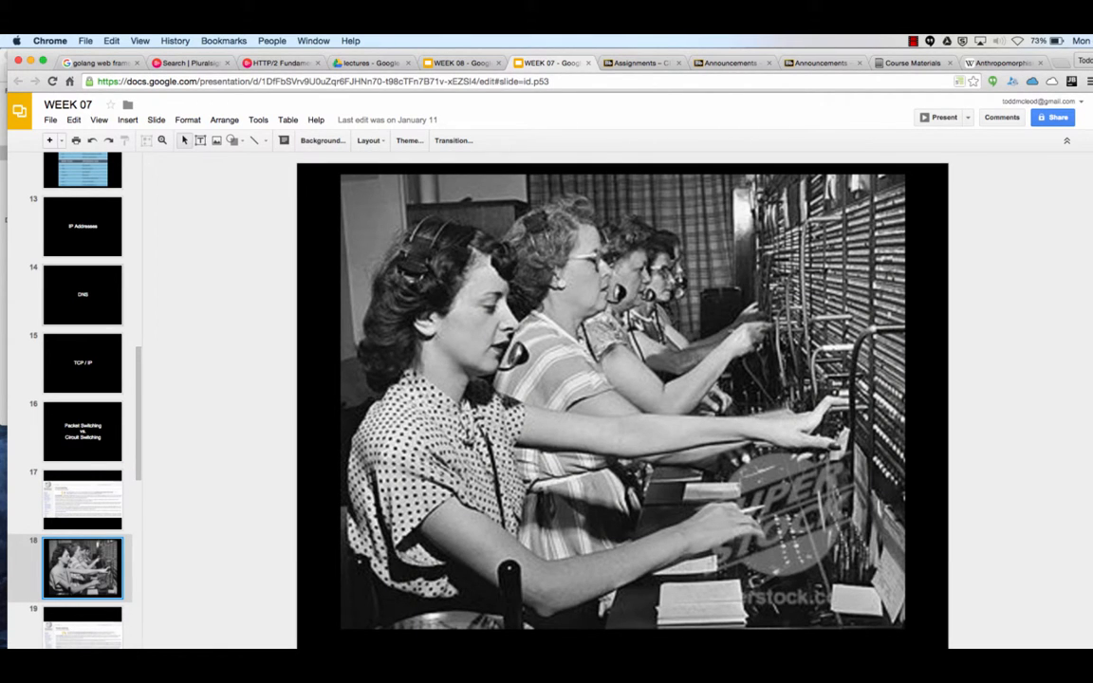
{"action": "left_click", "coordinate": [82, 626]}
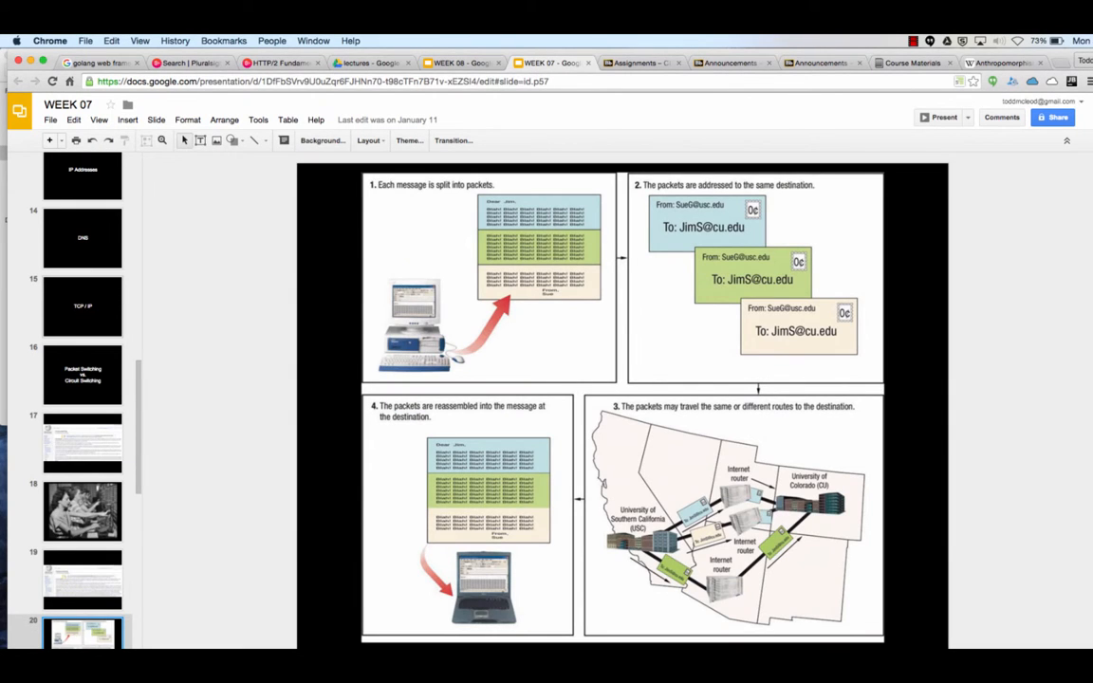
{"action": "mouse_move", "coordinate": [759, 425]}
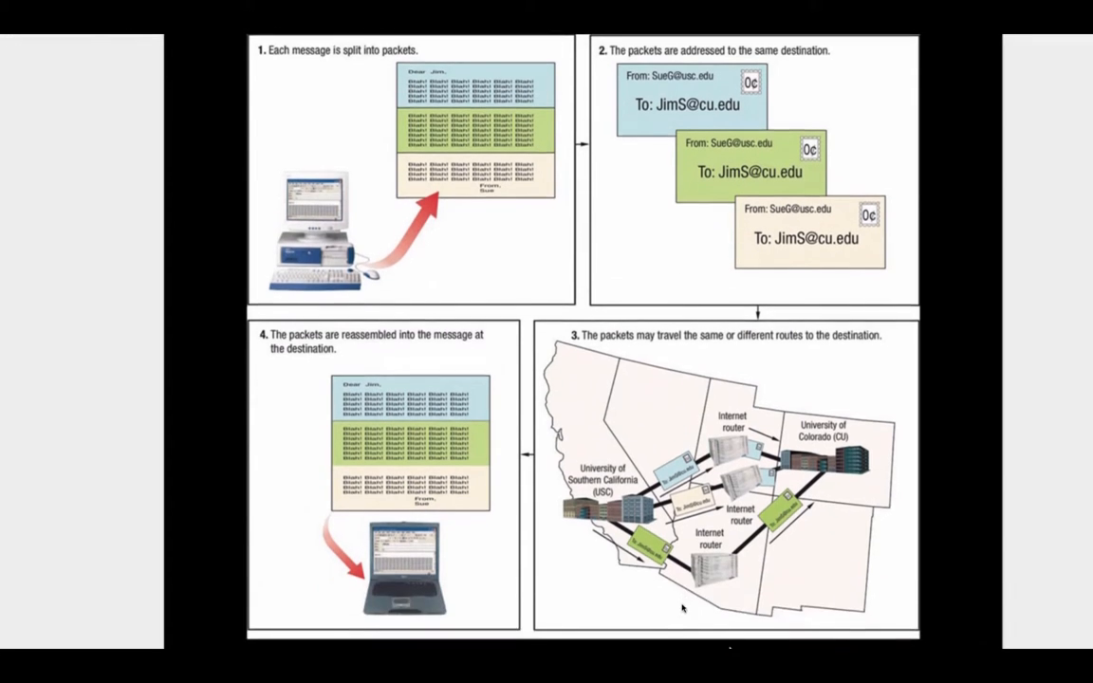
{"action": "scroll", "scroll_direction": "down", "scroll_amount": 3}
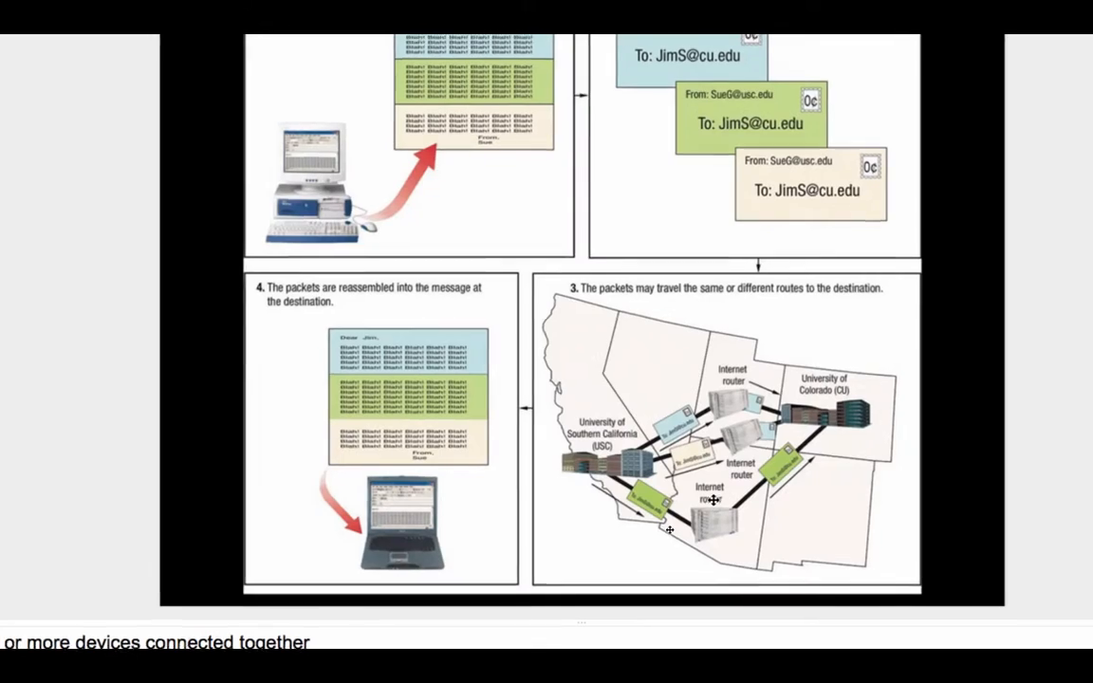
{"action": "key", "text": "Escape"}
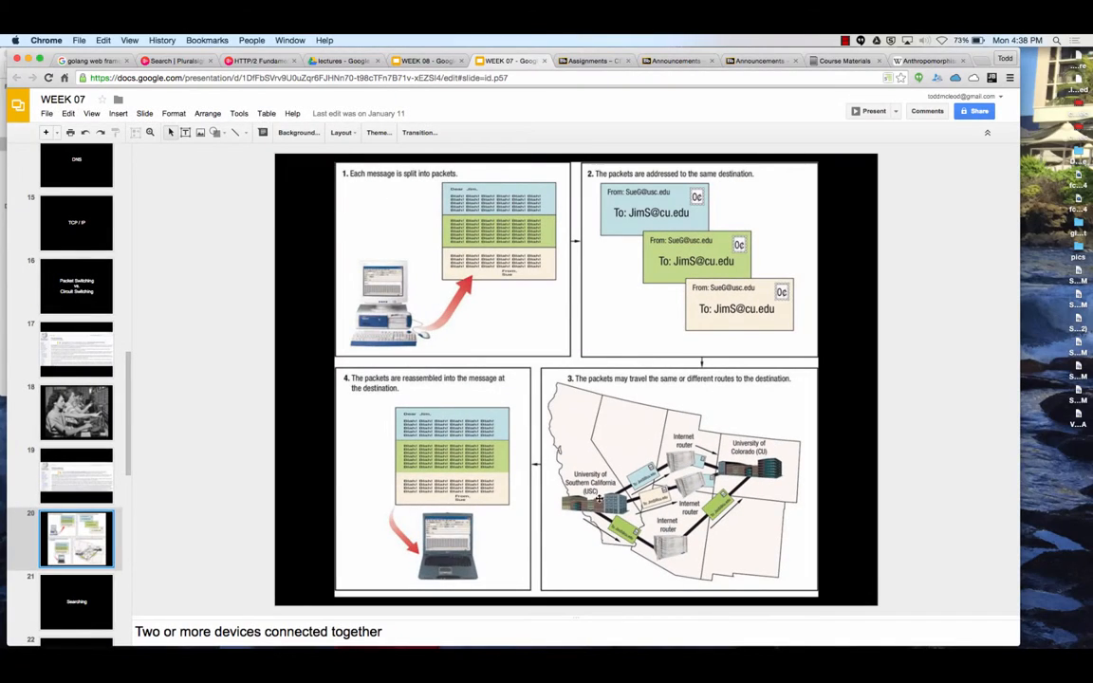
{"action": "scroll", "scroll_direction": "down", "scroll_amount": 3}
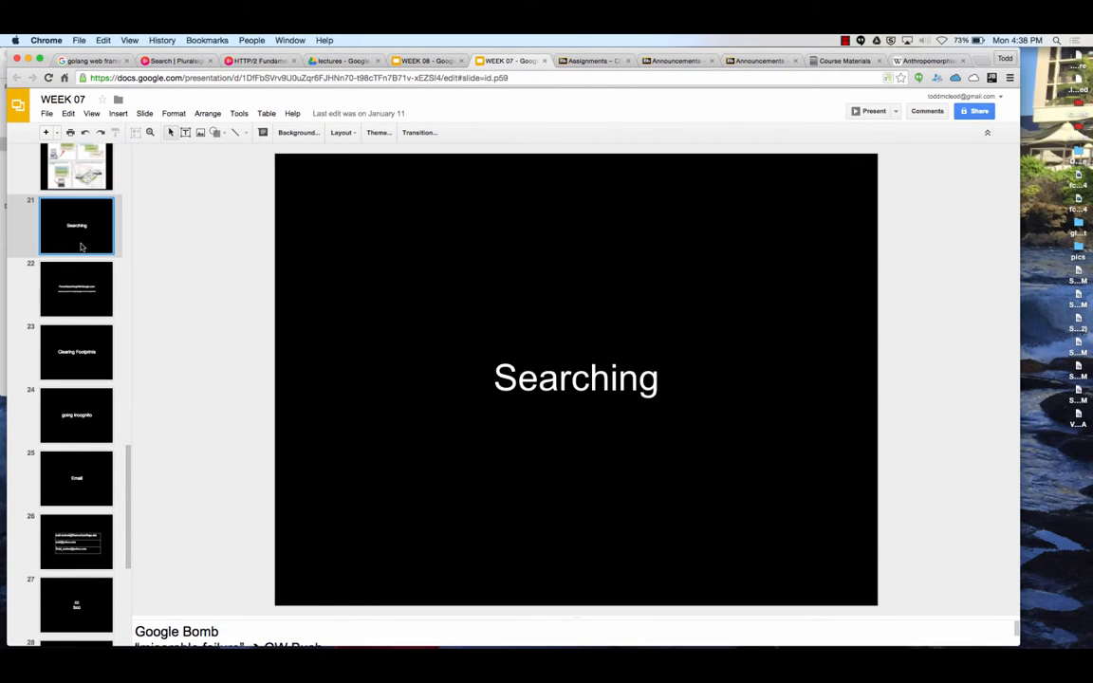
Show the PowerSearchingWithGoogle.com slide, then switch to the 'google advanced search' results
{"action": "left_click", "coordinate": [76, 288]}
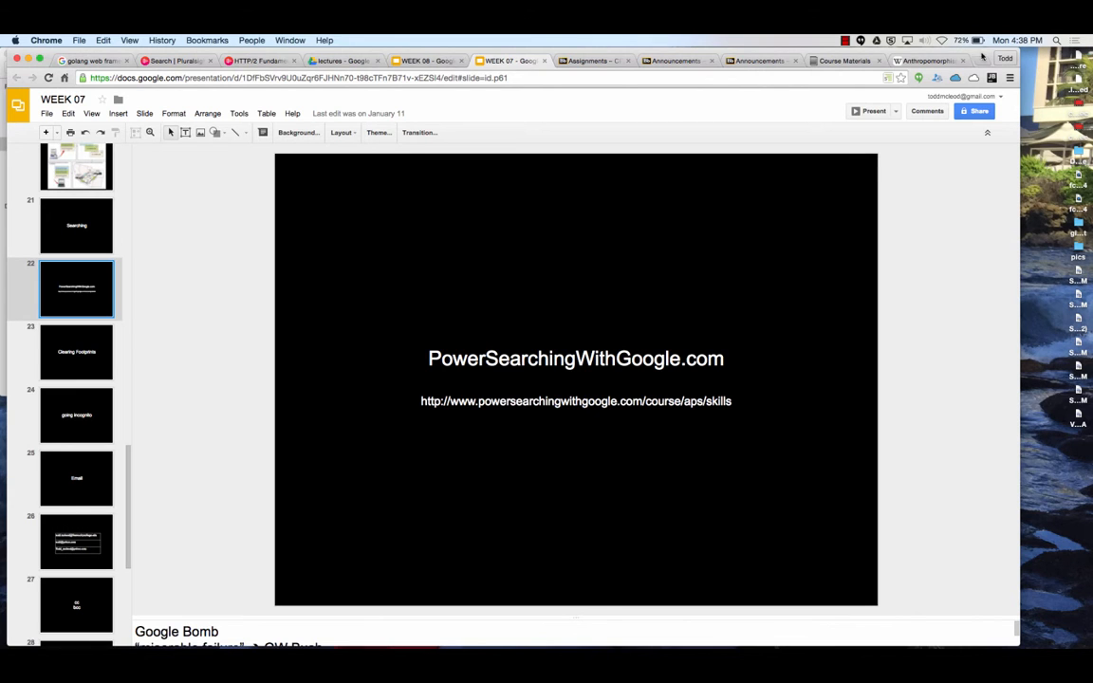
{"action": "left_click", "coordinate": [914, 60]}
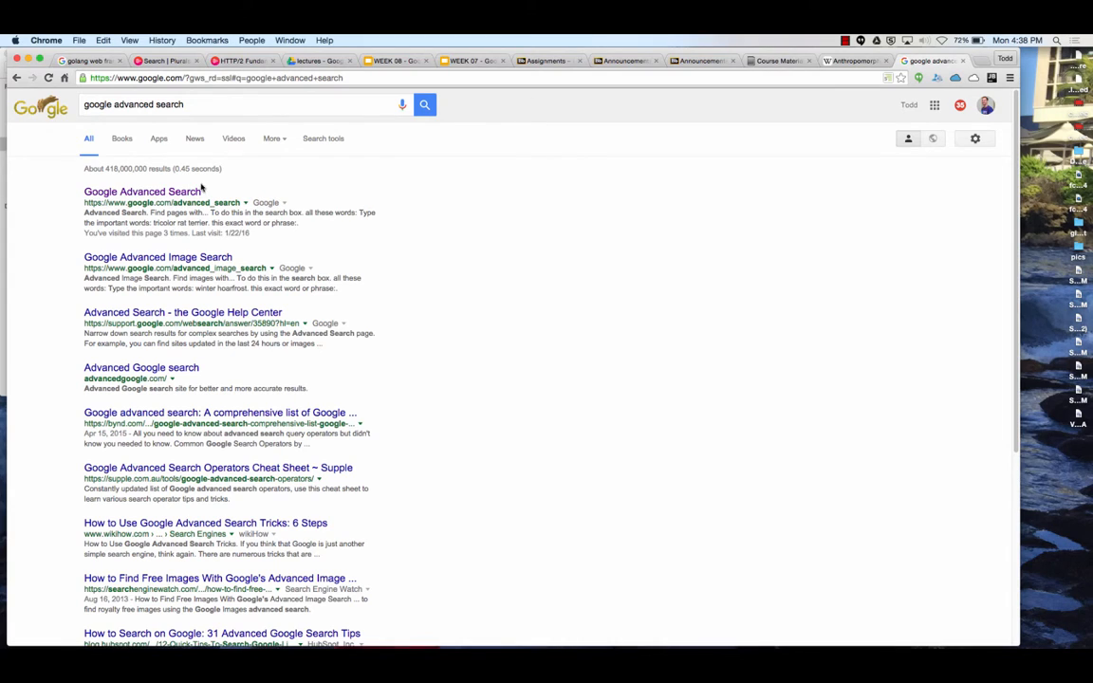
Advanced-search 'mcleod' restricted to fresnocitycollege.edu, yielding about 95 results
{"action": "left_click", "coordinate": [142, 191]}
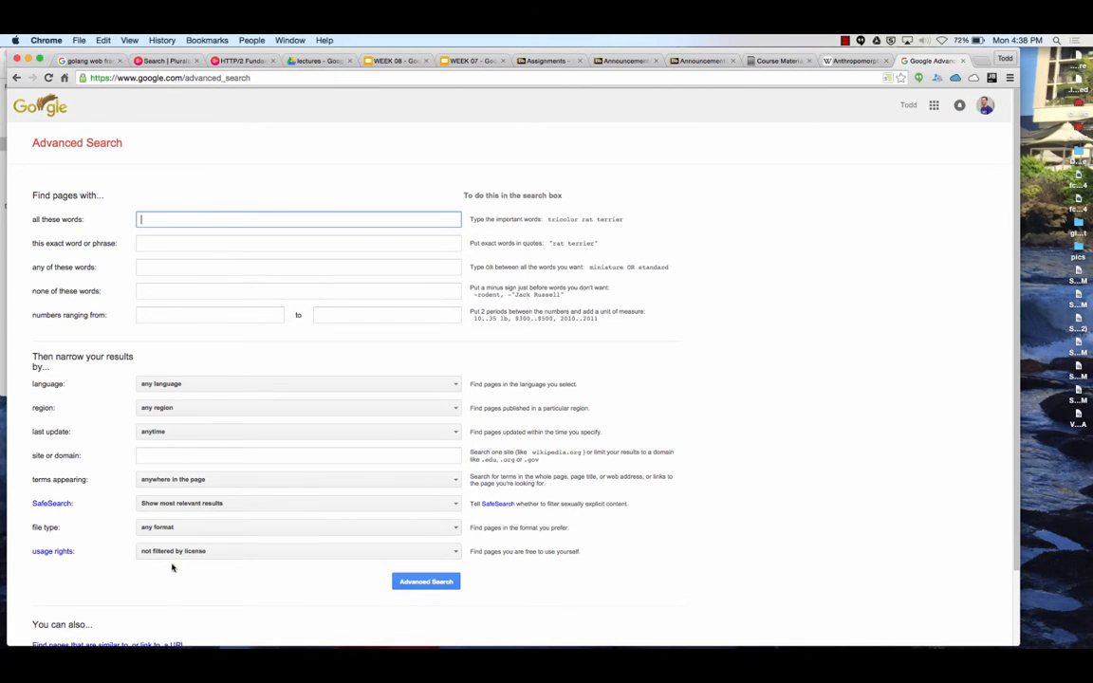
{"action": "left_click", "coordinate": [299, 456]}
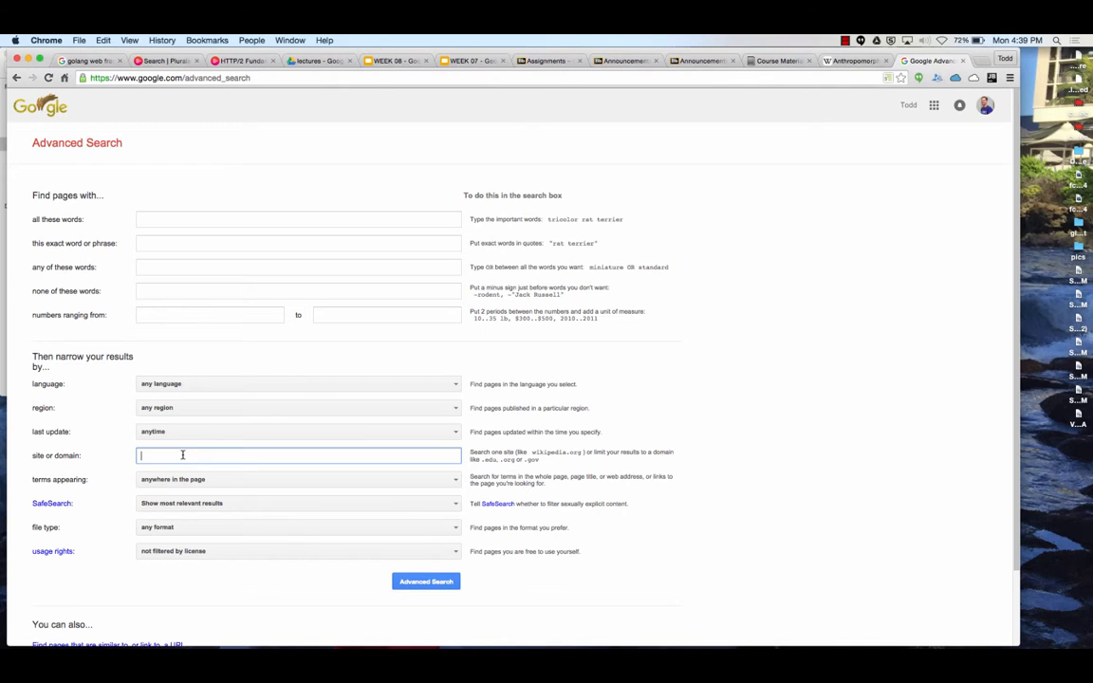
{"action": "type", "text": "fresnocitycollege"}
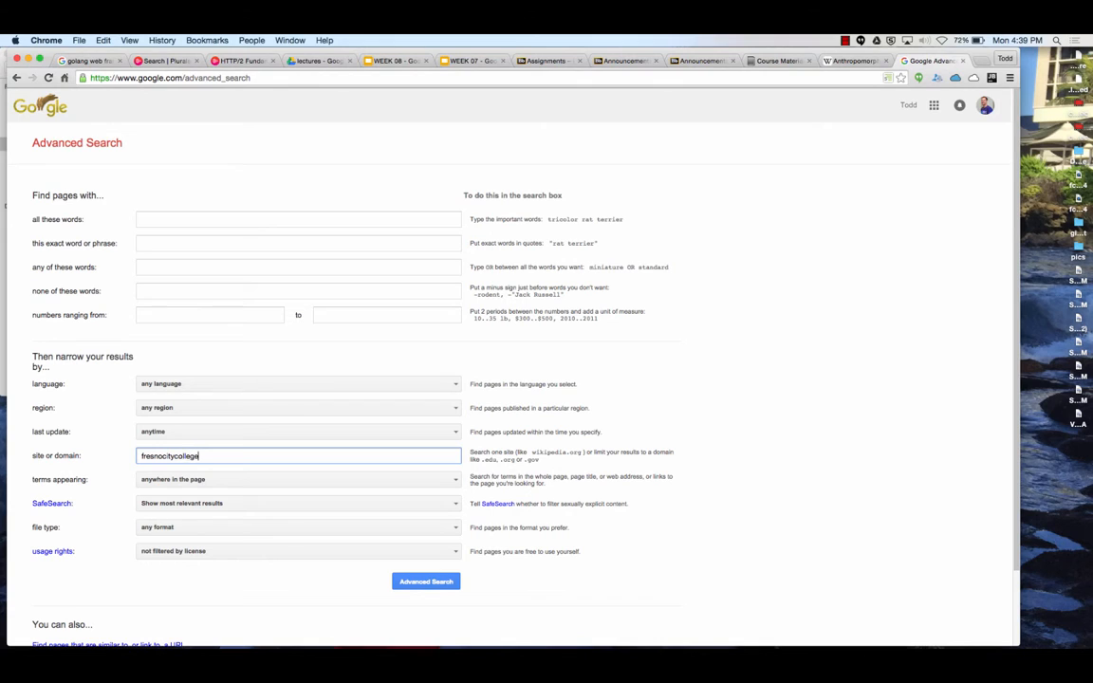
{"action": "type", "text": ".edu"}
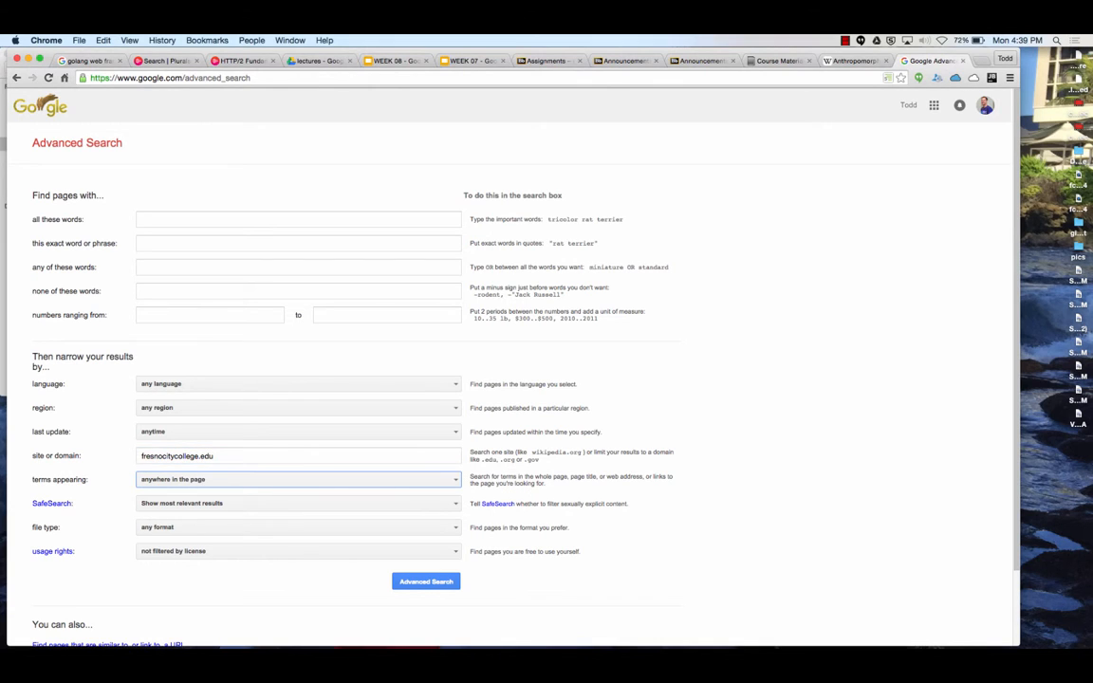
{"action": "left_click", "coordinate": [298, 219]}
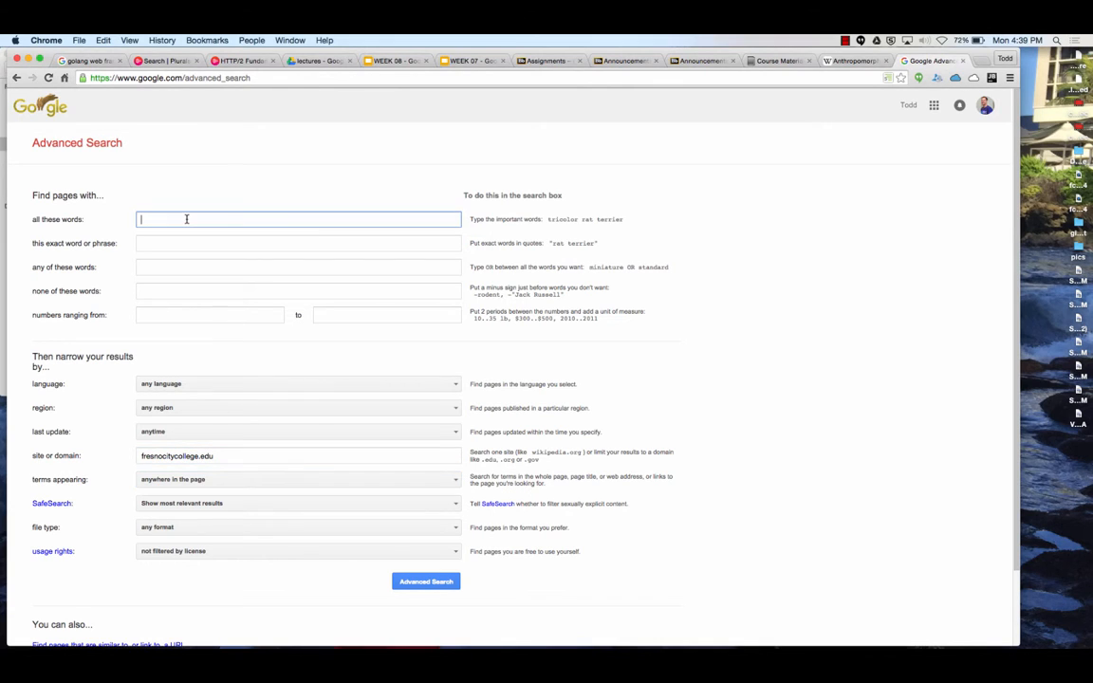
{"action": "type", "text": "mcleod"}
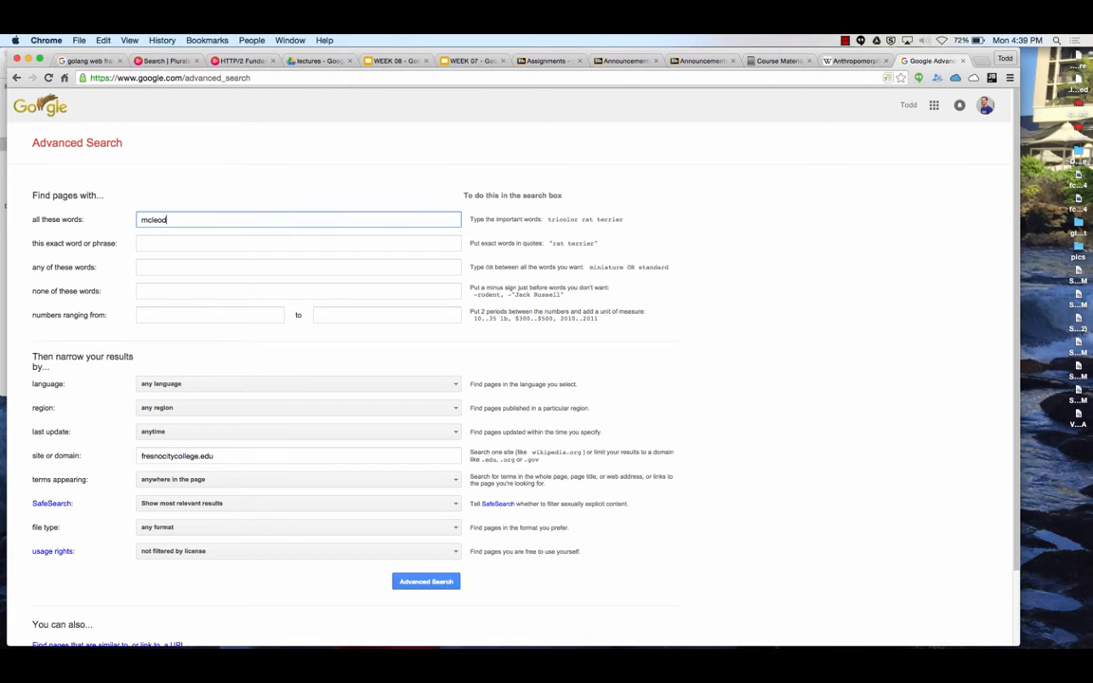
{"action": "left_click", "coordinate": [426, 581]}
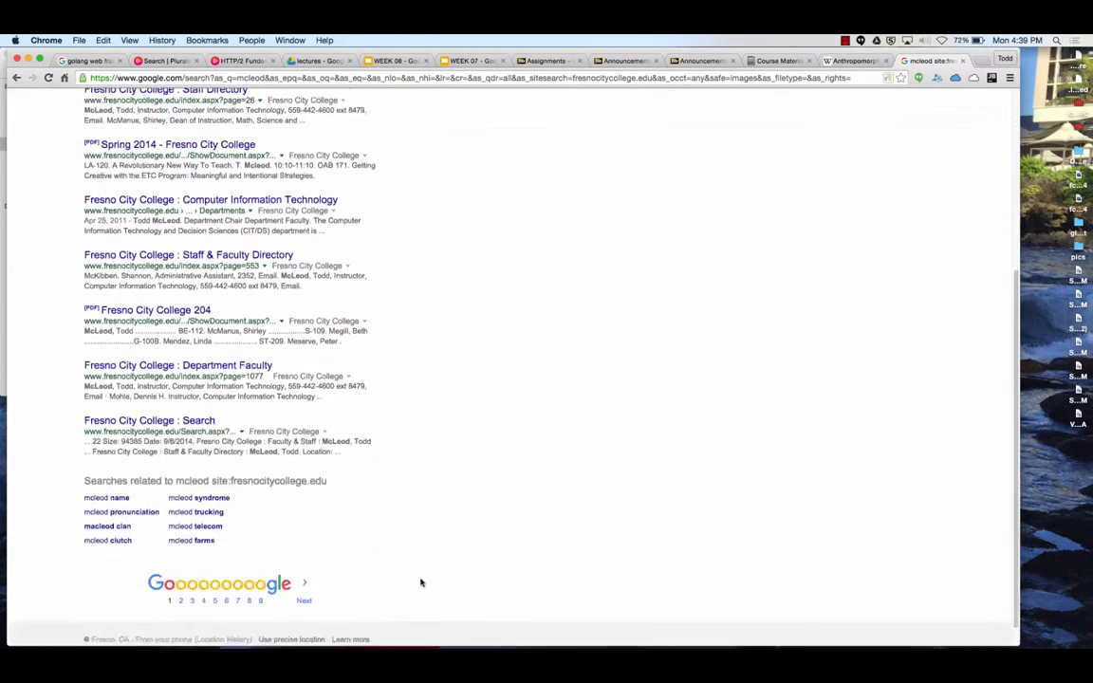
{"action": "scroll", "scroll_direction": "up", "scroll_amount": 3}
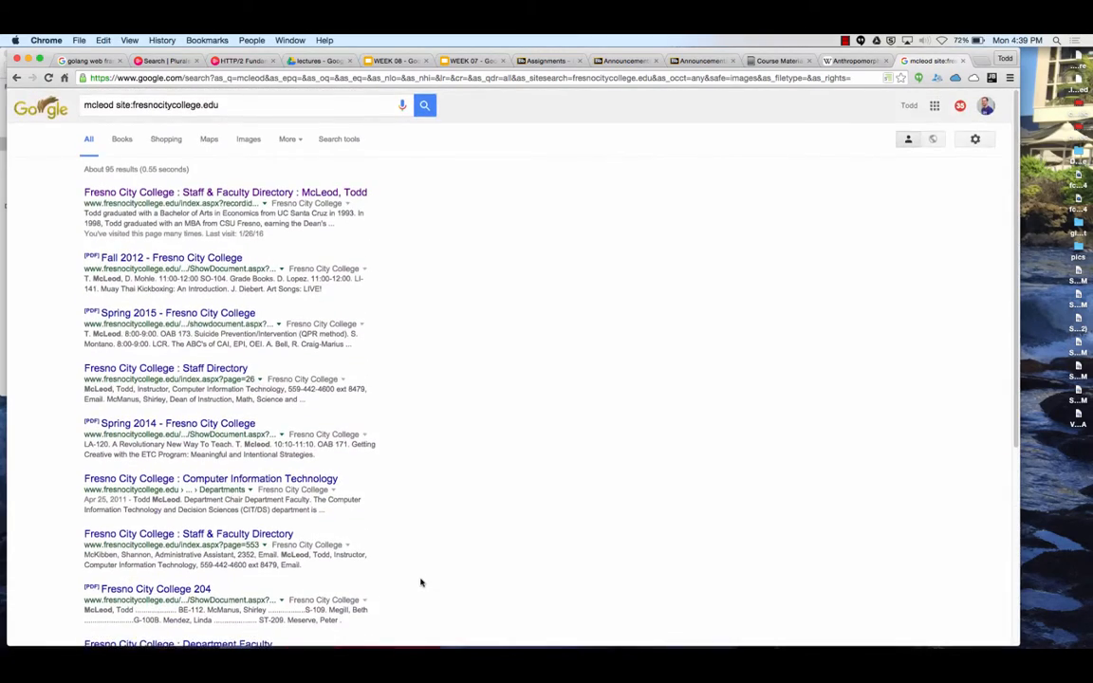
{"action": "scroll", "scroll_direction": "down", "scroll_amount": 3}
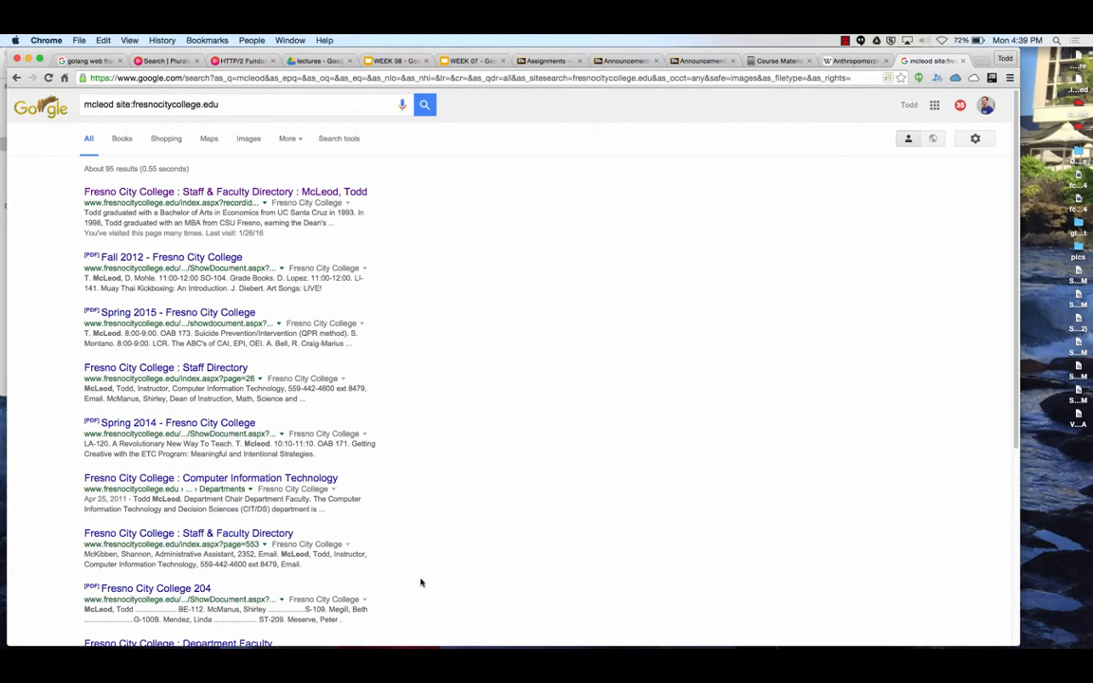
{"action": "mouse_move", "coordinate": [194, 230]}
{"action": "type", "text": "surf"}
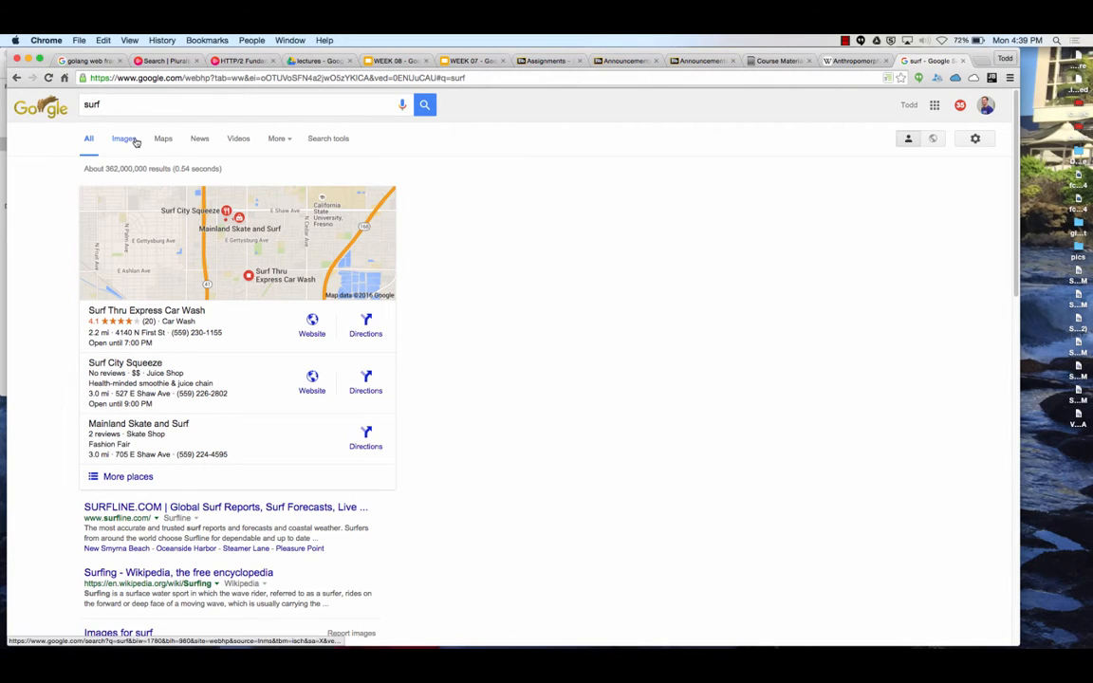
Show surf images, toggle the Faces filter on and off, and clear the red colour filter
{"action": "left_click", "coordinate": [123, 139]}
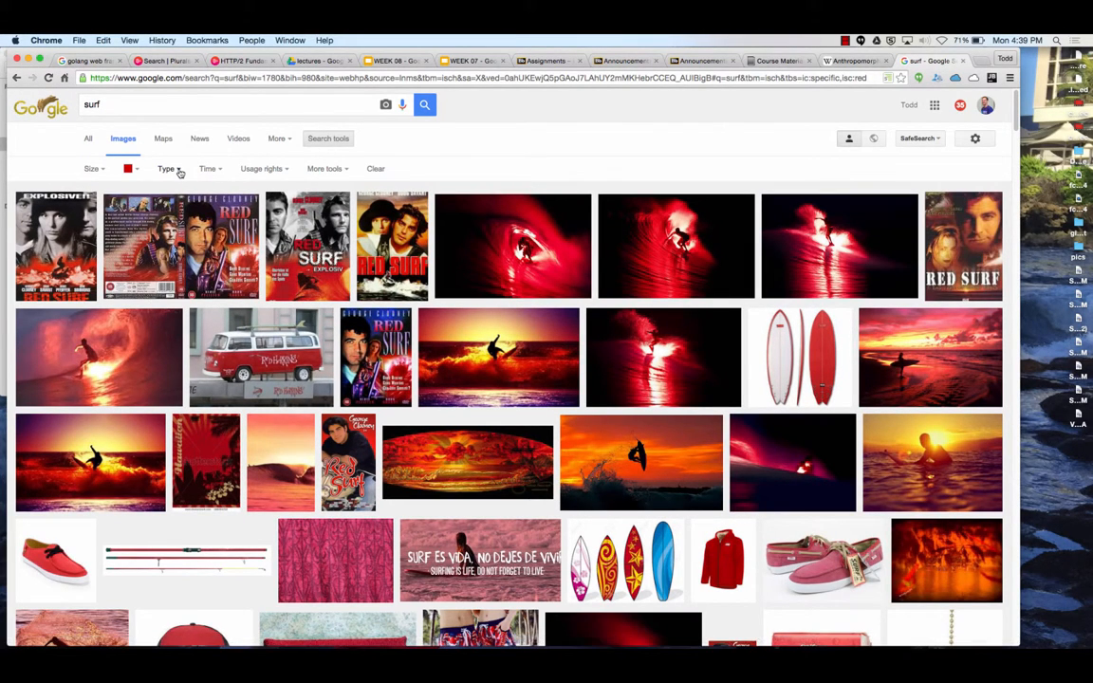
{"action": "left_click", "coordinate": [167, 168]}
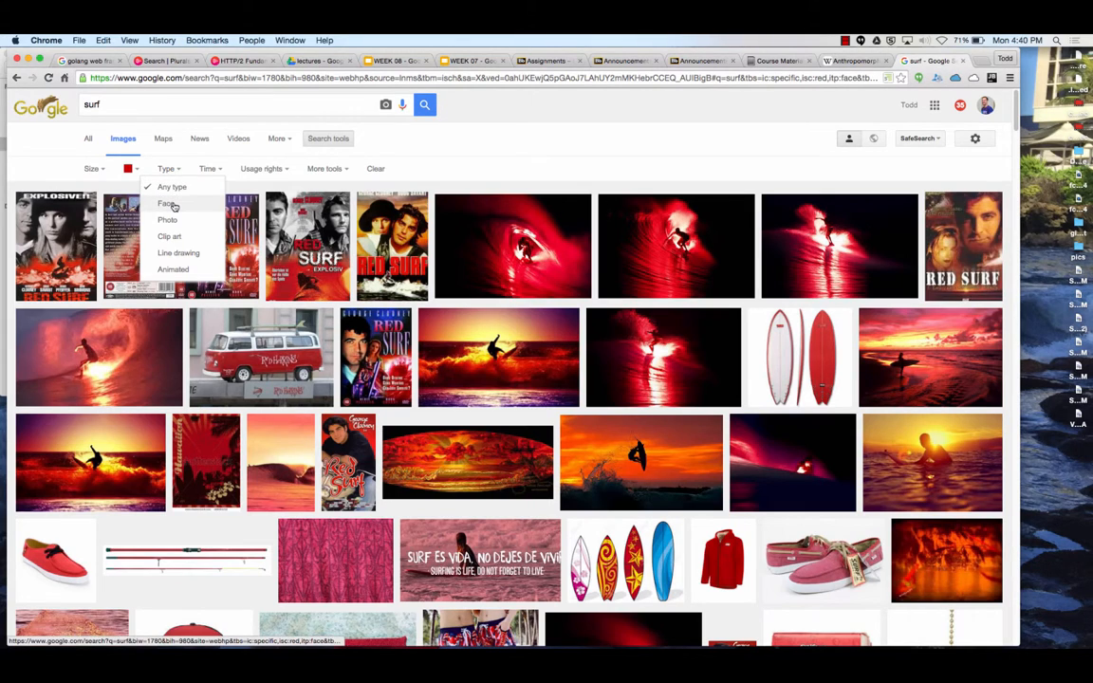
{"action": "left_click", "coordinate": [169, 203]}
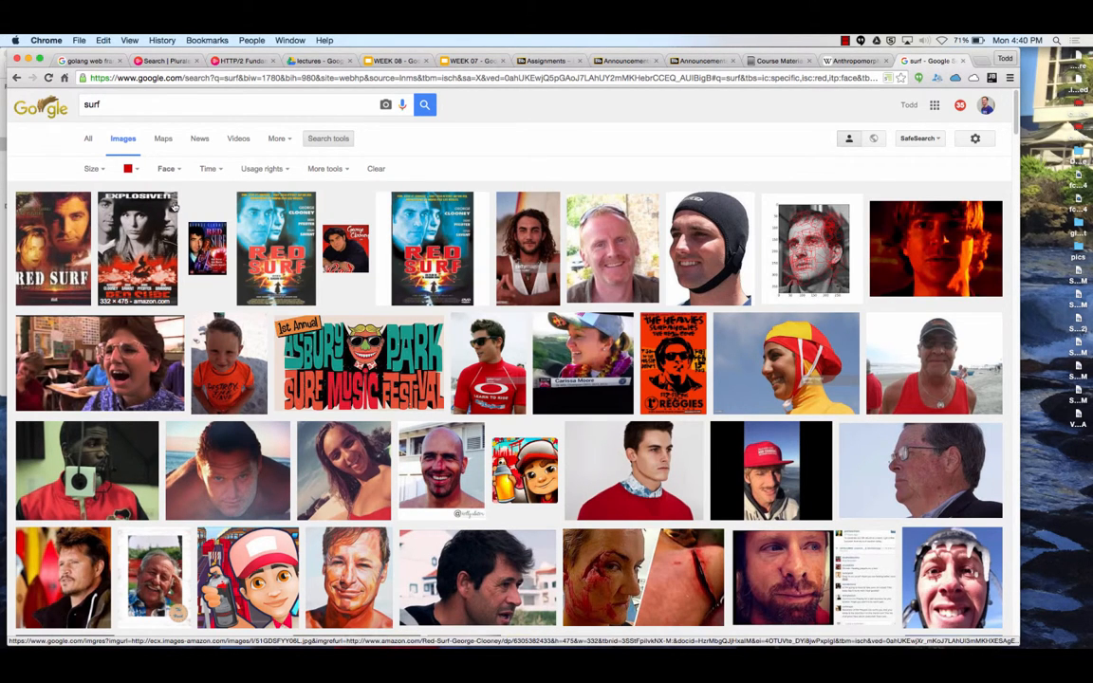
{"action": "left_click", "coordinate": [168, 168]}
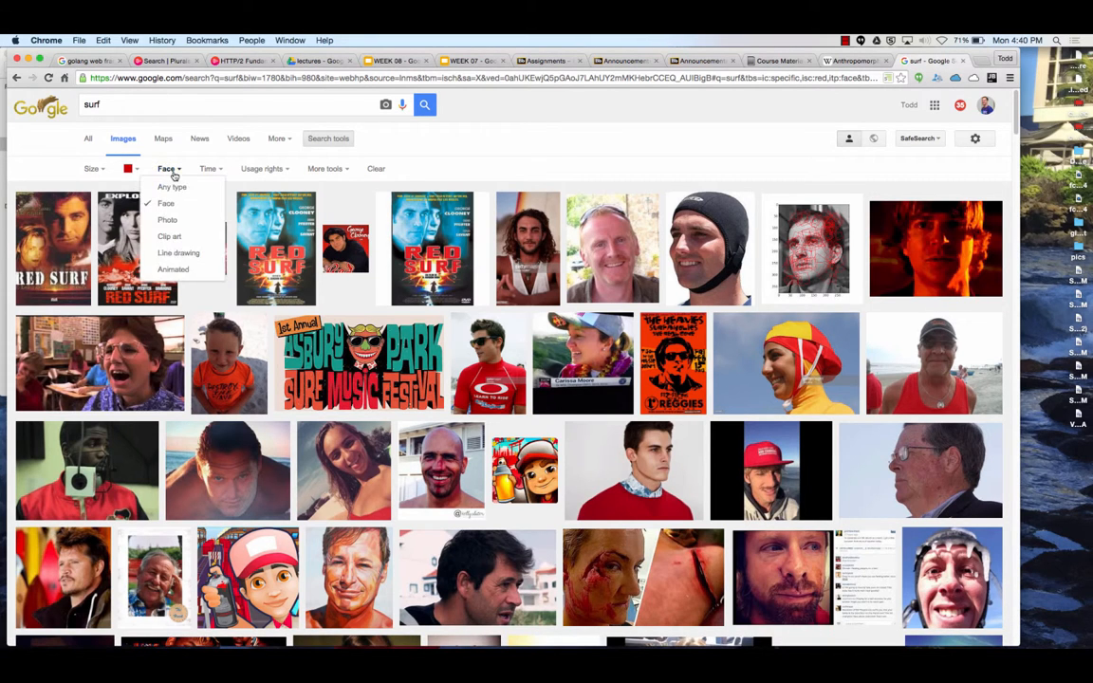
{"action": "left_click", "coordinate": [171, 187]}
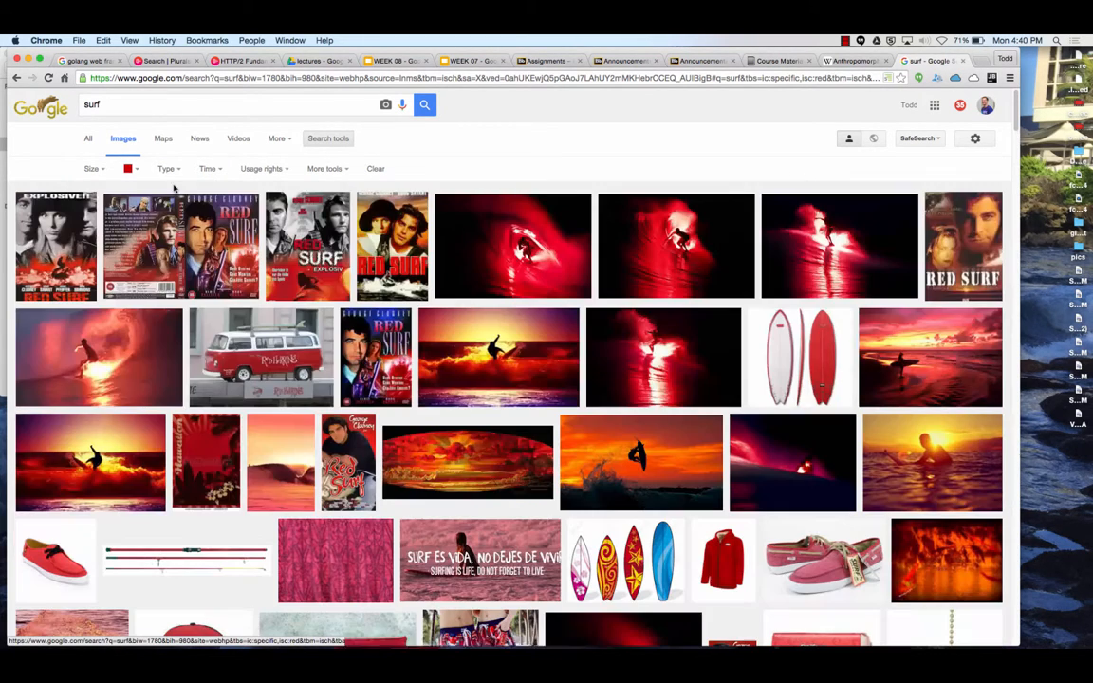
{"action": "left_click", "coordinate": [128, 168]}
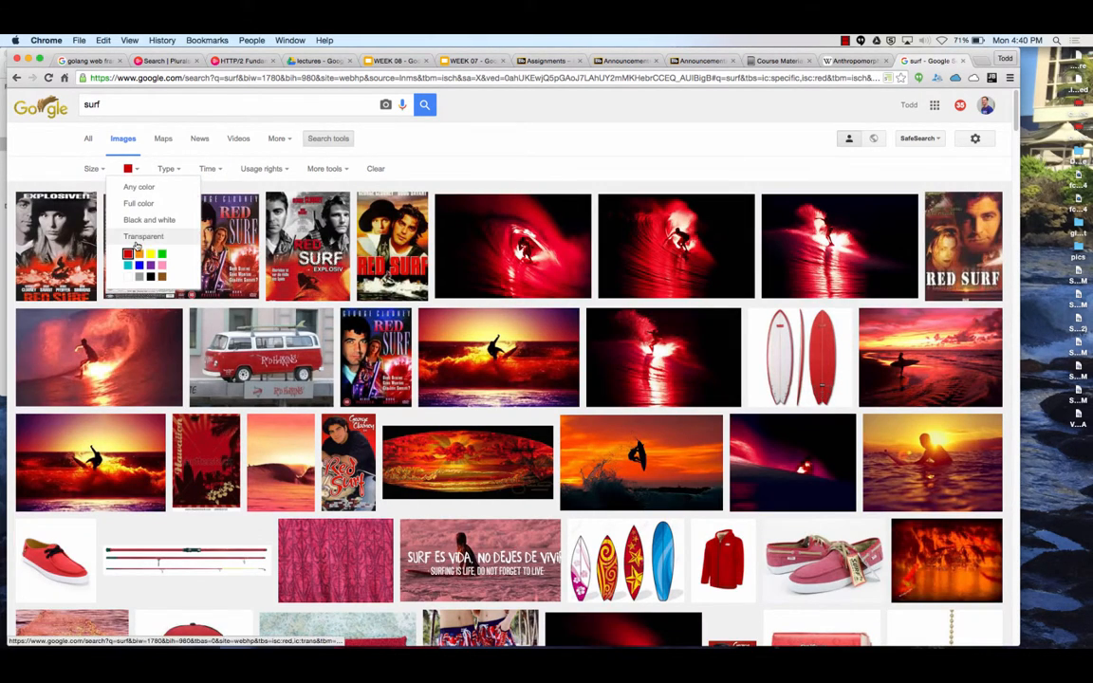
{"action": "left_click", "coordinate": [138, 186]}
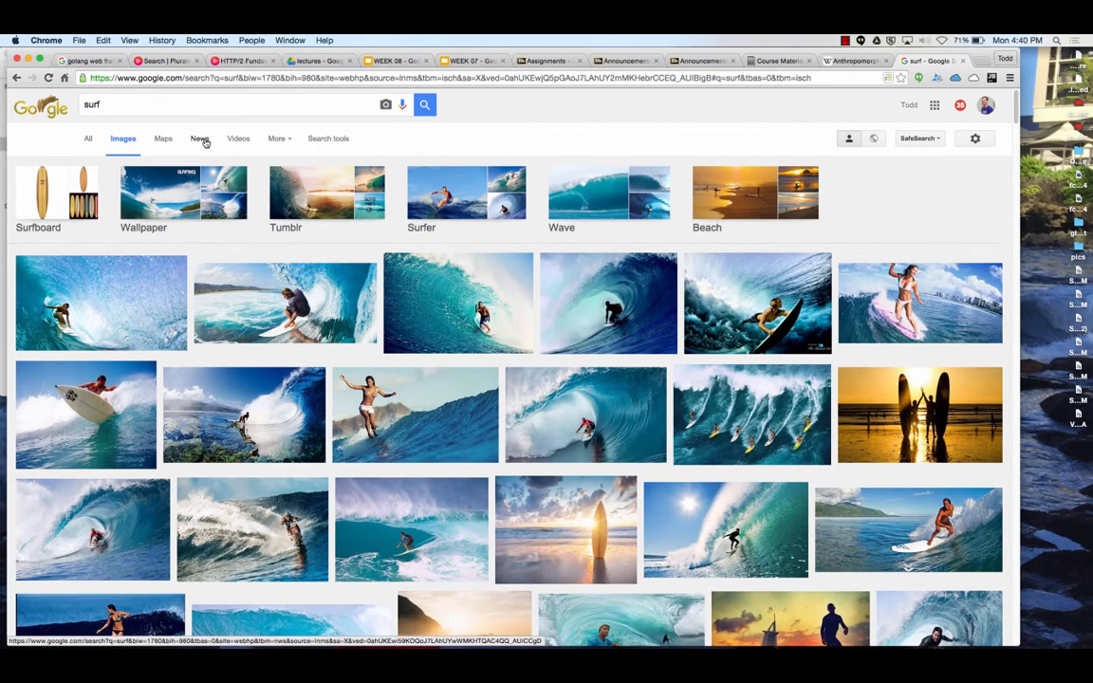
Open the surf-fighting article from the surf News results and scroll through it
{"action": "left_click", "coordinate": [198, 138]}
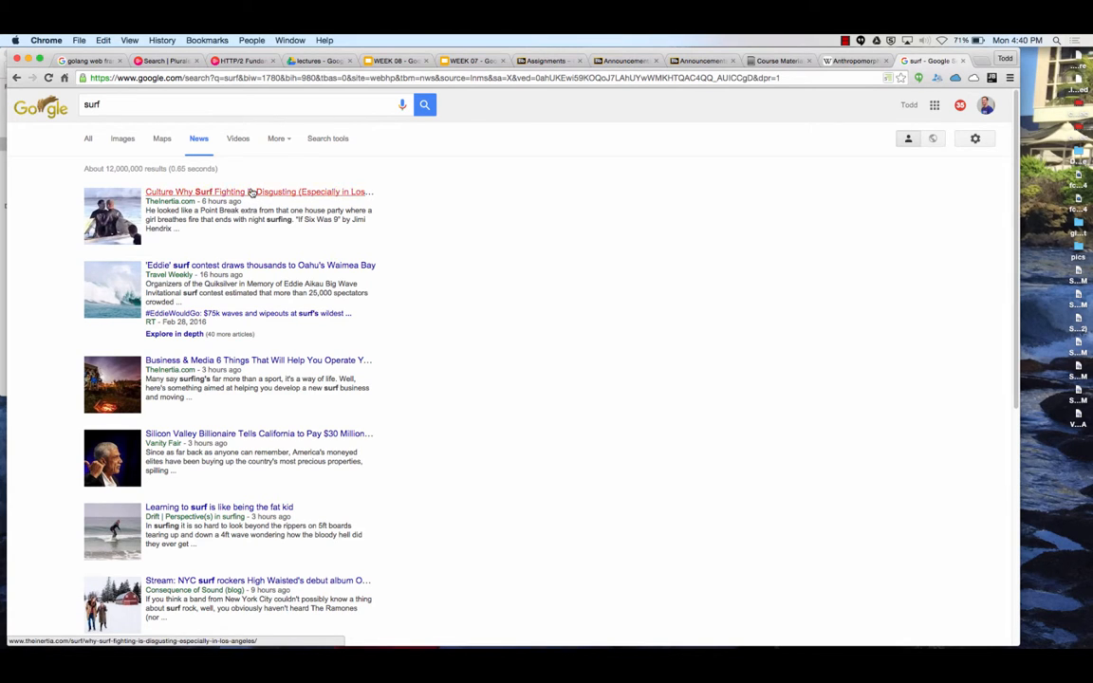
{"action": "left_click", "coordinate": [260, 192]}
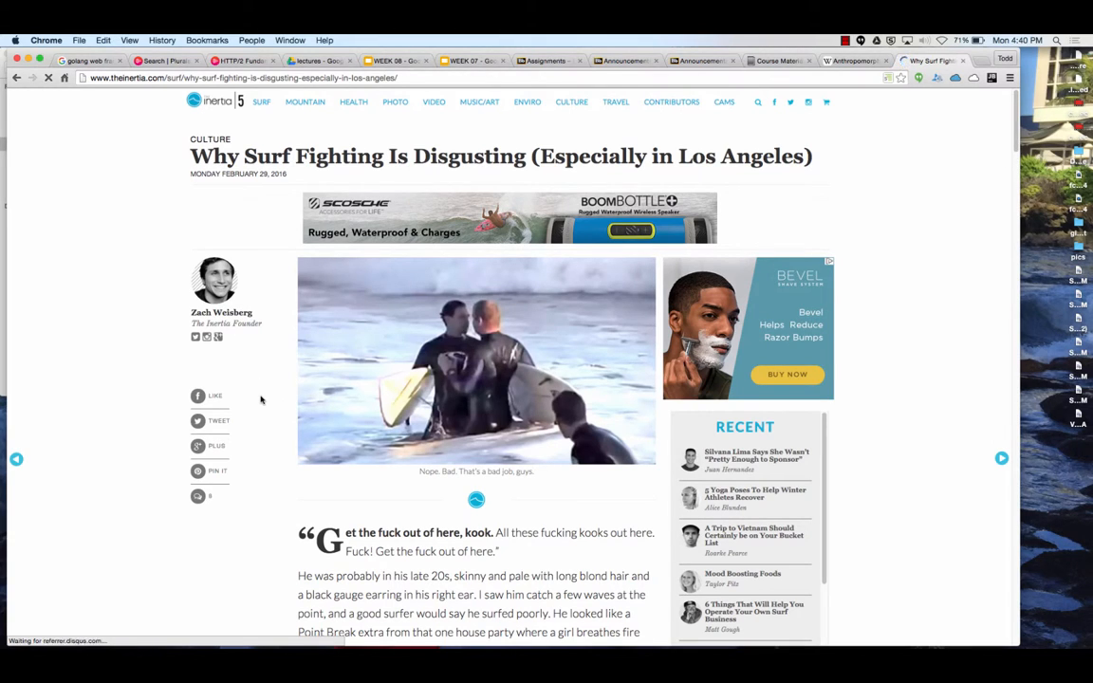
{"action": "scroll", "scroll_direction": "down", "scroll_amount": 3}
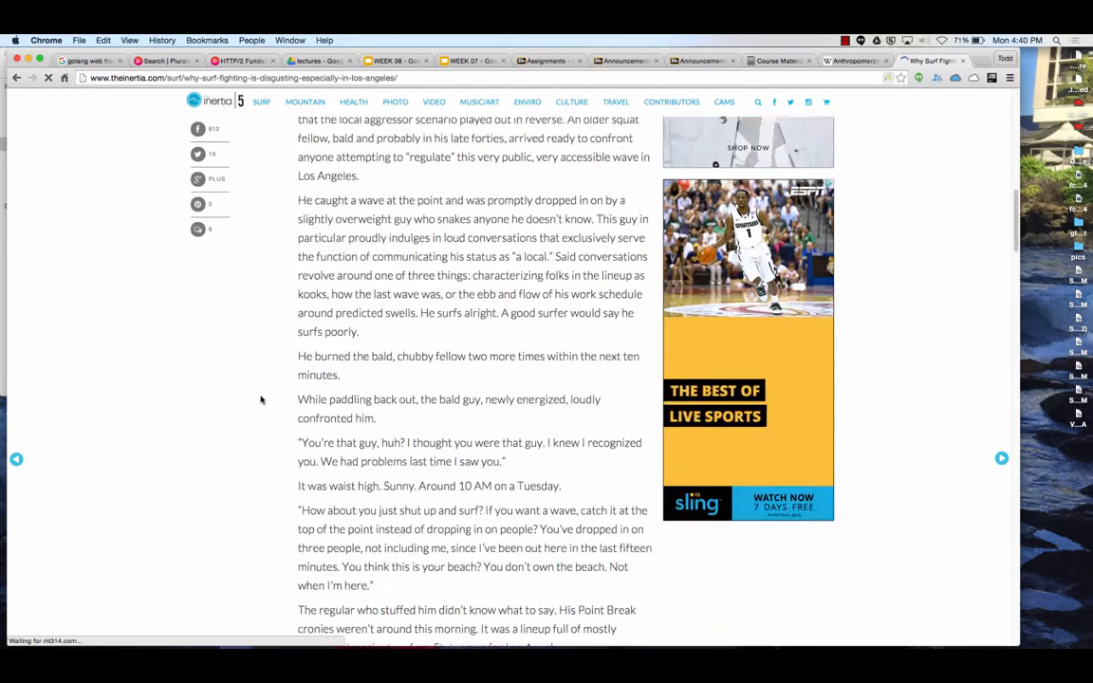
{"action": "scroll", "scroll_direction": "down", "scroll_amount": 3}
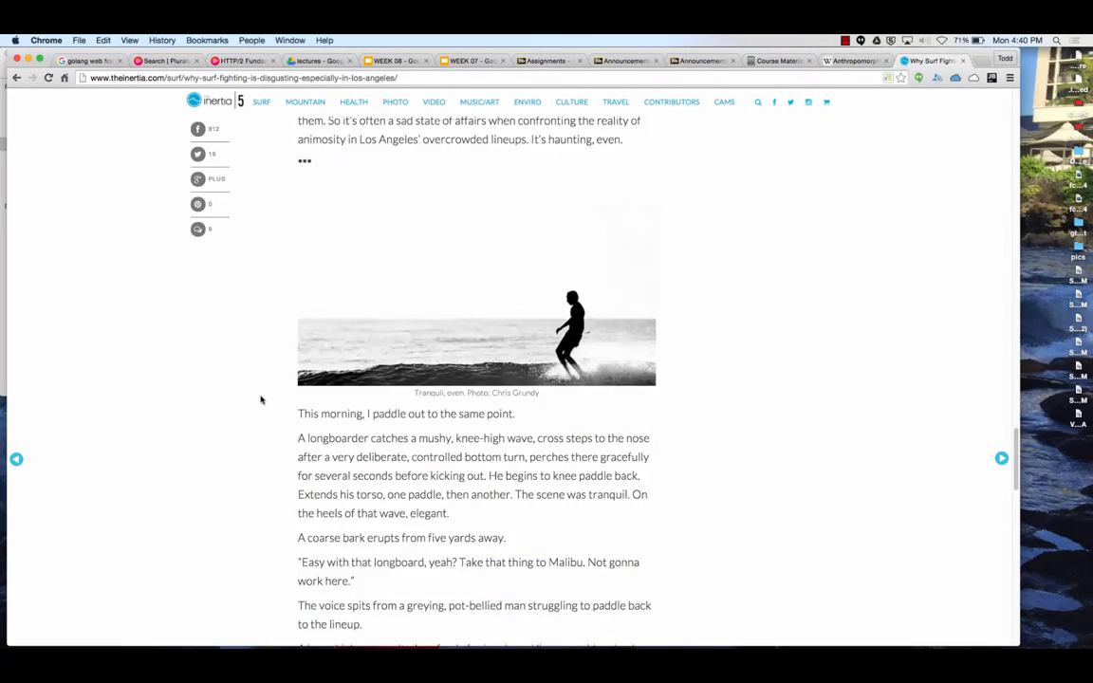
{"action": "scroll", "scroll_direction": "up", "scroll_amount": 3}
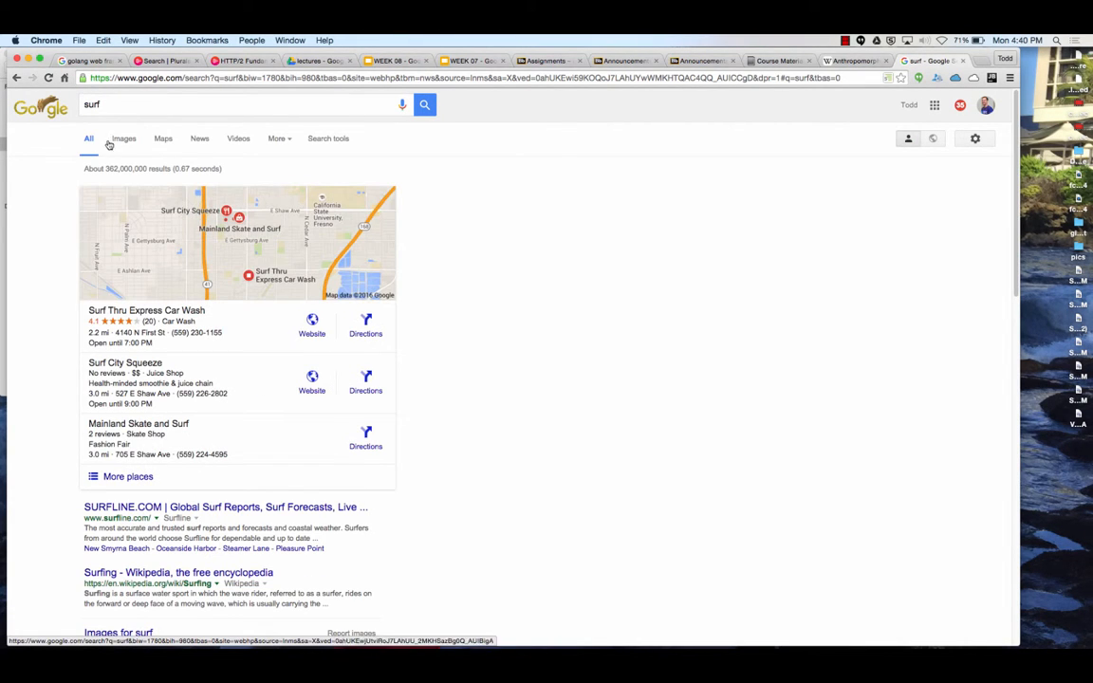
Filter surf images to the past 24 hours, then to labeled for reuse with modification
{"action": "left_click", "coordinate": [123, 138]}
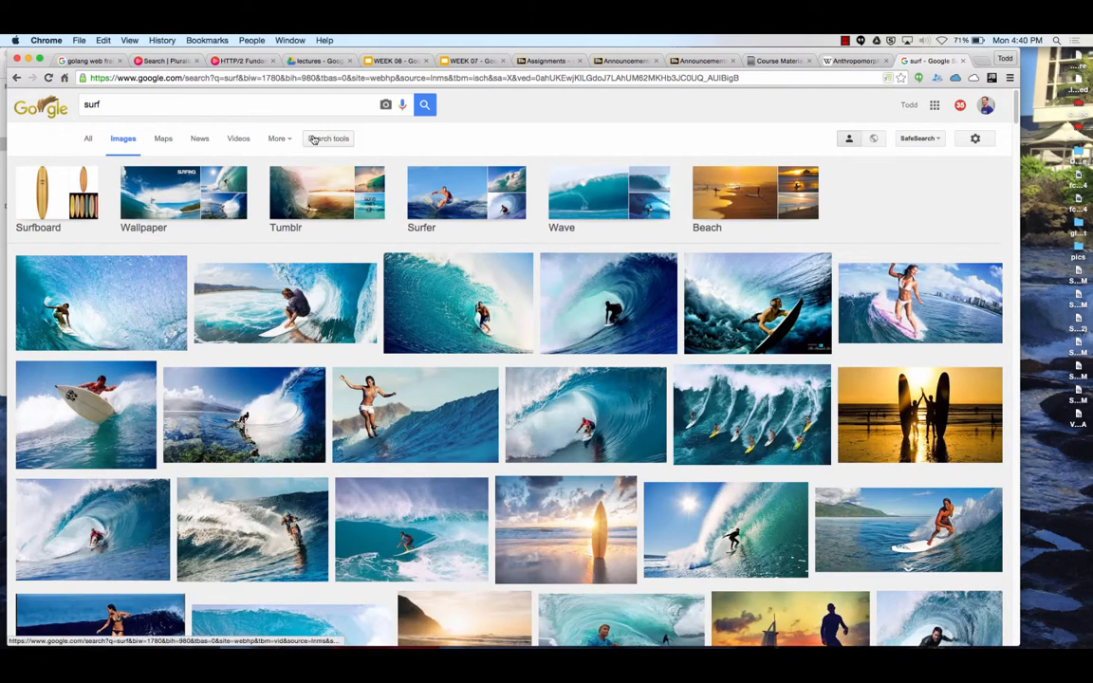
{"action": "left_click", "coordinate": [328, 138]}
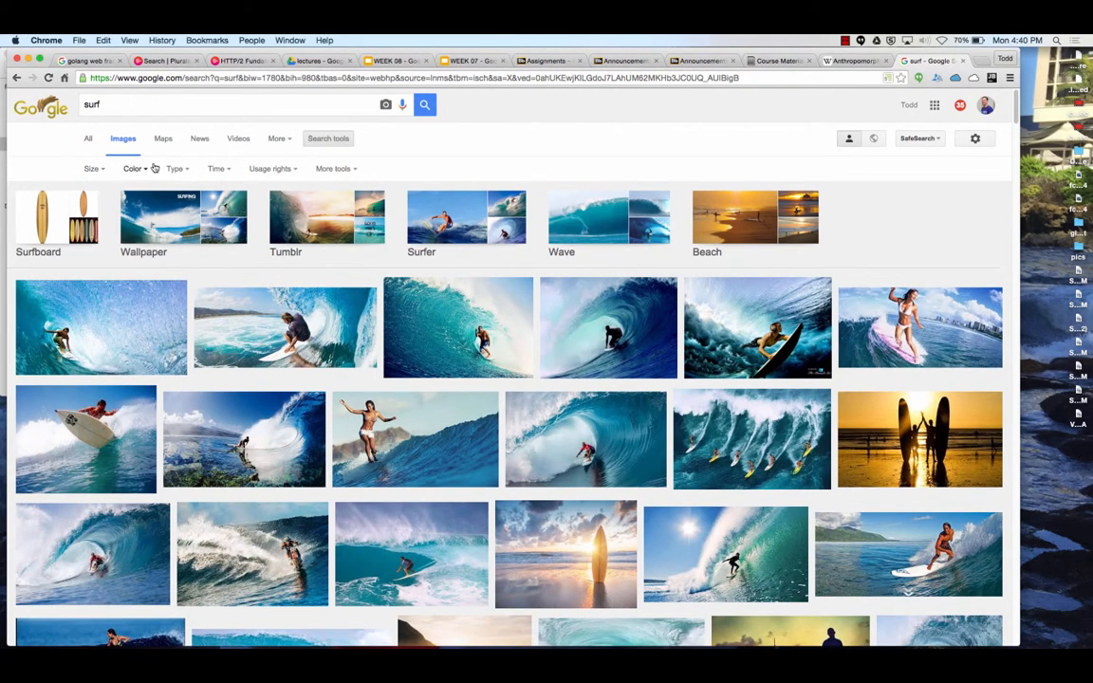
{"action": "left_click", "coordinate": [271, 169]}
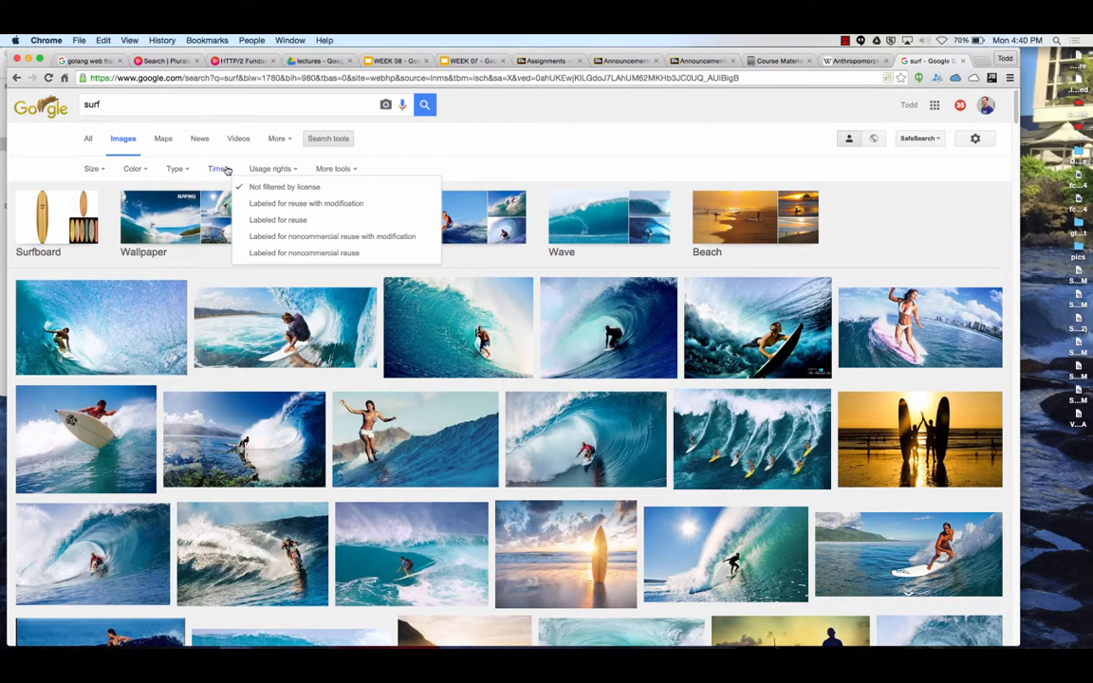
{"action": "left_click", "coordinate": [217, 168]}
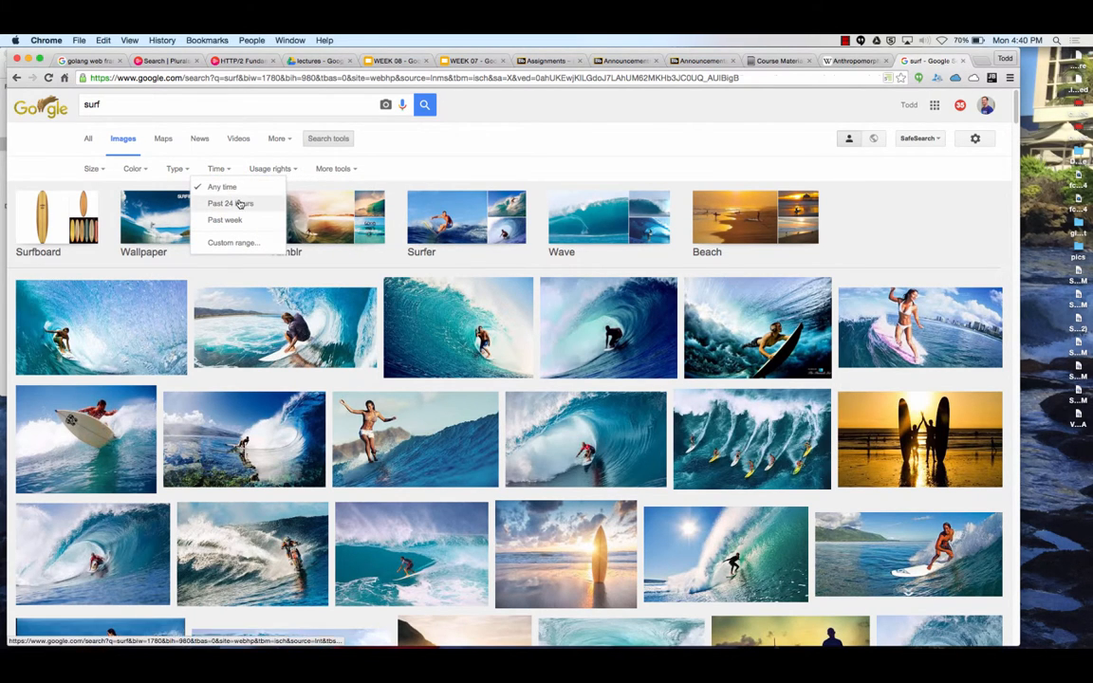
{"action": "left_click", "coordinate": [228, 203]}
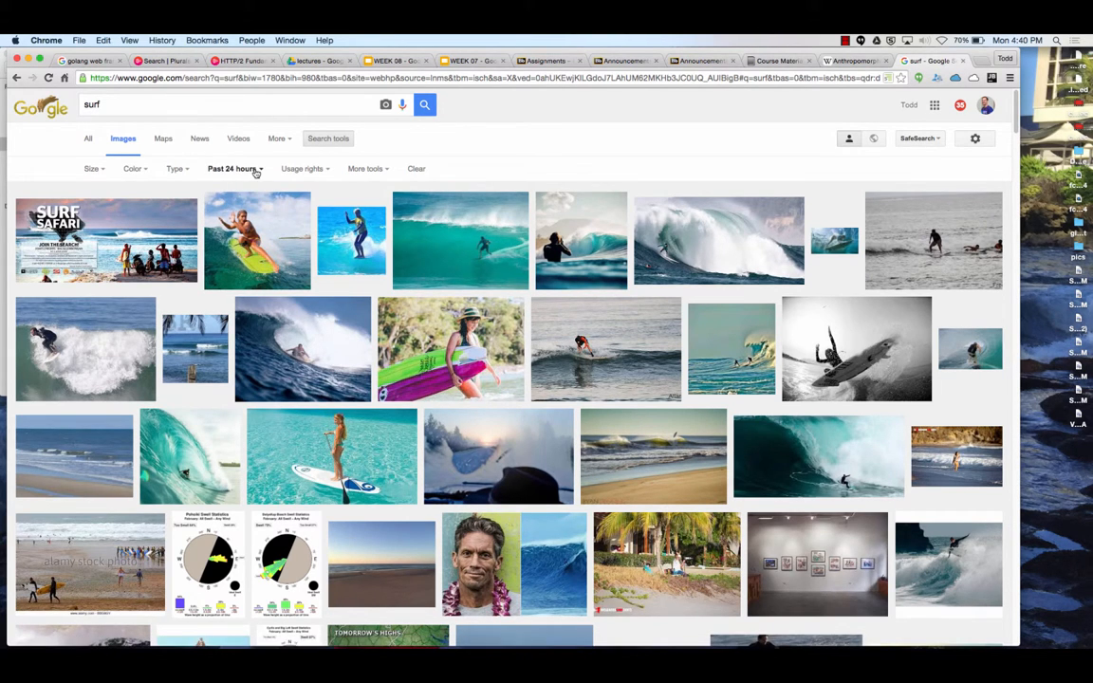
{"action": "left_click", "coordinate": [416, 169]}
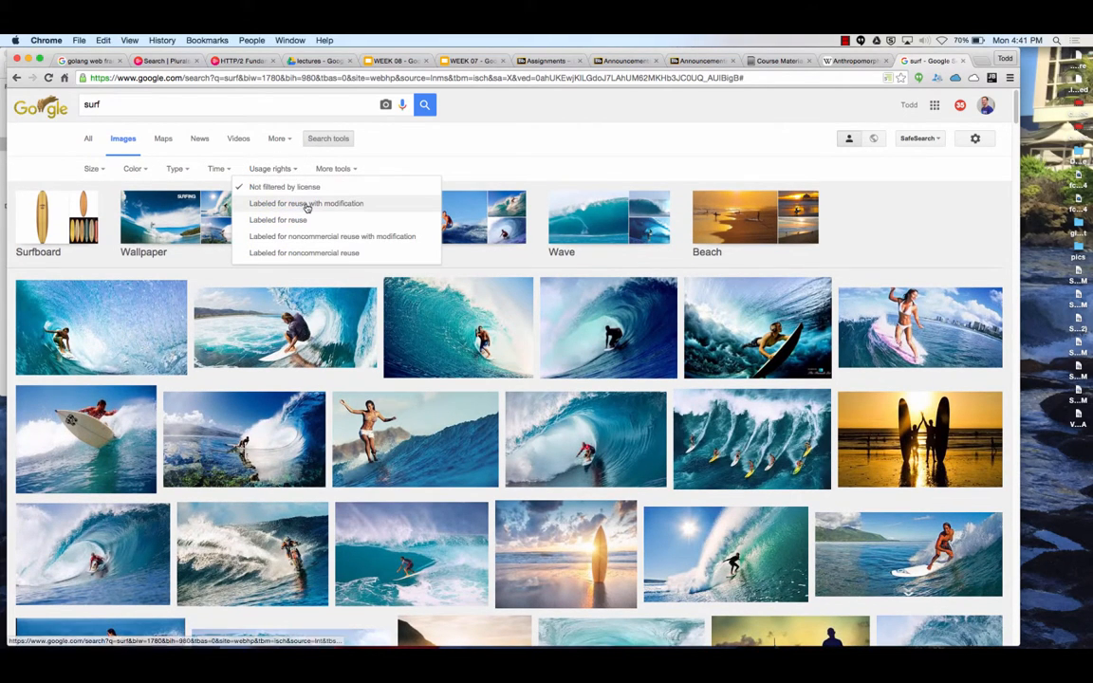
{"action": "left_click", "coordinate": [305, 203]}
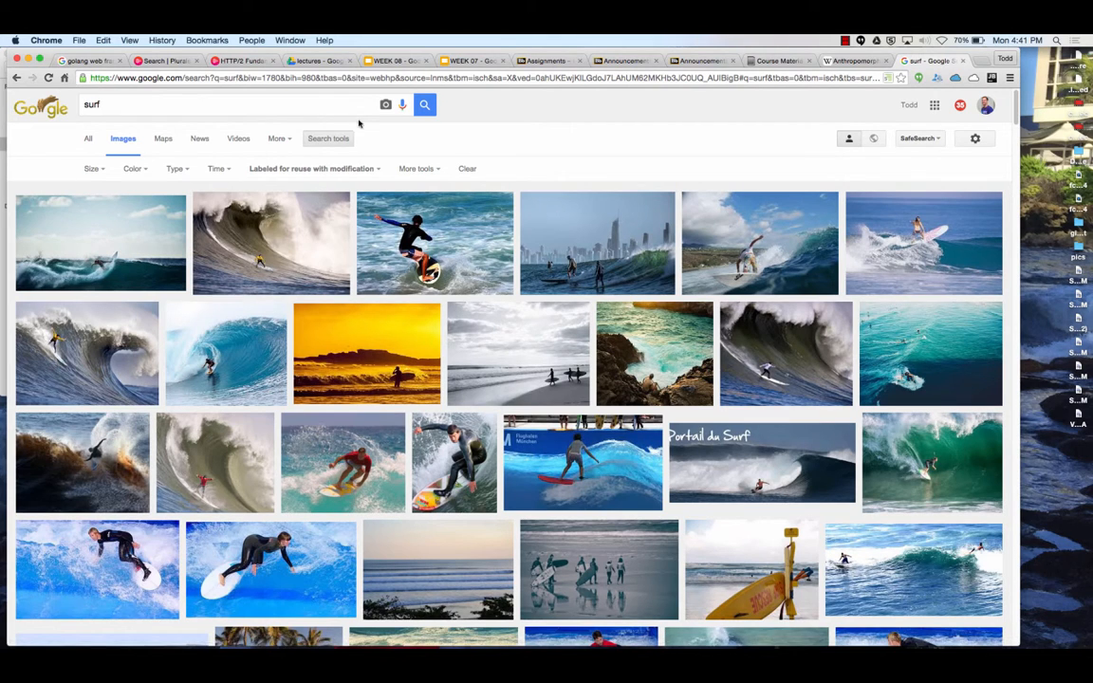
{"action": "mouse_move", "coordinate": [115, 127]}
{"action": "type", "text": "todd mcleod"}
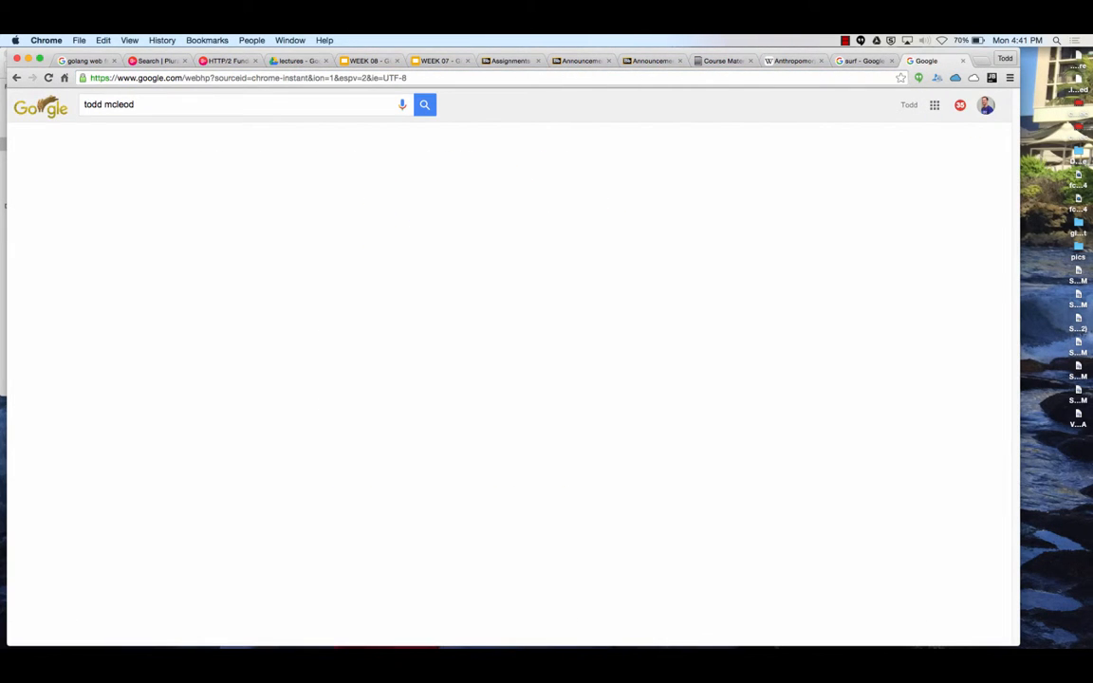
Preview photos in the name's image results and start saving the first photo
{"action": "left_click", "coordinate": [424, 105]}
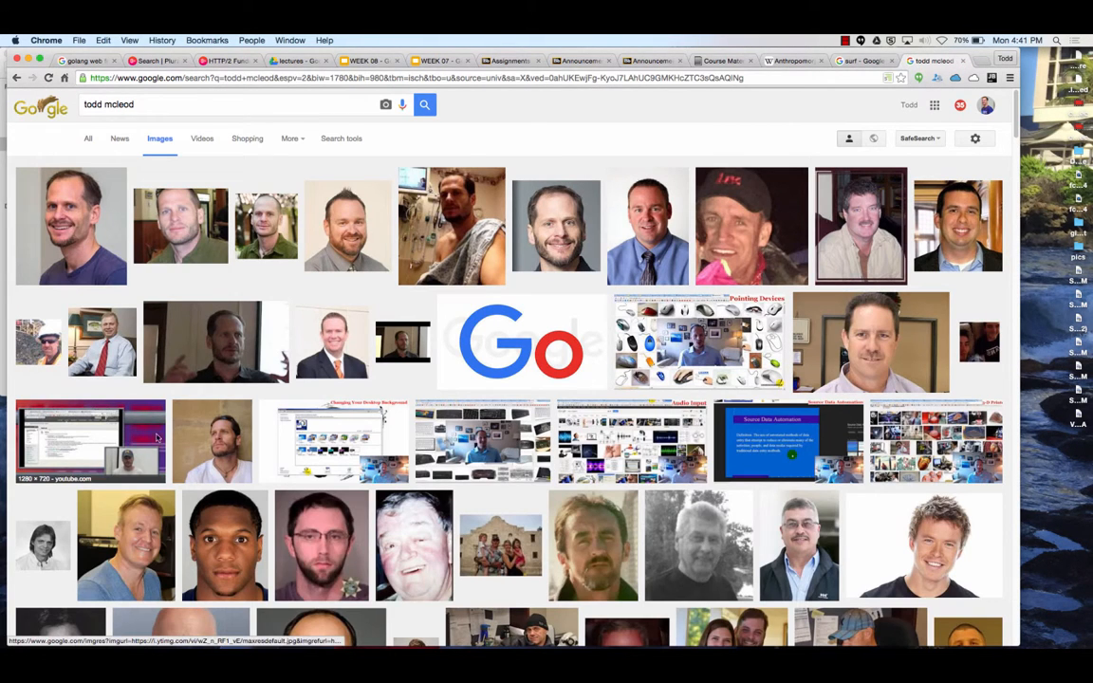
{"action": "left_click", "coordinate": [71, 225]}
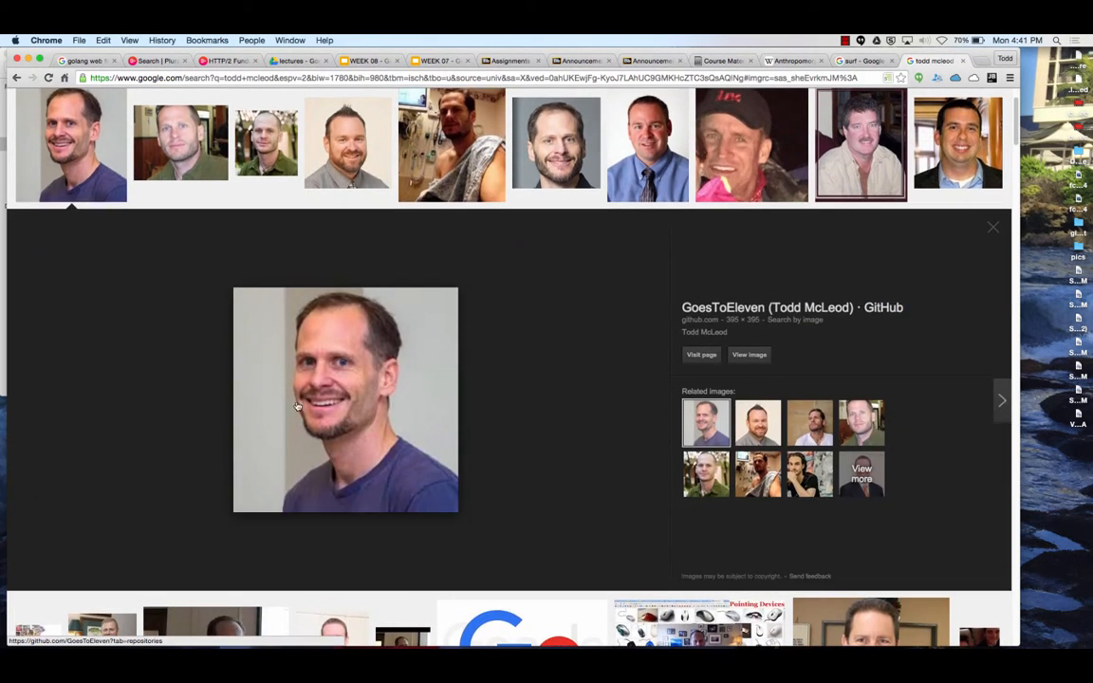
{"action": "left_click", "coordinate": [451, 144]}
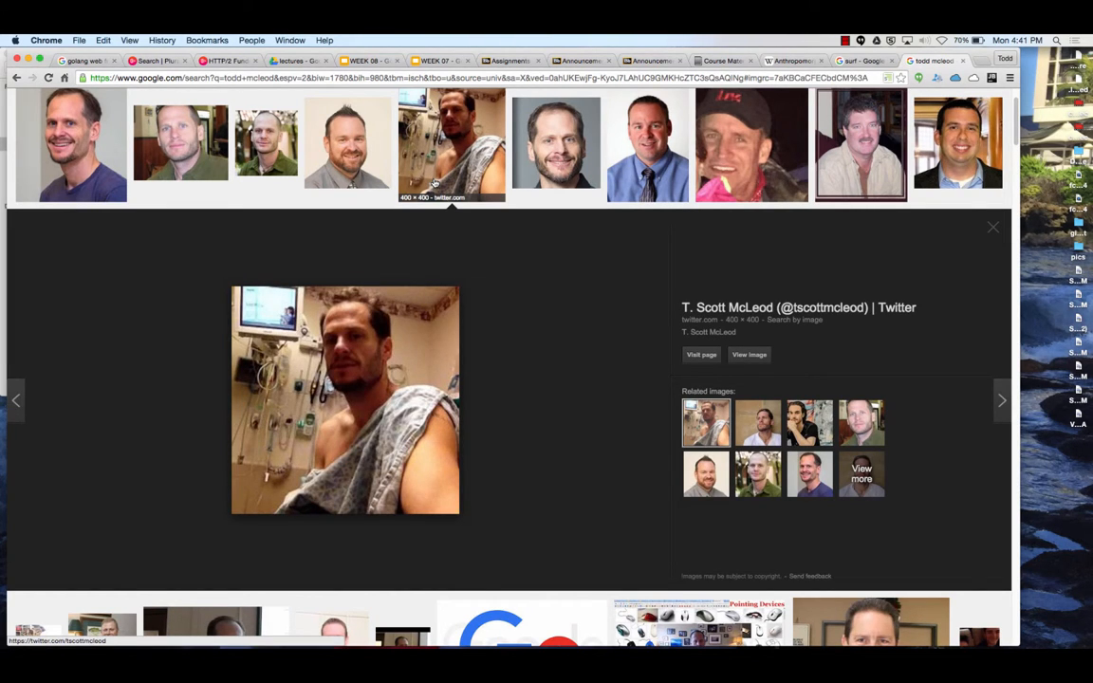
{"action": "mouse_move", "coordinate": [44, 120]}
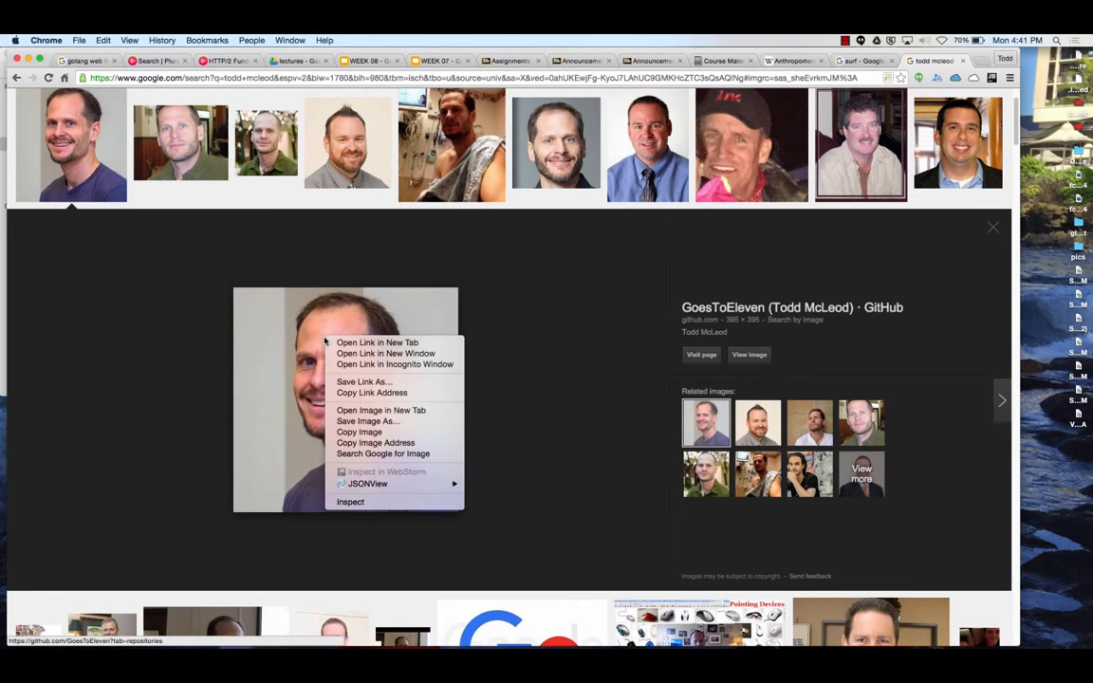
{"action": "left_click", "coordinate": [369, 420]}
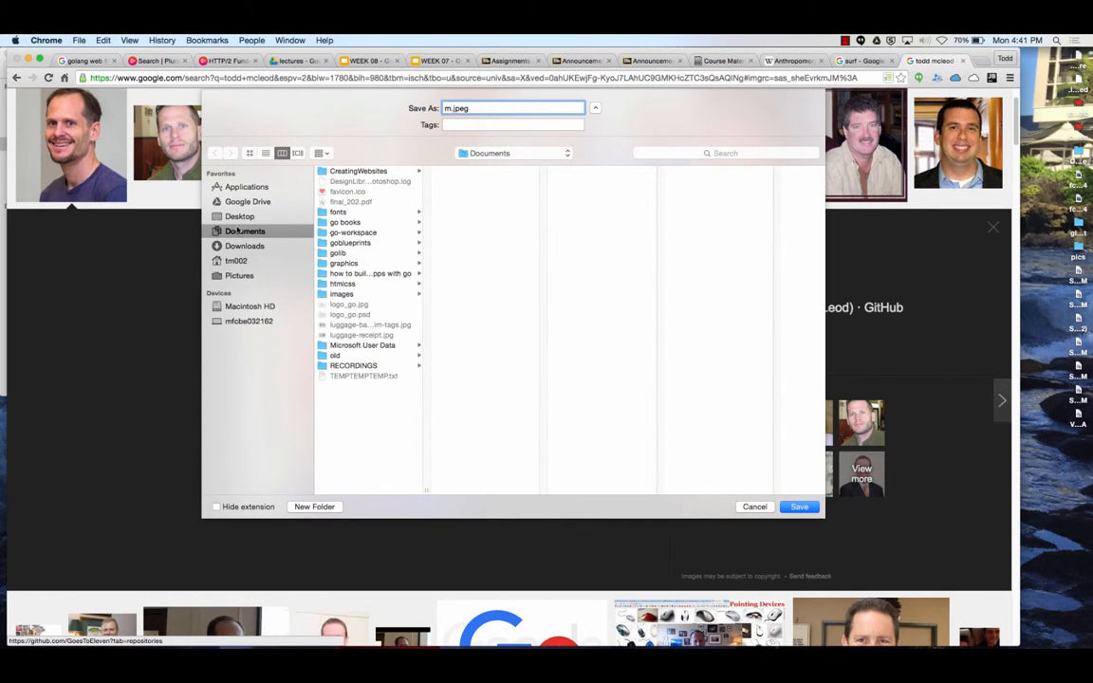
Save the photo to Documents as m.jpeg
{"action": "left_click", "coordinate": [240, 186]}
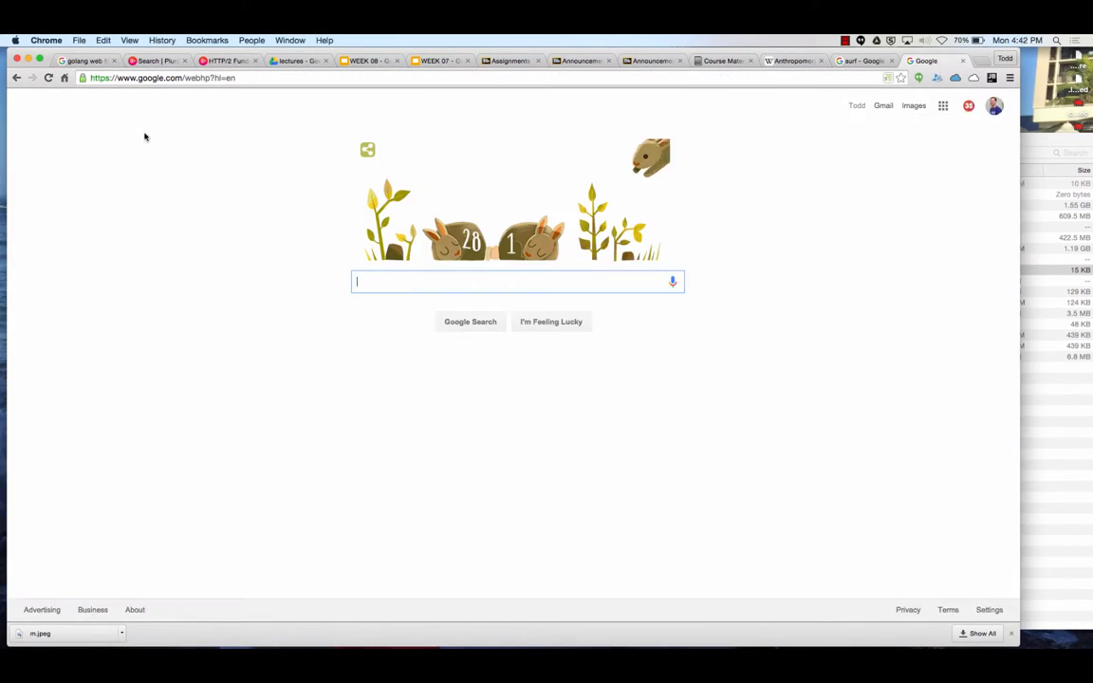
{"action": "mouse_move", "coordinate": [913, 105]}
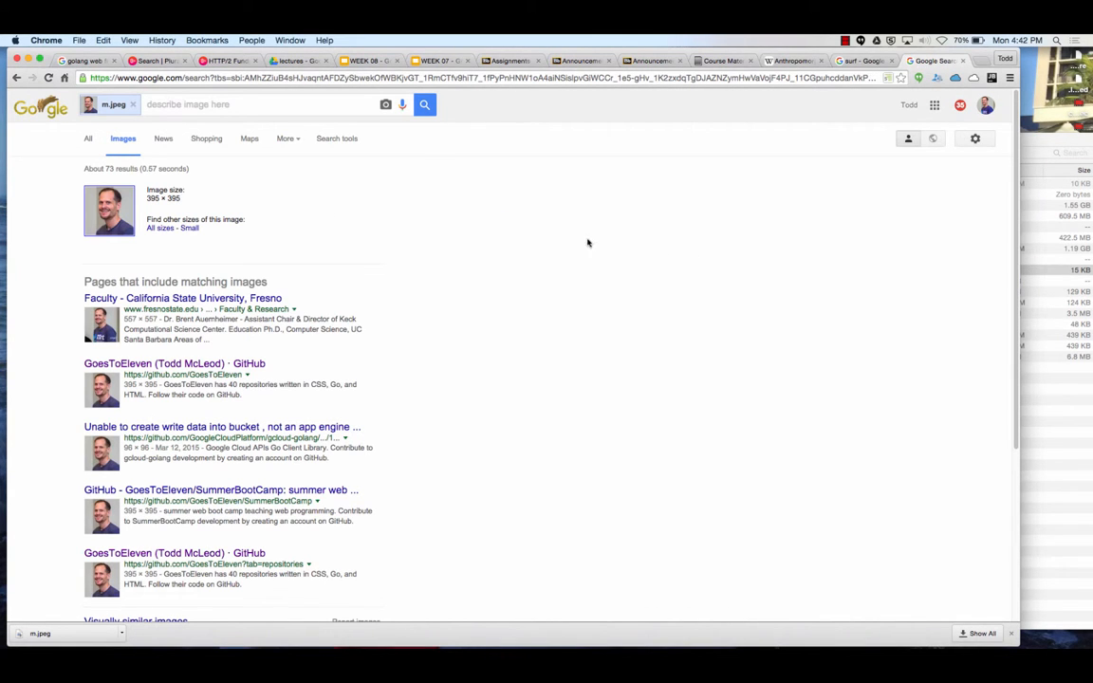
Browse the m.jpeg reverse image search results, about 73 matching pages and similar faces
{"action": "scroll", "scroll_direction": "down", "scroll_amount": 3}
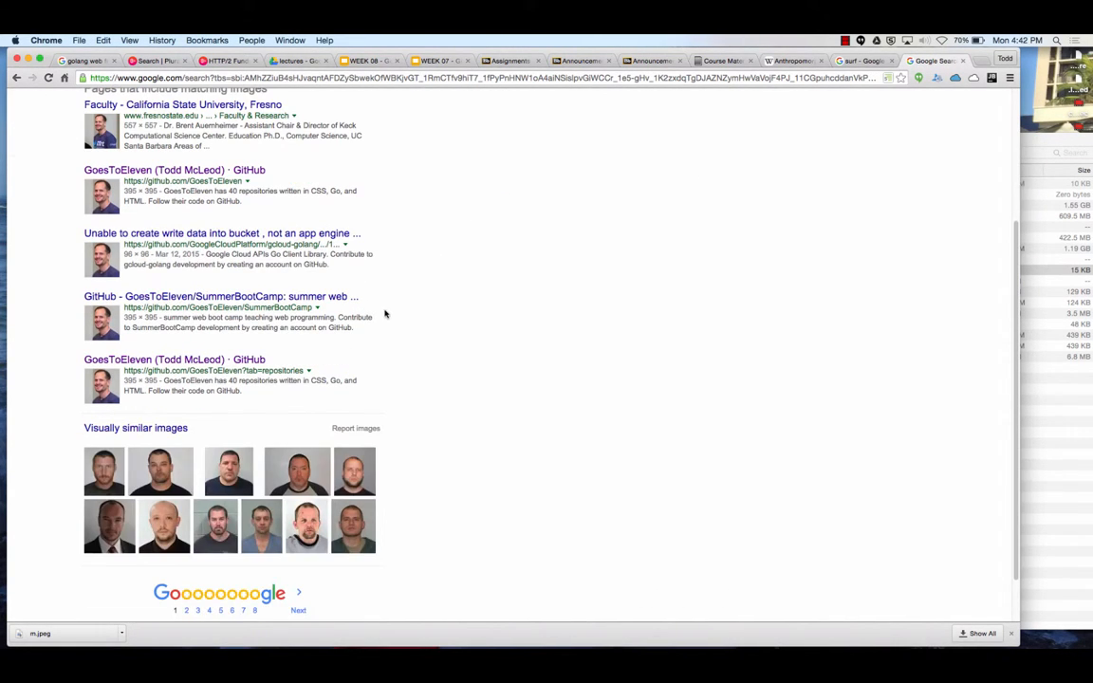
{"action": "scroll", "scroll_direction": "up", "scroll_amount": 3}
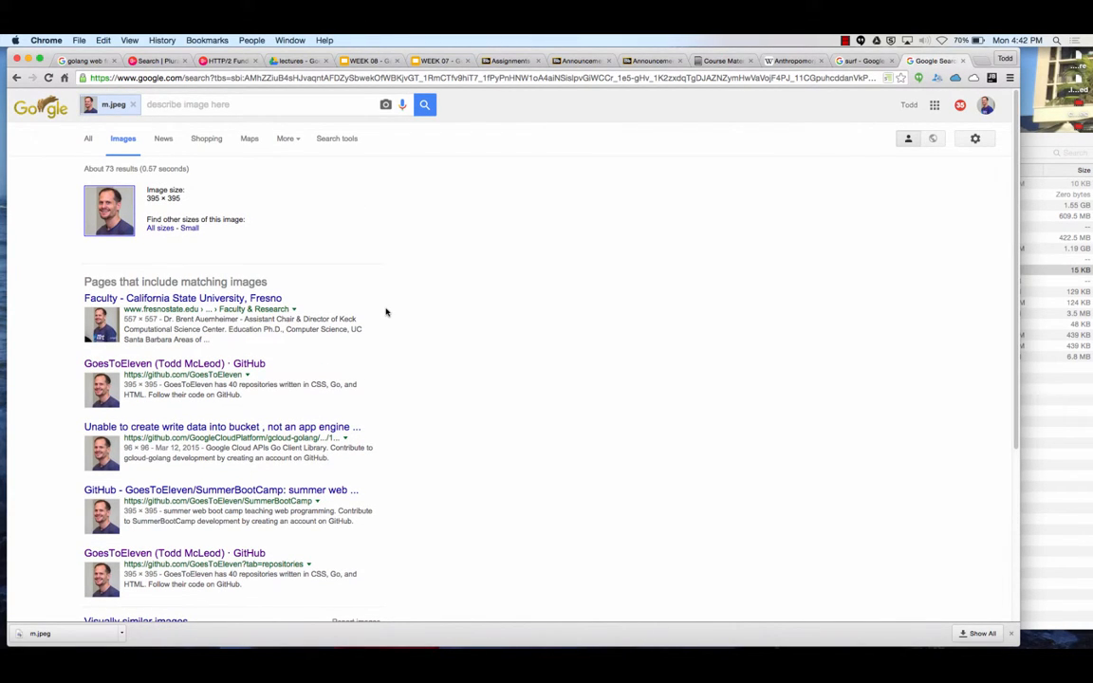
{"action": "scroll", "scroll_direction": "down", "scroll_amount": 3}
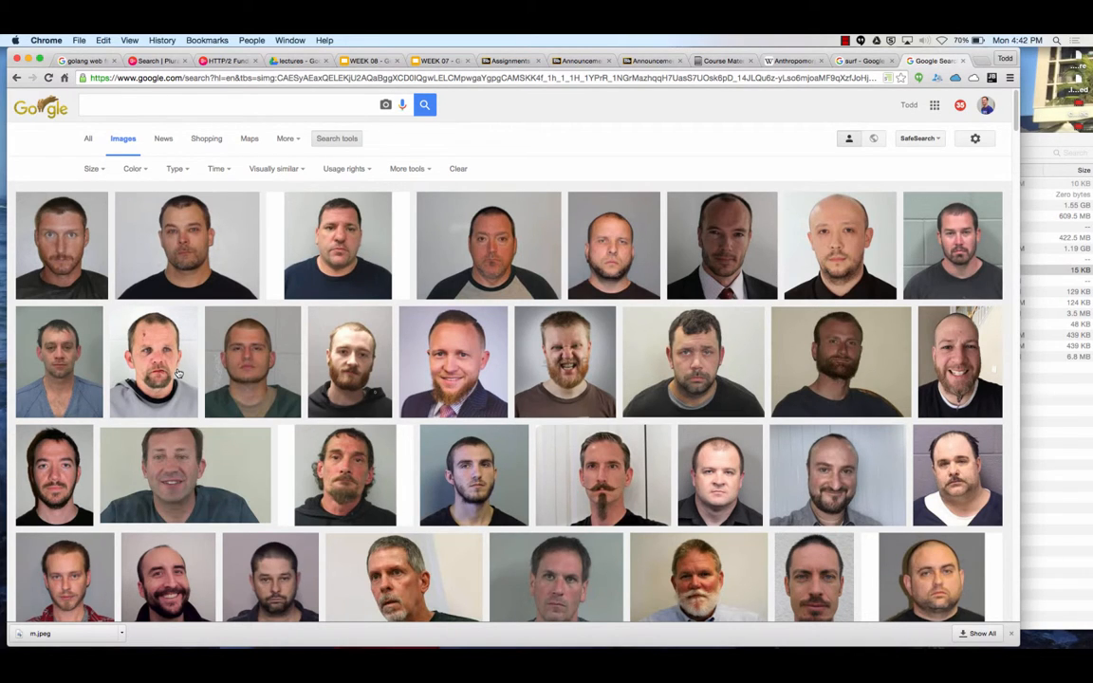
{"action": "scroll", "scroll_direction": "down", "scroll_amount": 3}
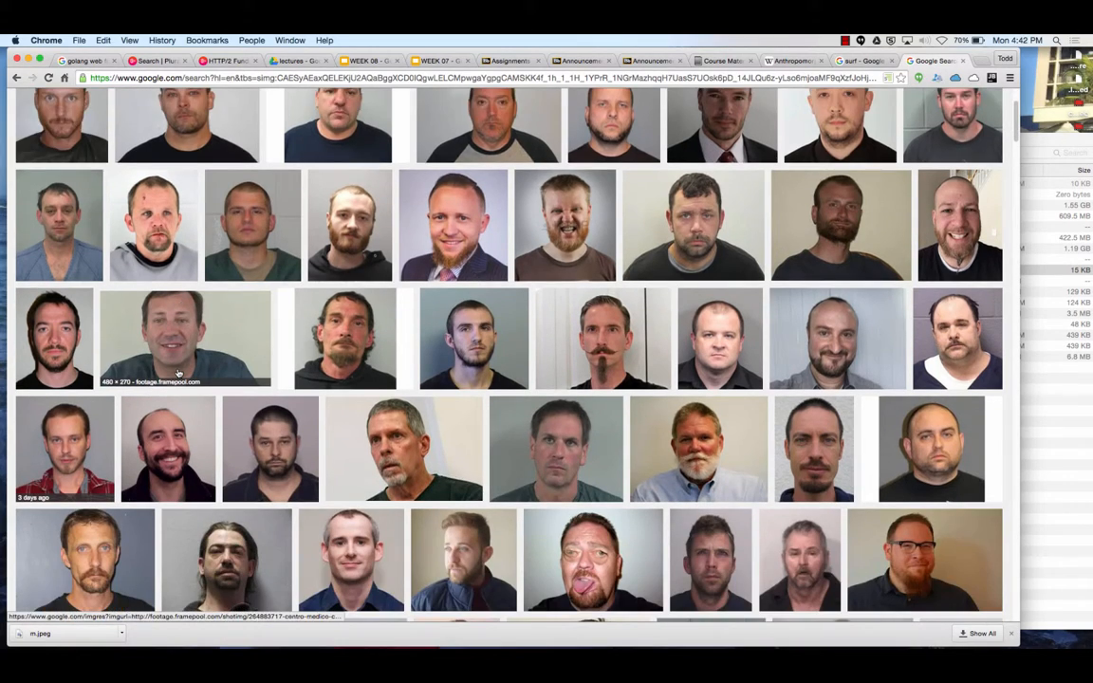
{"action": "scroll", "scroll_direction": "down", "scroll_amount": 3}
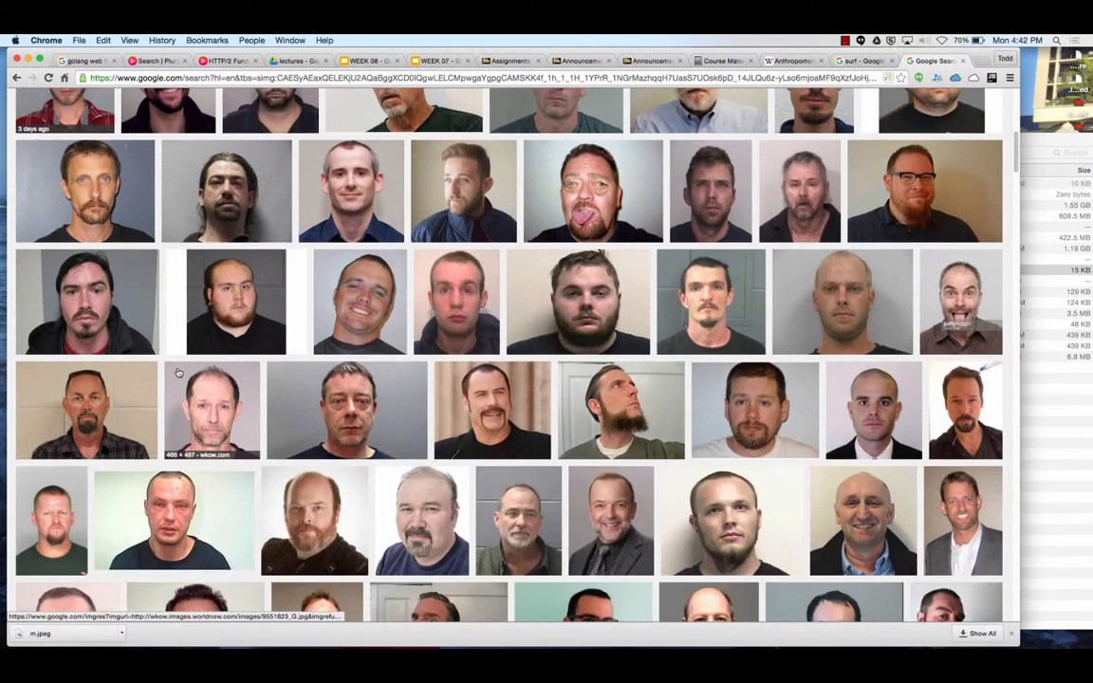
{"action": "scroll", "scroll_direction": "down", "scroll_amount": 3}
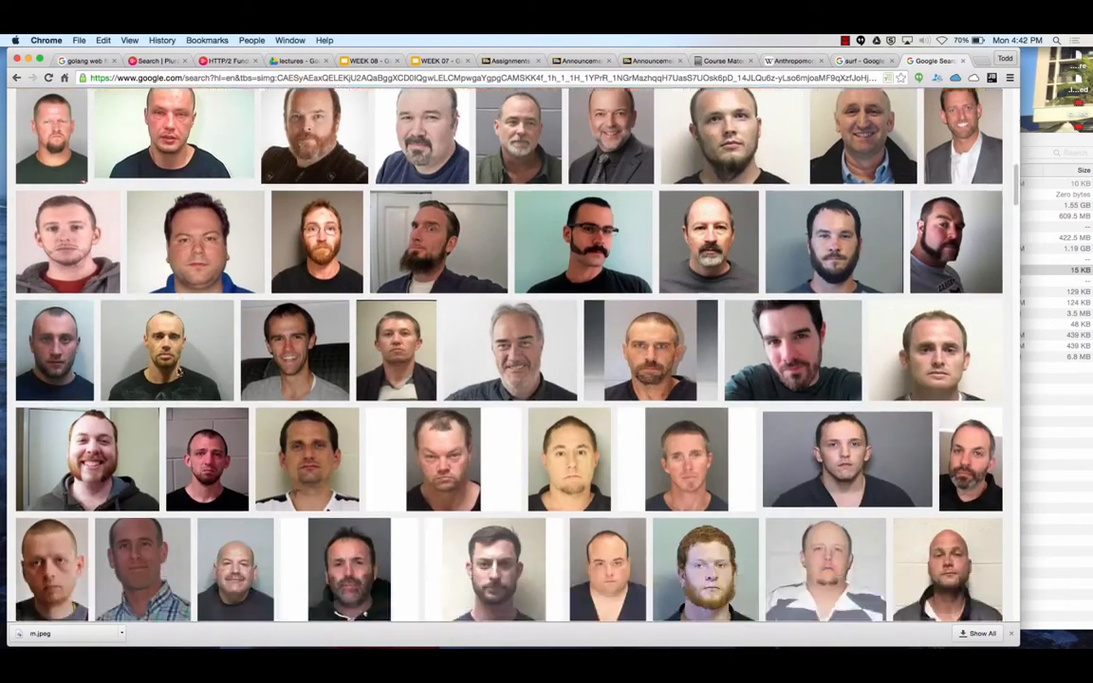
{"action": "scroll", "scroll_direction": "up", "scroll_amount": 3}
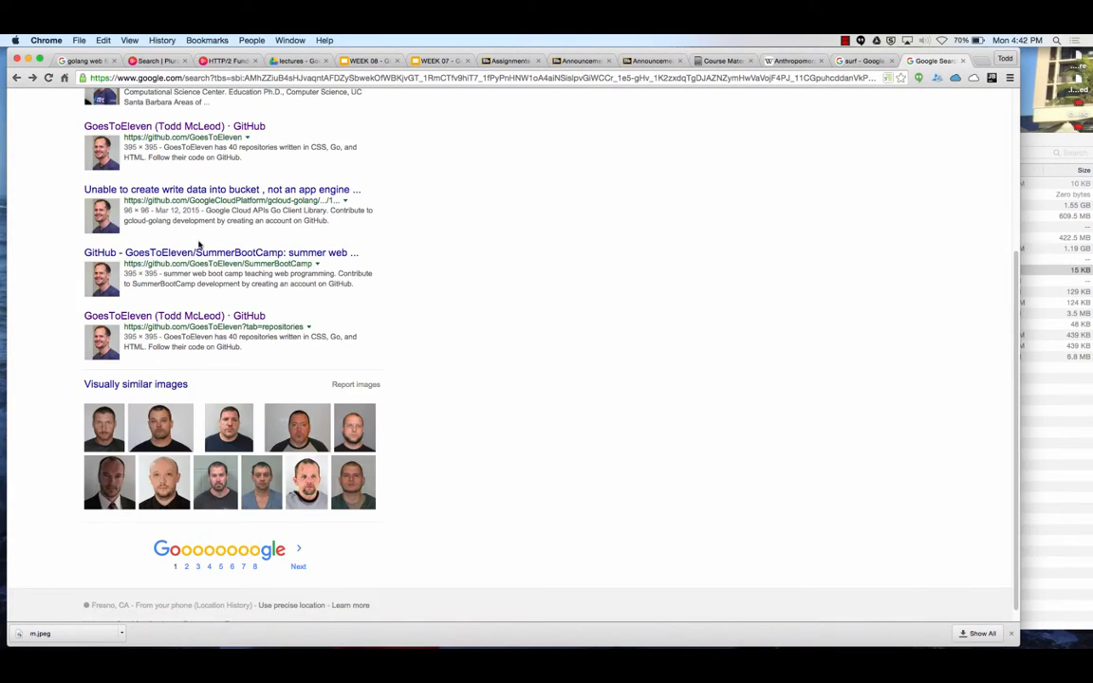
{"action": "scroll", "scroll_direction": "up", "scroll_amount": 3}
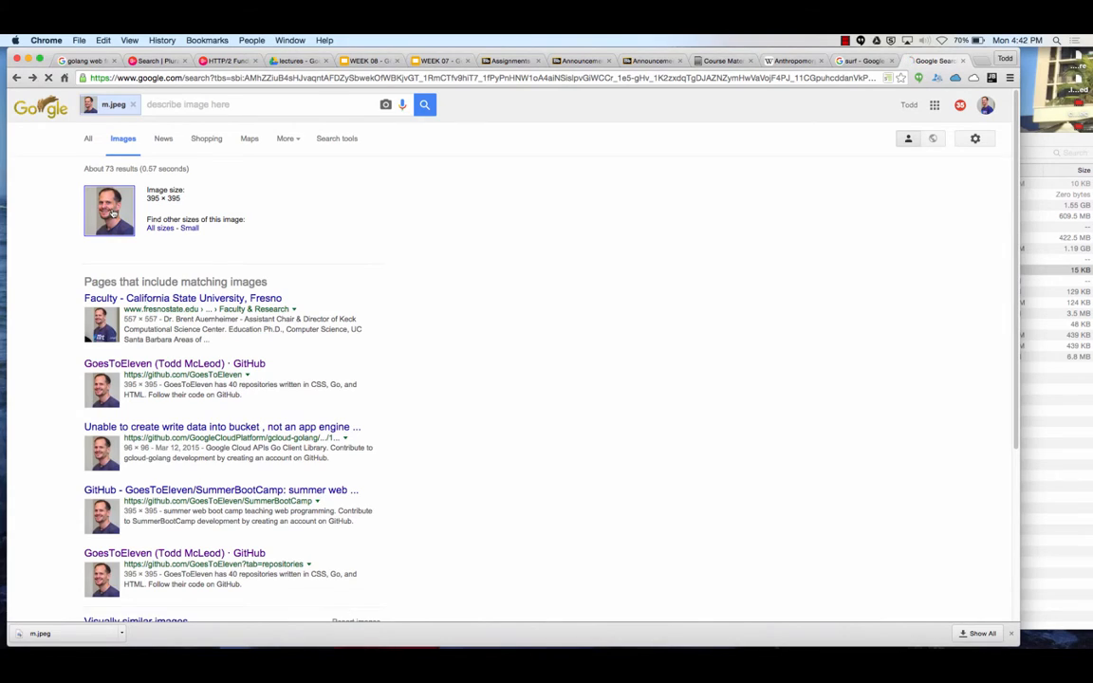
{"action": "left_click", "coordinate": [16, 78]}
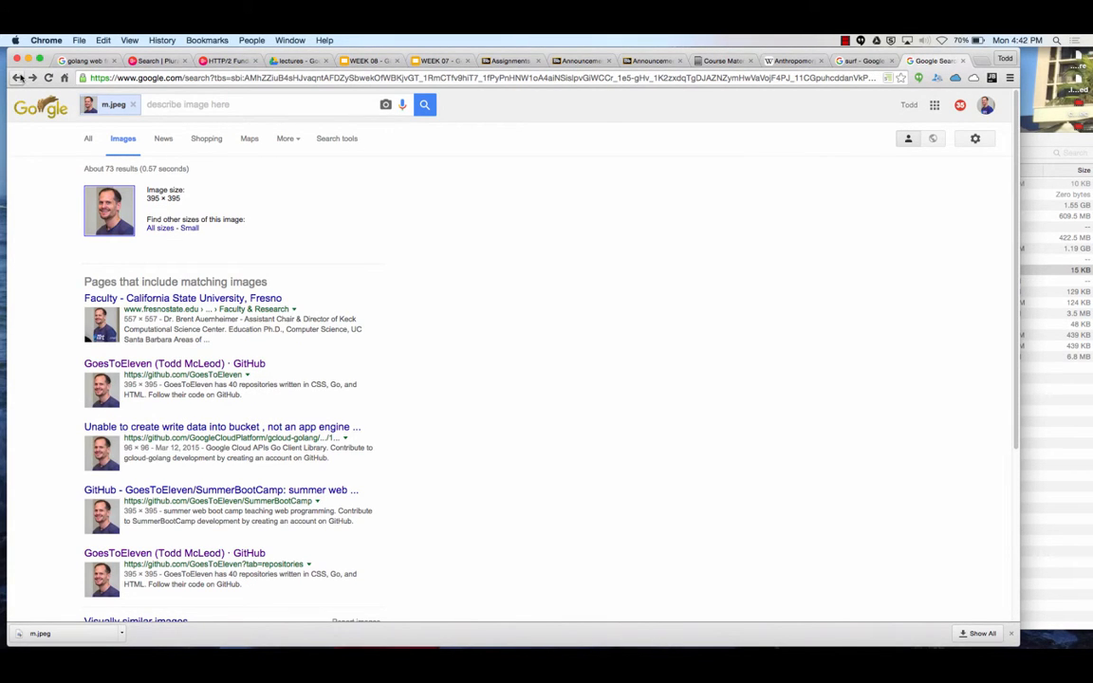
Open the 'Faculty - California State University, Fresno' result and scroll through its faculty list
{"action": "left_click", "coordinate": [182, 298]}
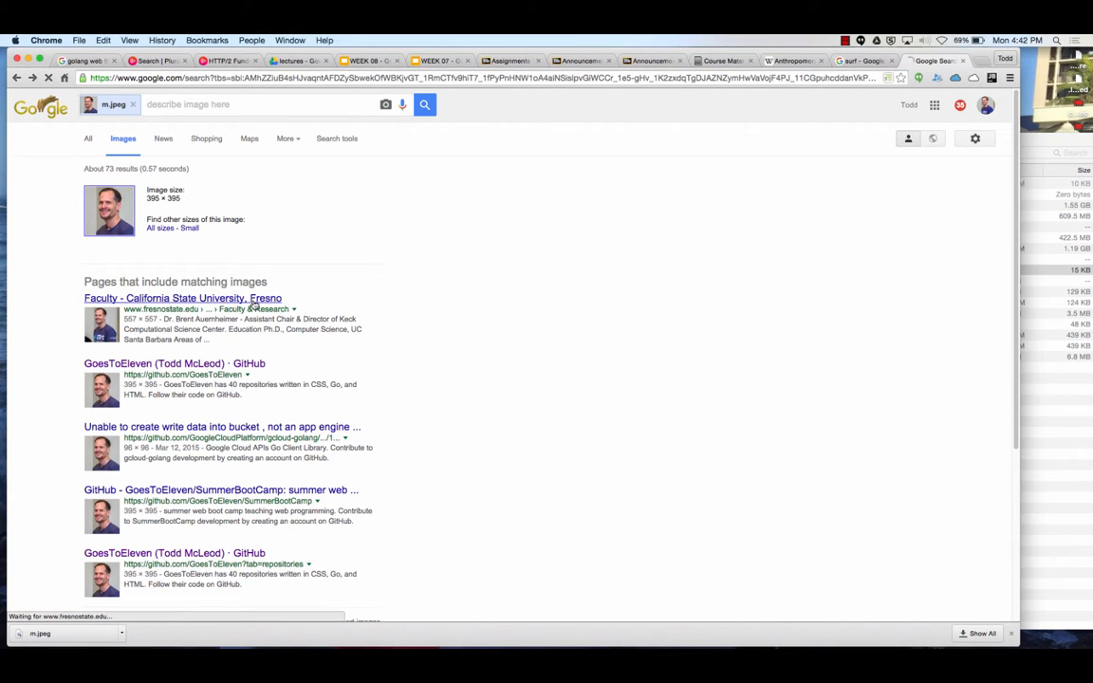
{"action": "left_click", "coordinate": [182, 297]}
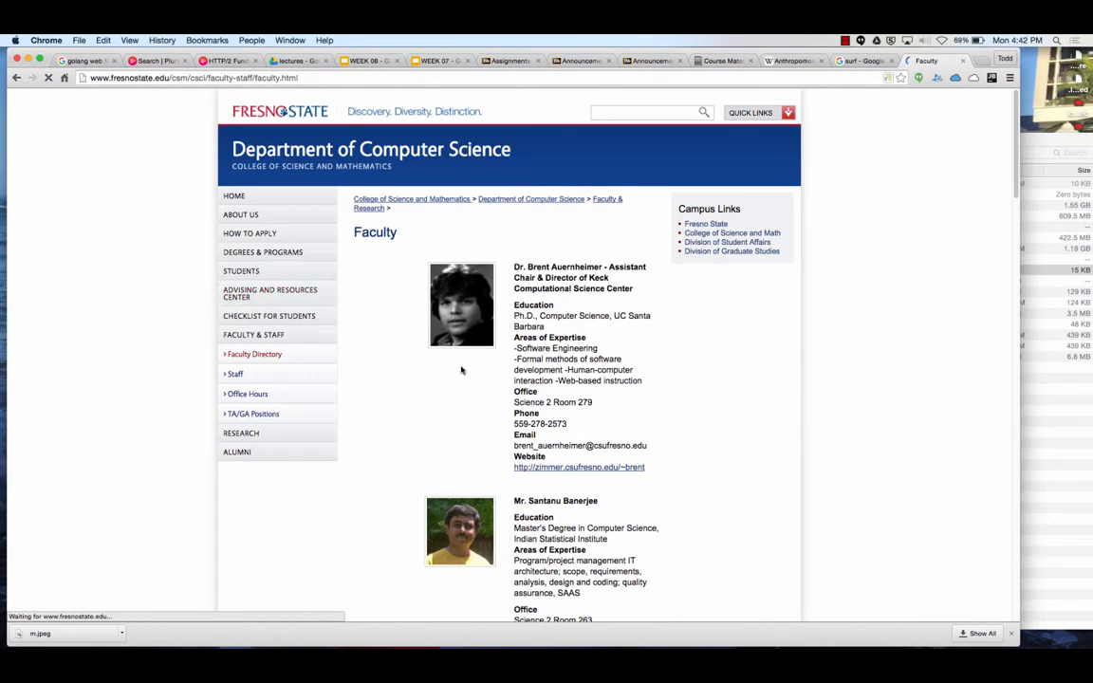
{"action": "scroll", "scroll_direction": "down", "scroll_amount": 3}
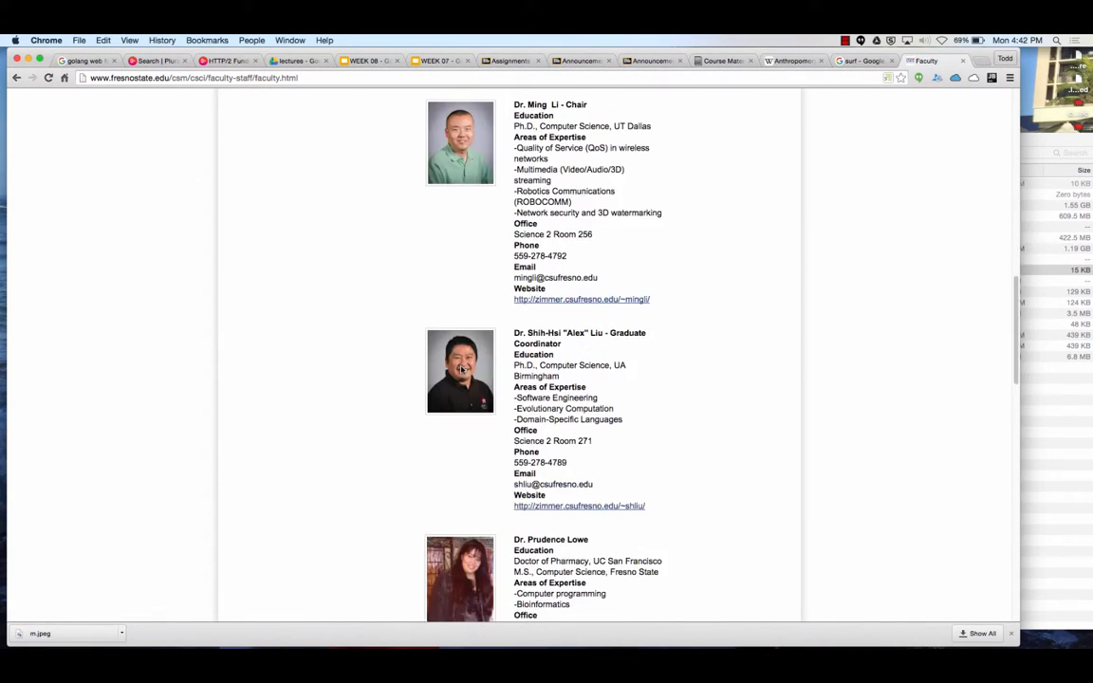
{"action": "scroll", "scroll_direction": "down", "scroll_amount": 3}
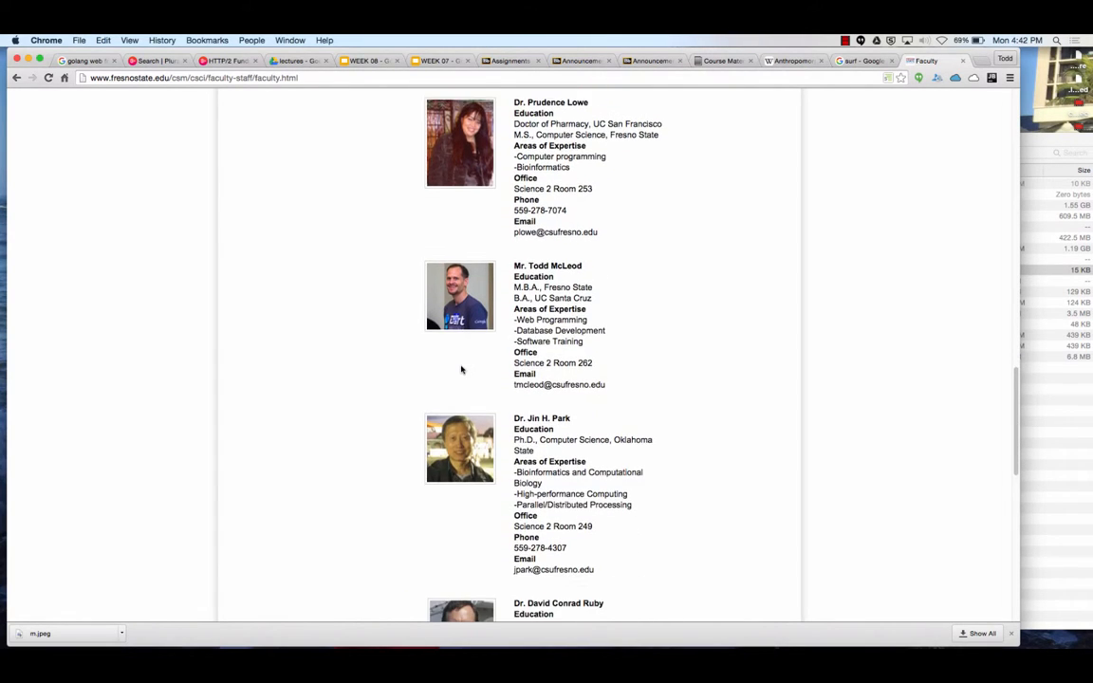
{"action": "scroll", "scroll_direction": "down", "scroll_amount": 3}
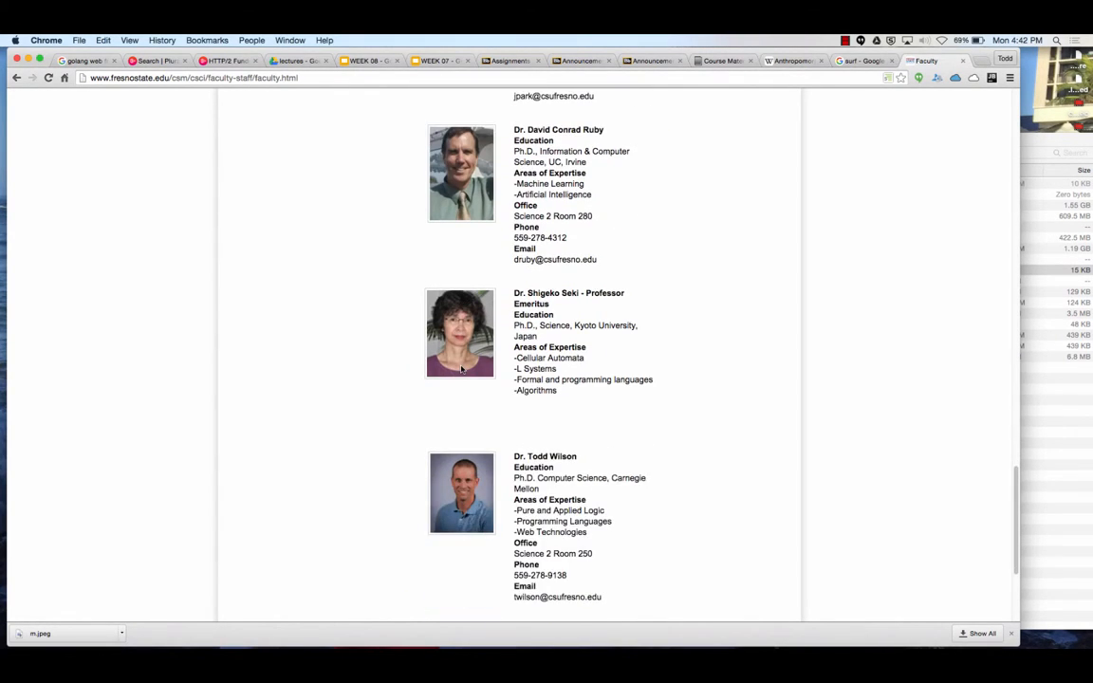
{"action": "scroll", "scroll_direction": "up", "scroll_amount": 3}
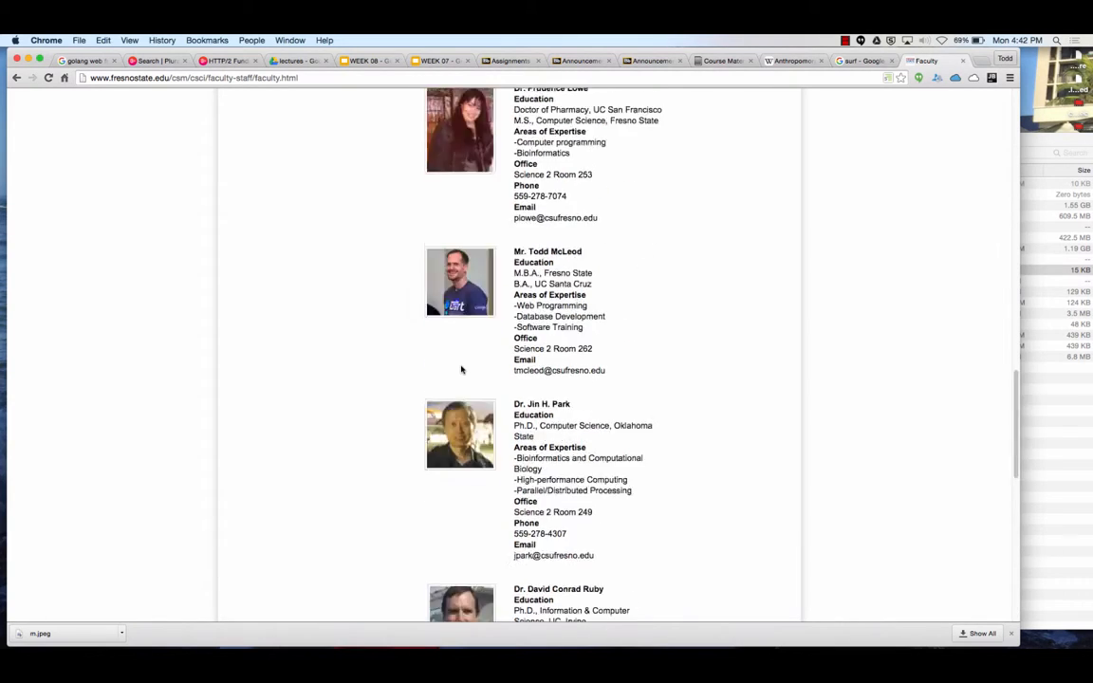
{"action": "scroll", "scroll_direction": "up", "scroll_amount": 3}
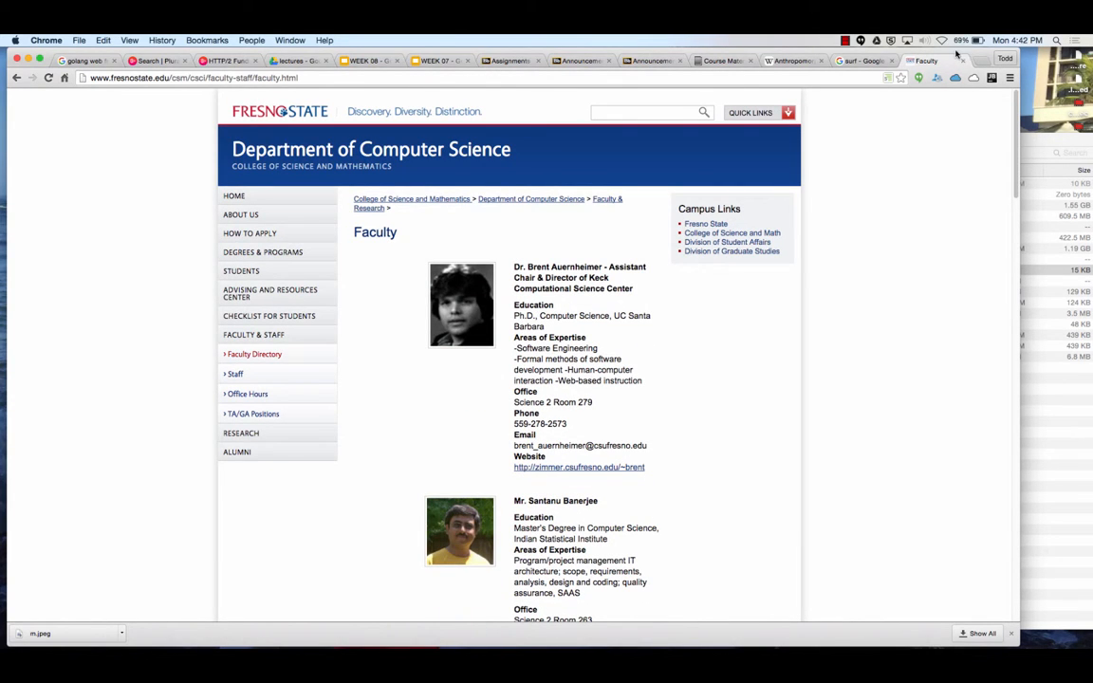
Close the Faculty, Wikipedia and MyITLab tabs, then show slide 23, Clearing Footprints
{"action": "left_click", "coordinate": [921, 61]}
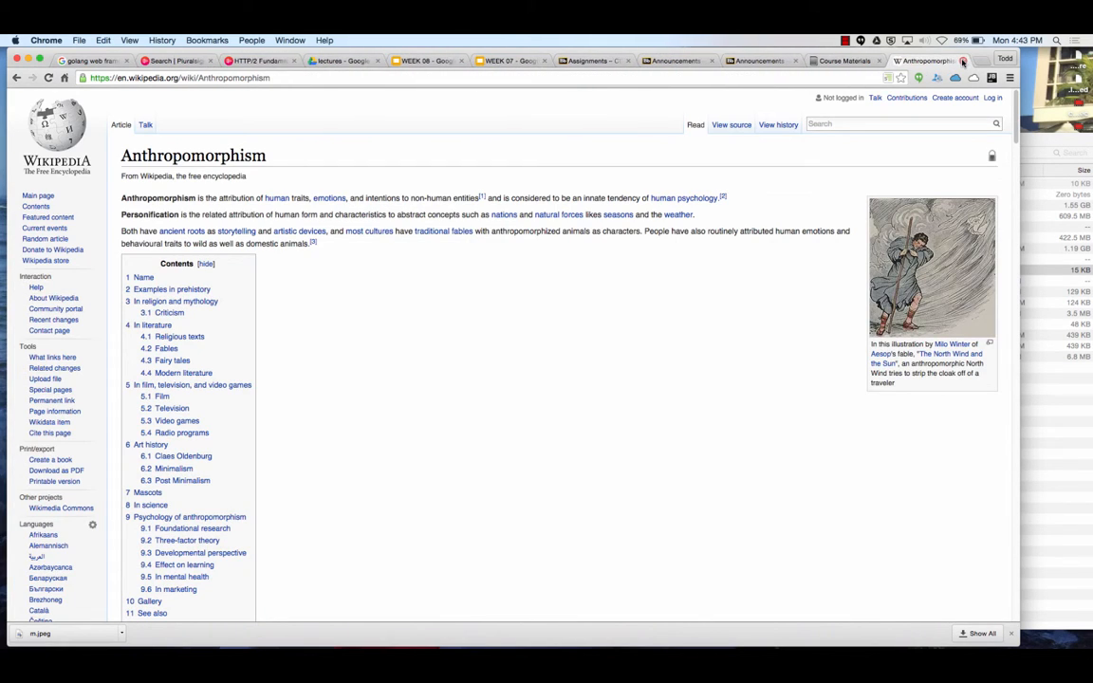
{"action": "left_click", "coordinate": [918, 61]}
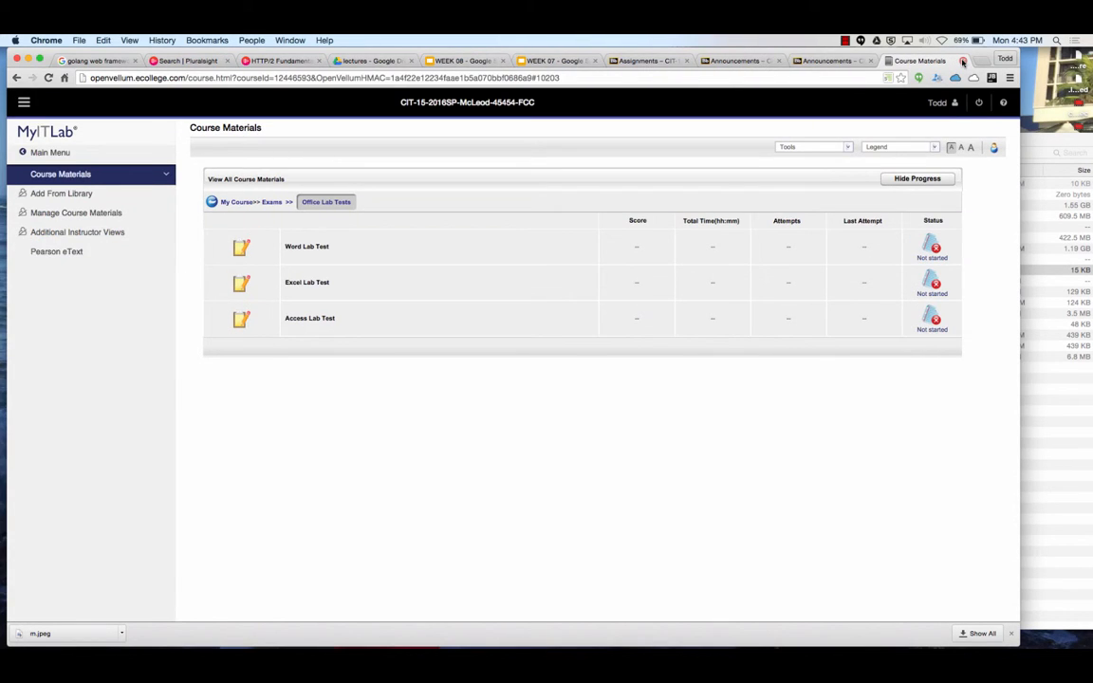
{"action": "left_click", "coordinate": [607, 61]}
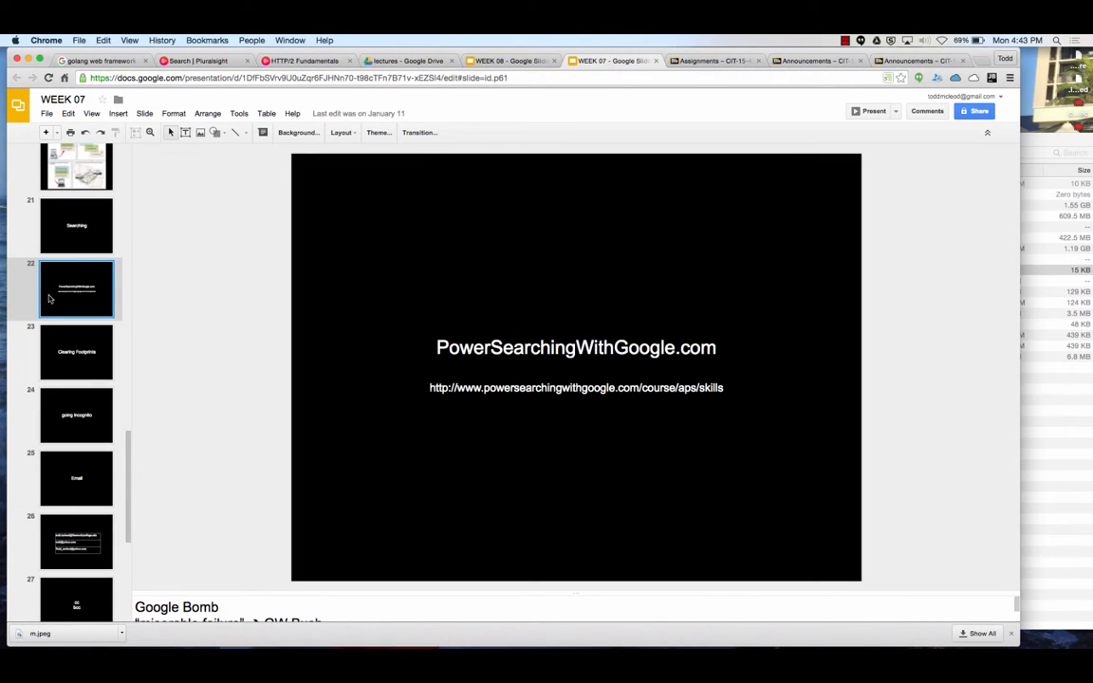
{"action": "left_click", "coordinate": [76, 351]}
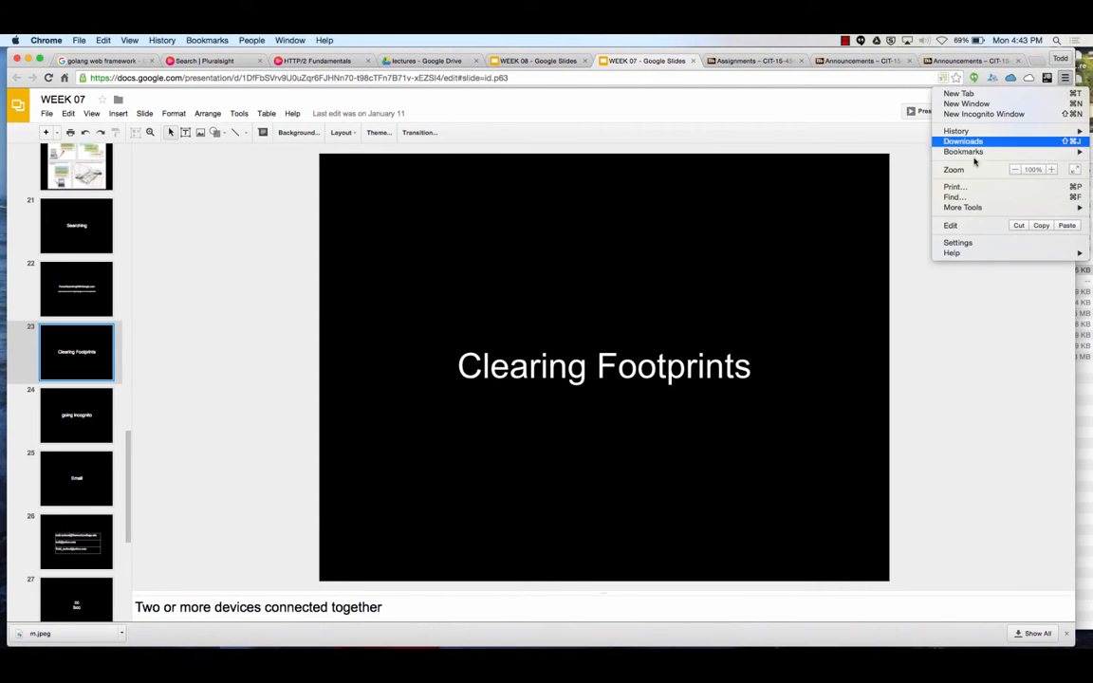
{"action": "mouse_move", "coordinate": [984, 114]}
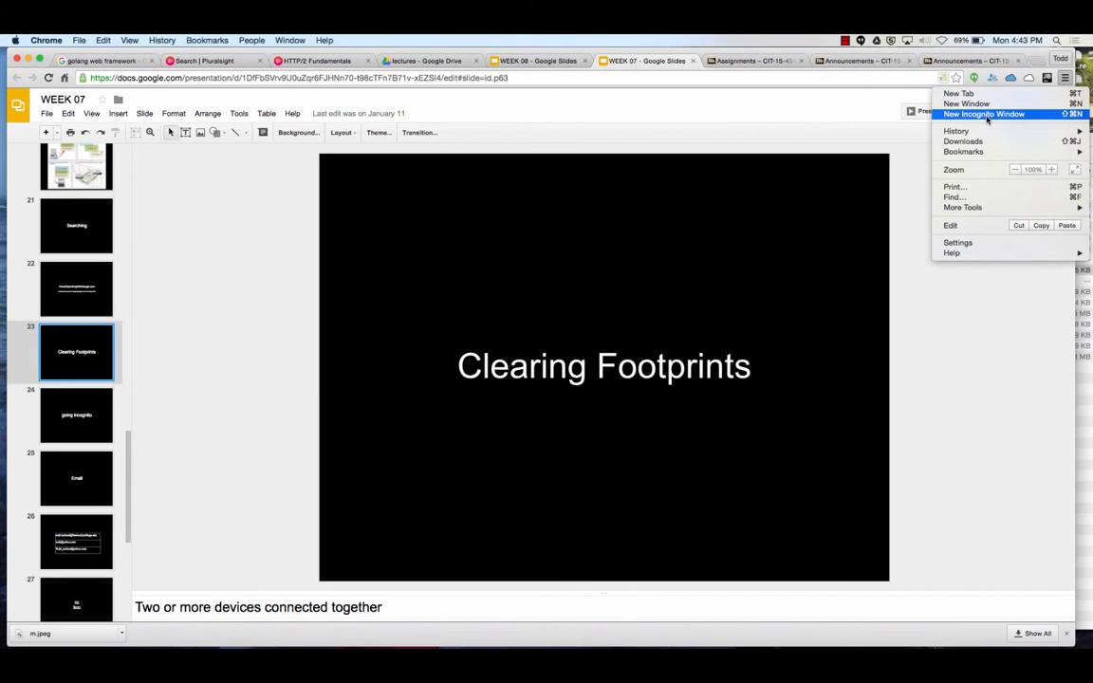
Open and close a New Incognito Window, then return to the WEEK 07 slides
{"action": "left_click", "coordinate": [984, 114]}
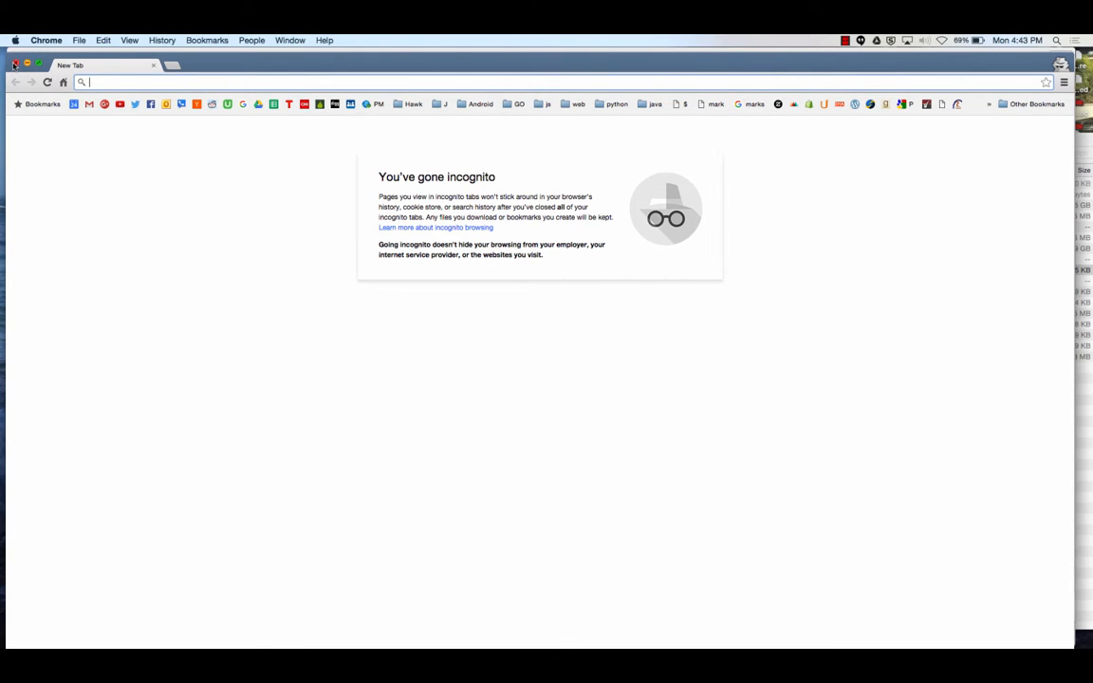
{"action": "left_click", "coordinate": [646, 61]}
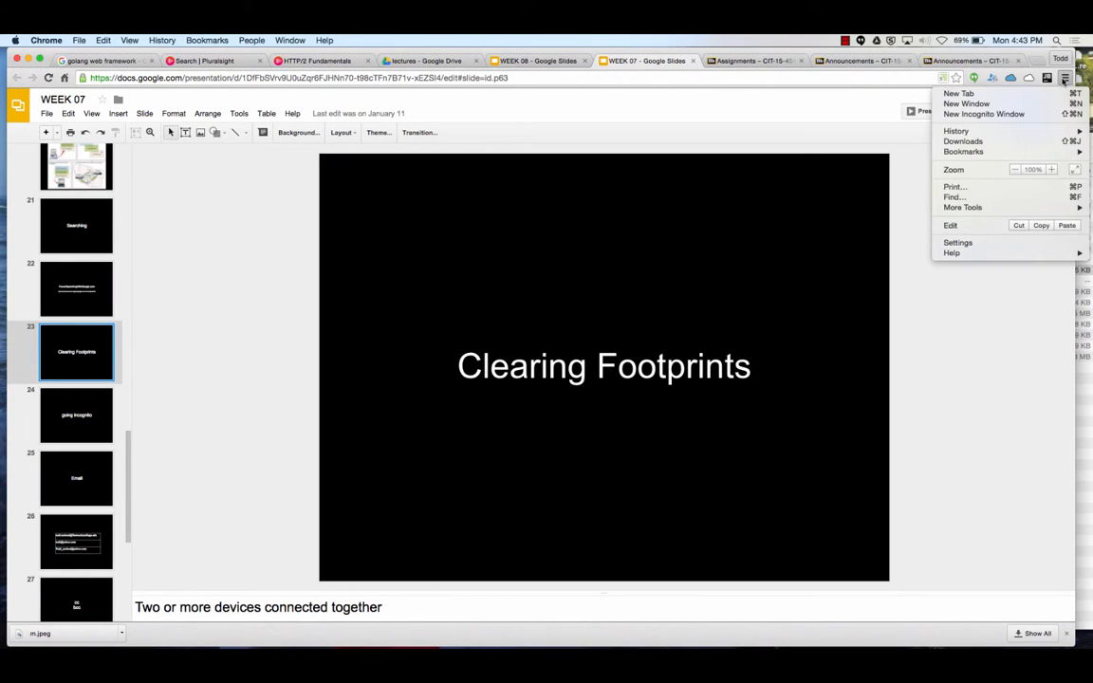
{"action": "mouse_move", "coordinate": [1030, 197]}
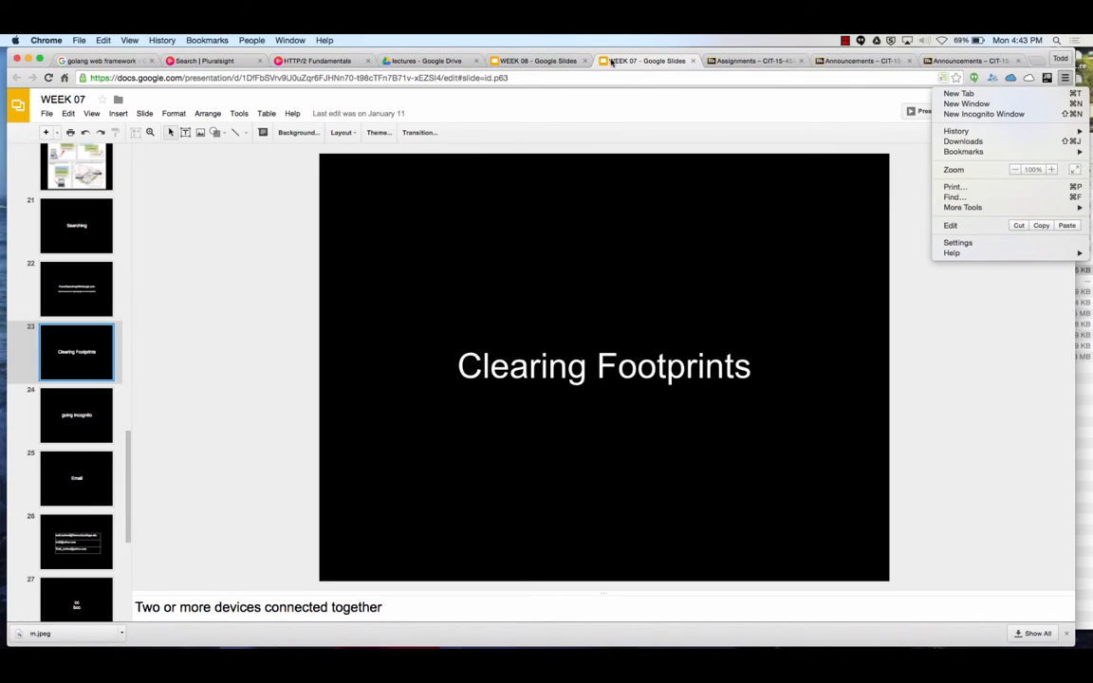
{"action": "left_click", "coordinate": [77, 415]}
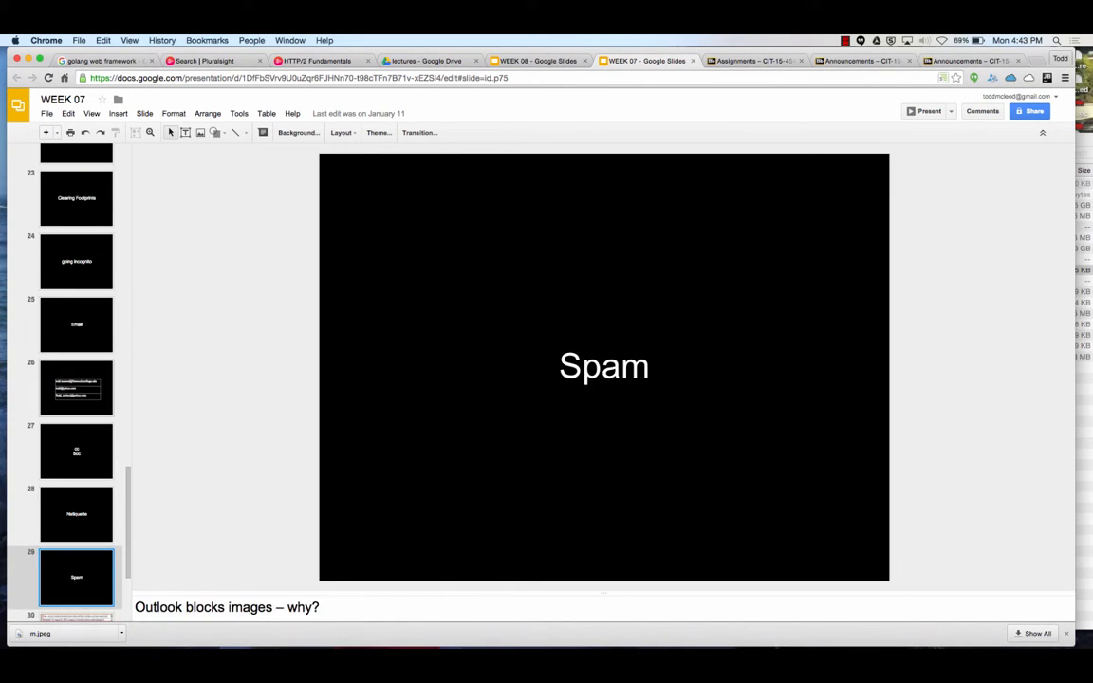
Show slide 27, the cc / bcc slide
{"action": "left_click", "coordinate": [76, 450]}
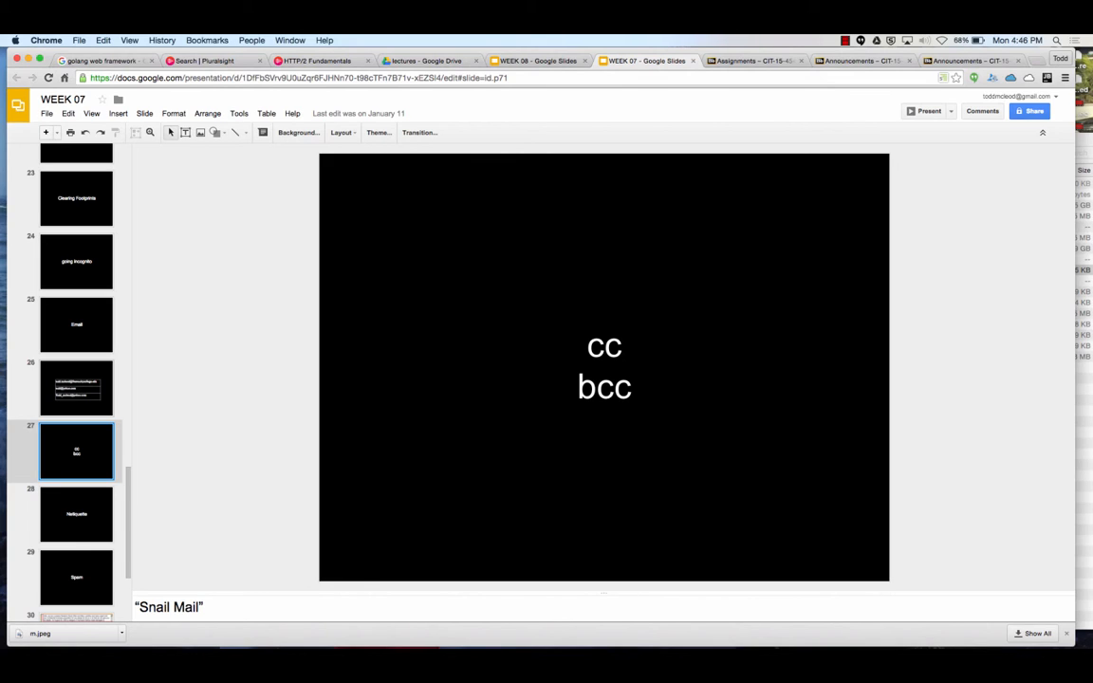
Advance through Netiquette and Spam to slide 30, the senators' money-scam email
{"action": "left_click", "coordinate": [75, 514]}
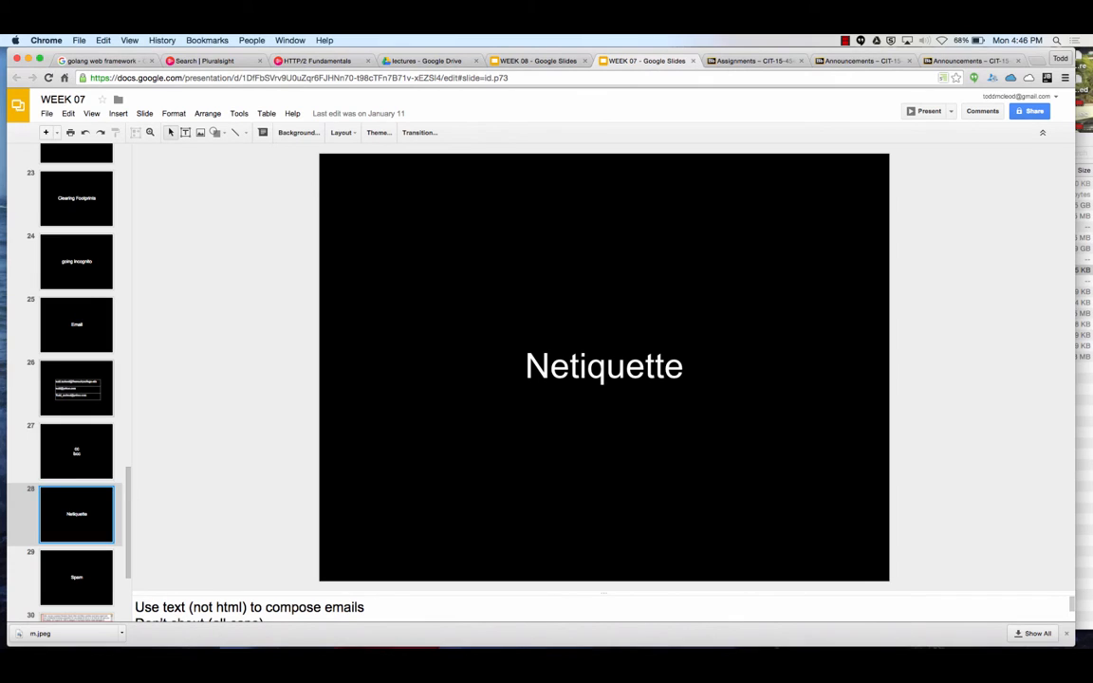
{"action": "left_click", "coordinate": [76, 577]}
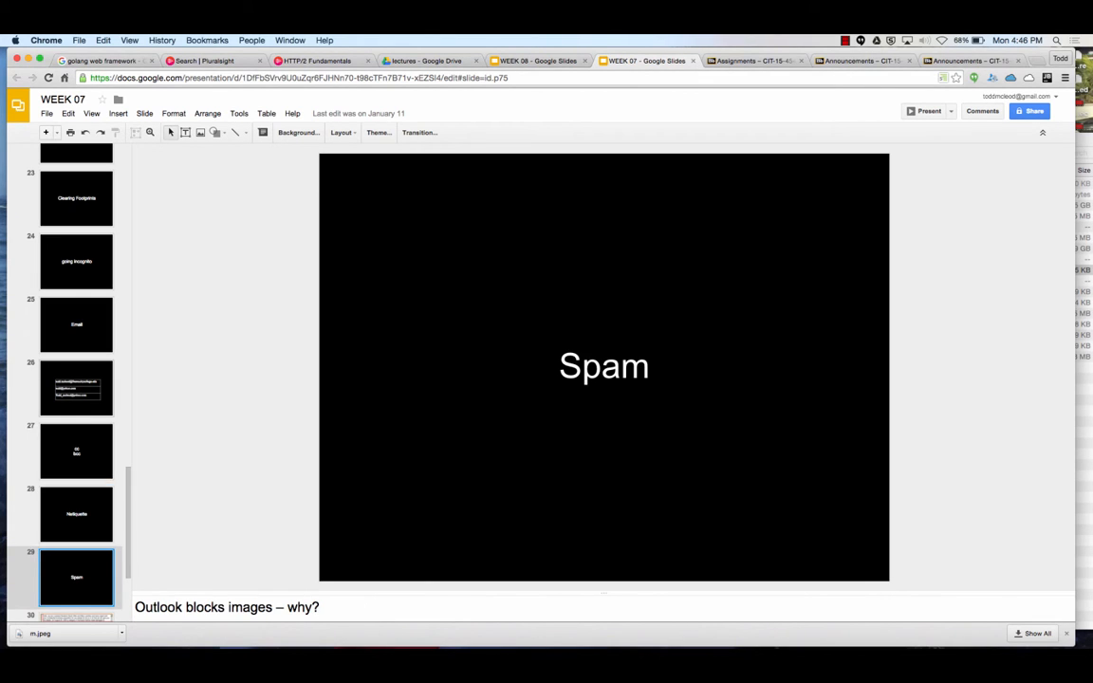
{"action": "scroll", "scroll_direction": "down", "scroll_amount": 3}
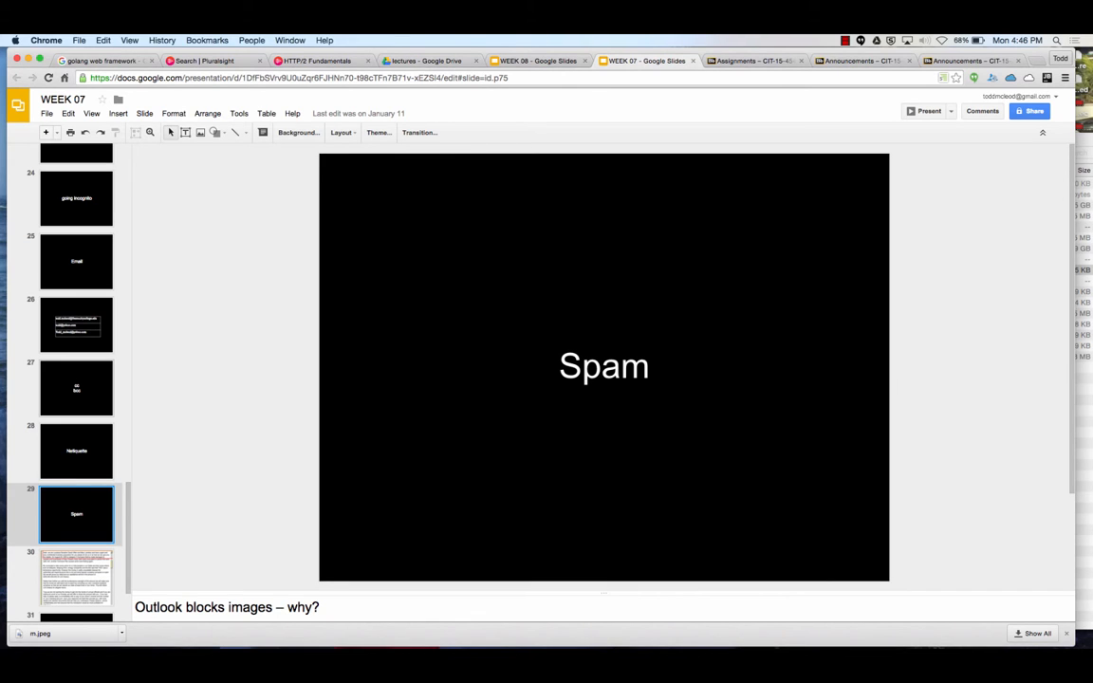
{"action": "left_click", "coordinate": [76, 525]}
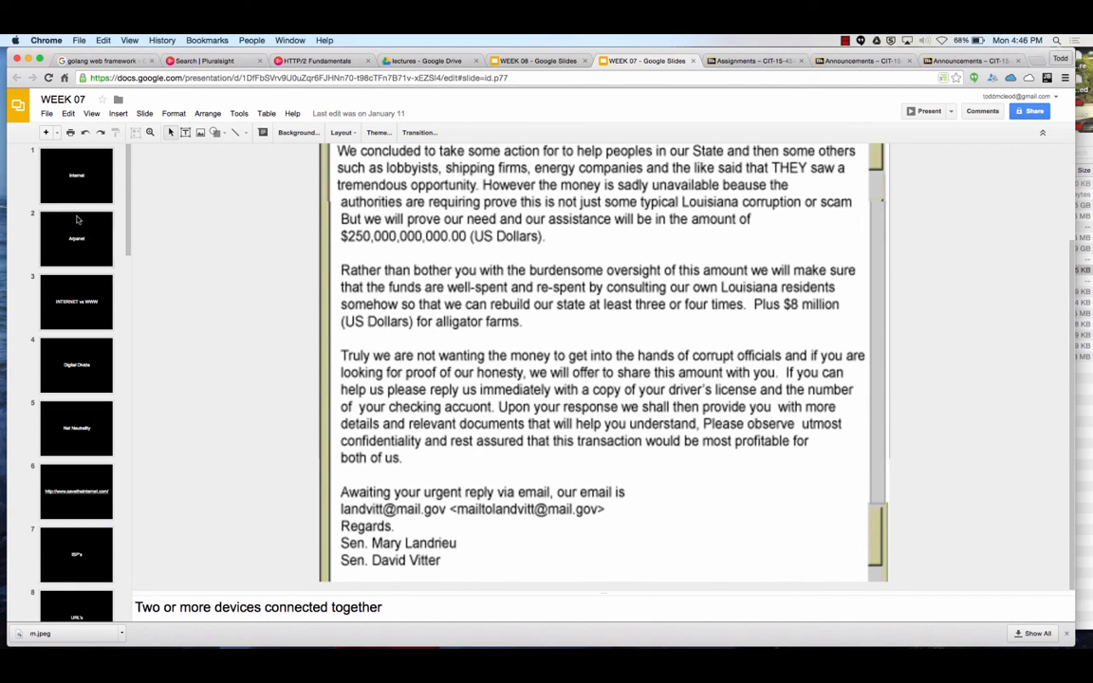
Close the WEEK 07 presentation and switch to the WEEK 08 Security & Privacy deck
{"action": "left_click", "coordinate": [76, 175]}
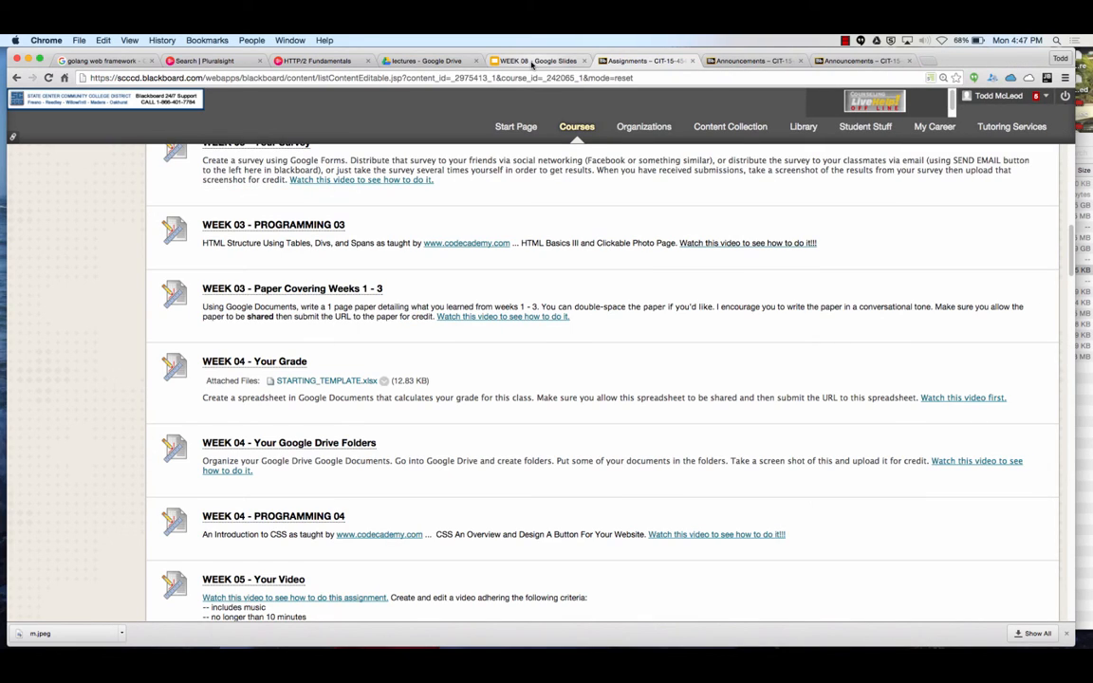
{"action": "left_click", "coordinate": [538, 61]}
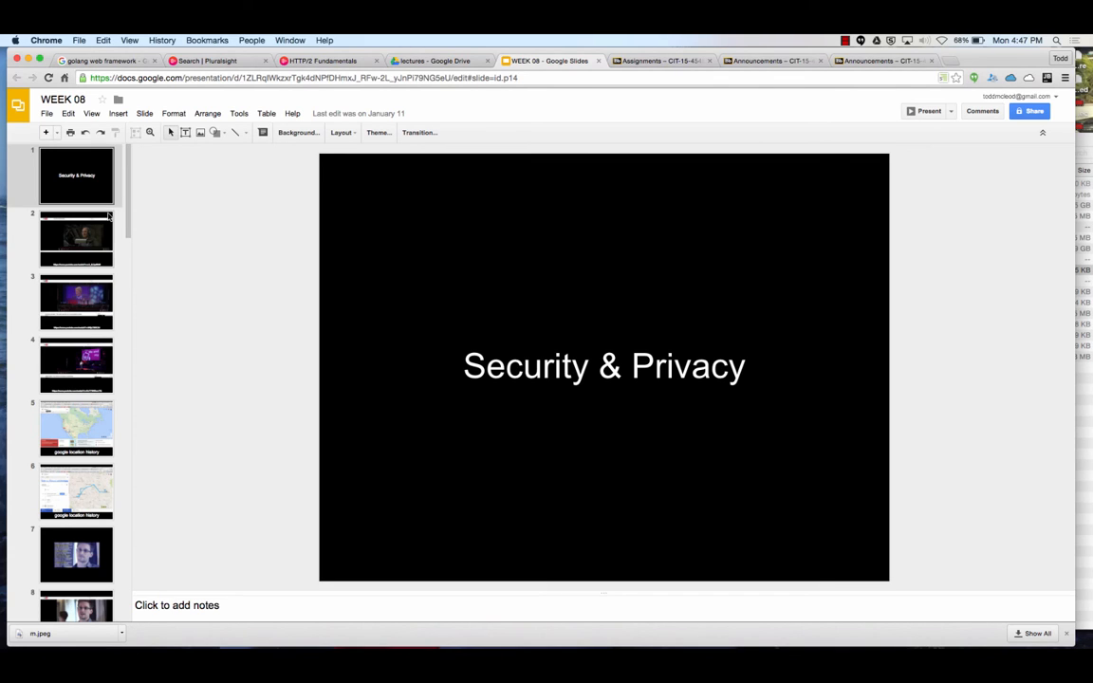
{"action": "mouse_move", "coordinate": [114, 185]}
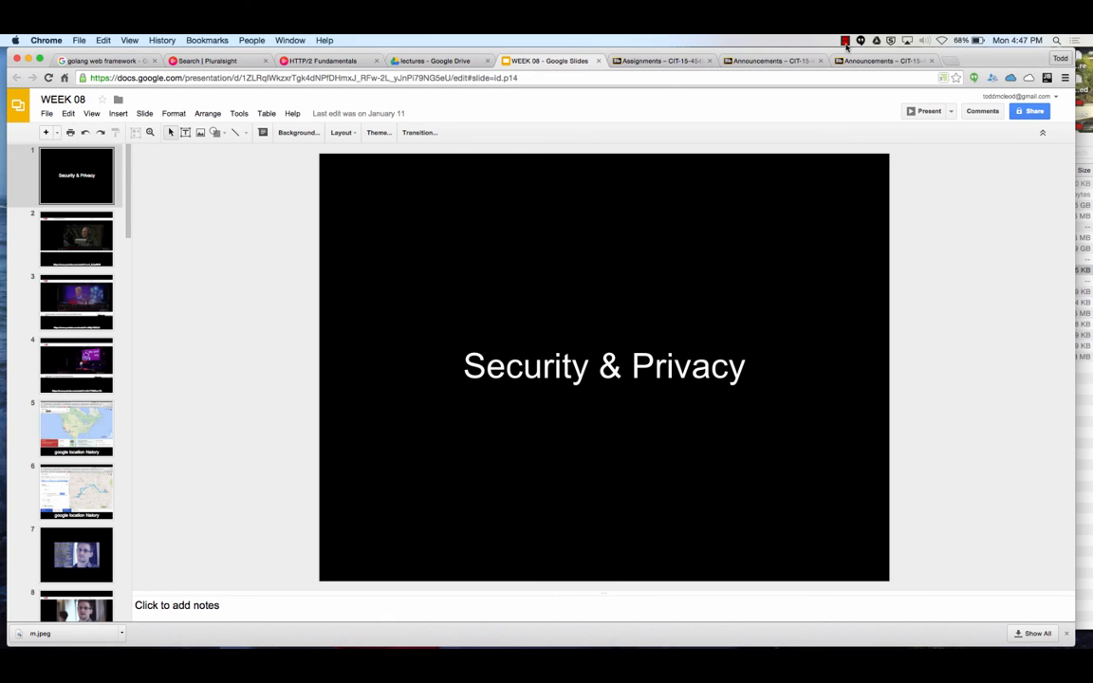
{"action": "left_click", "coordinate": [845, 40]}
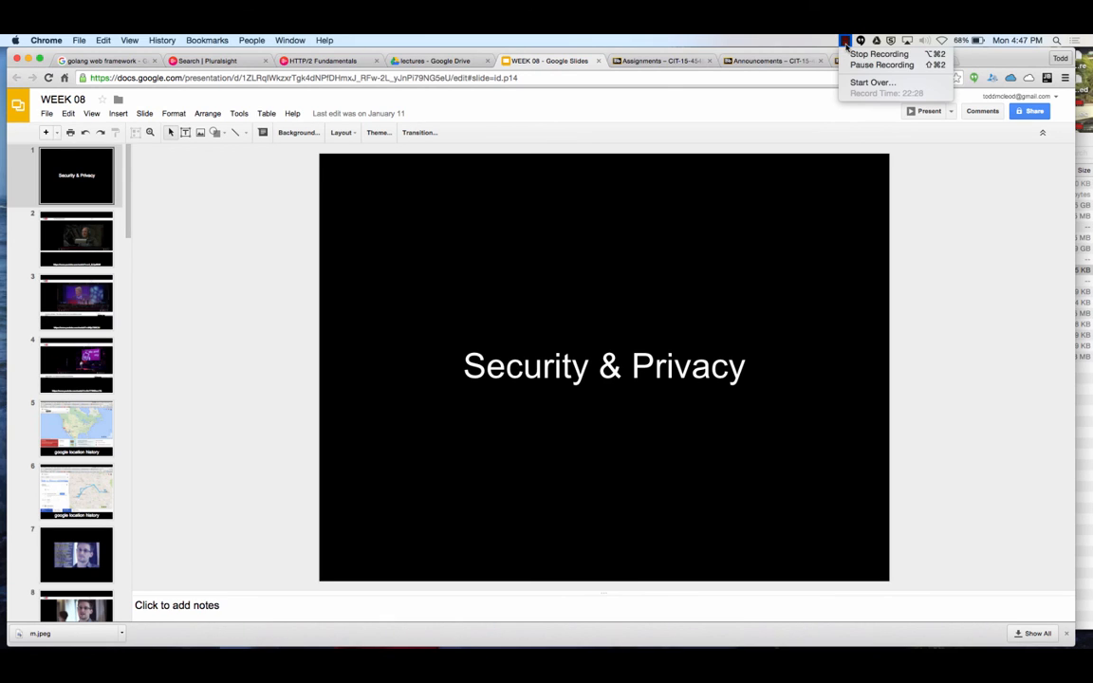